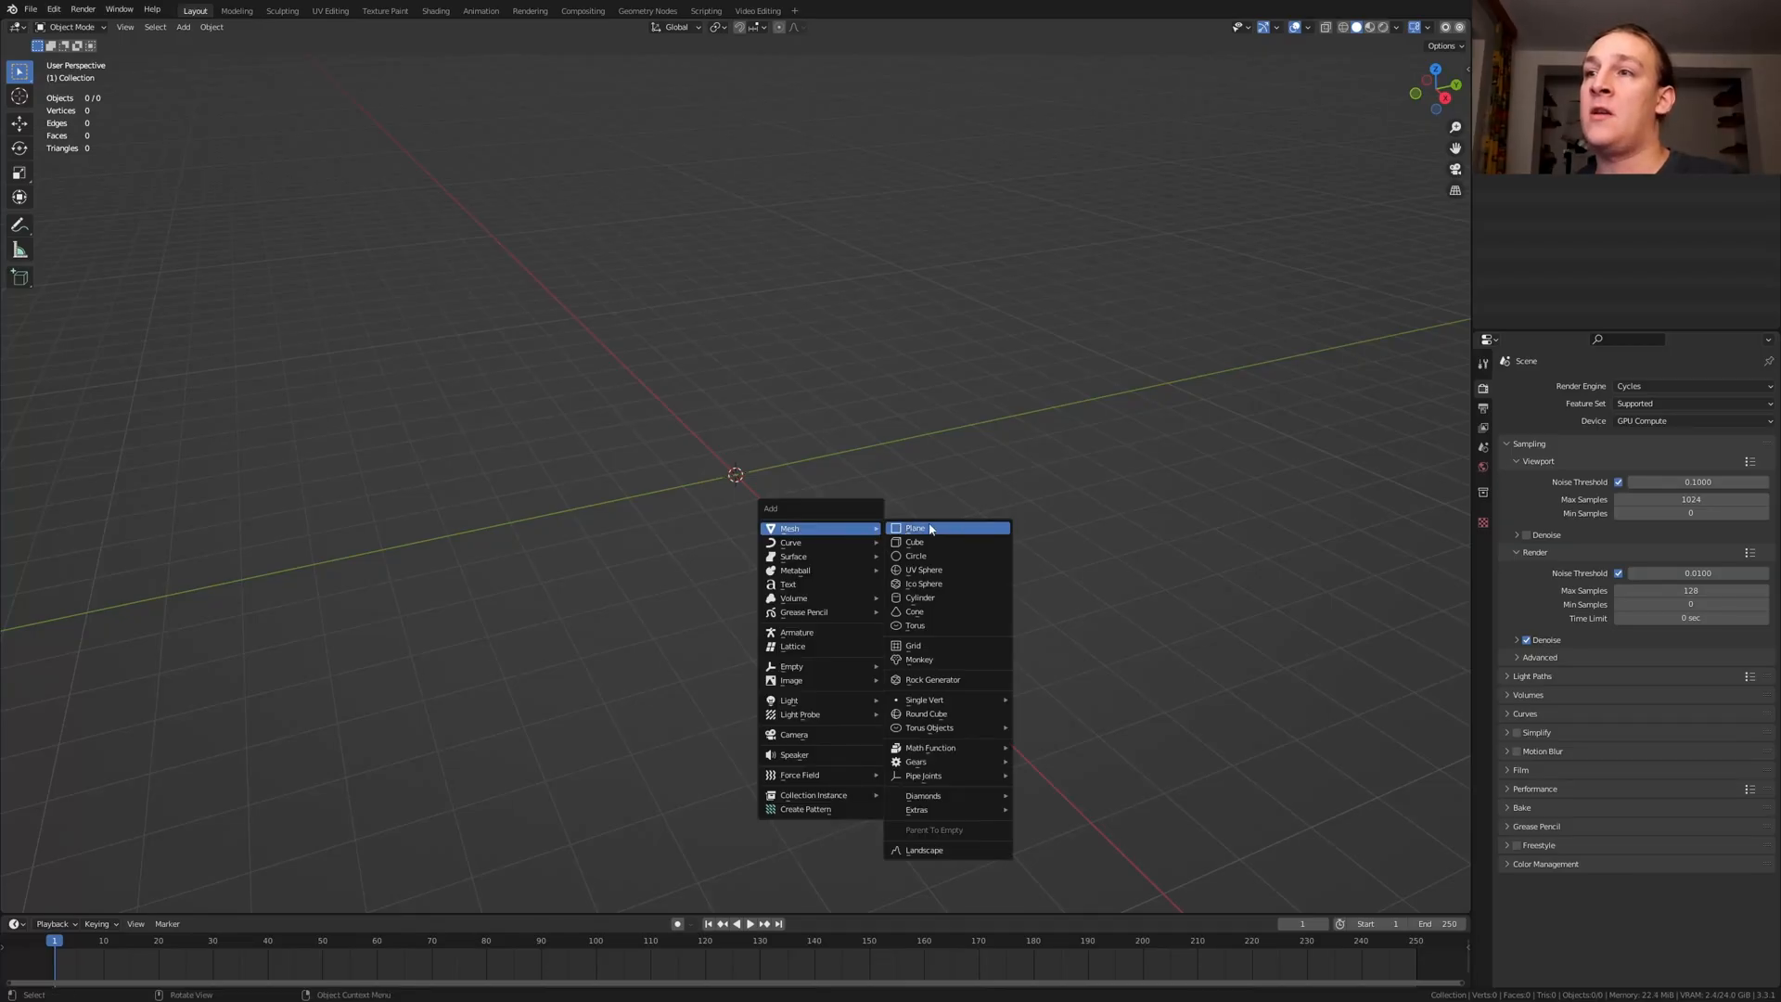
Add a plane mesh and move to the Geometry Nodes workspace
left_click(914, 529)
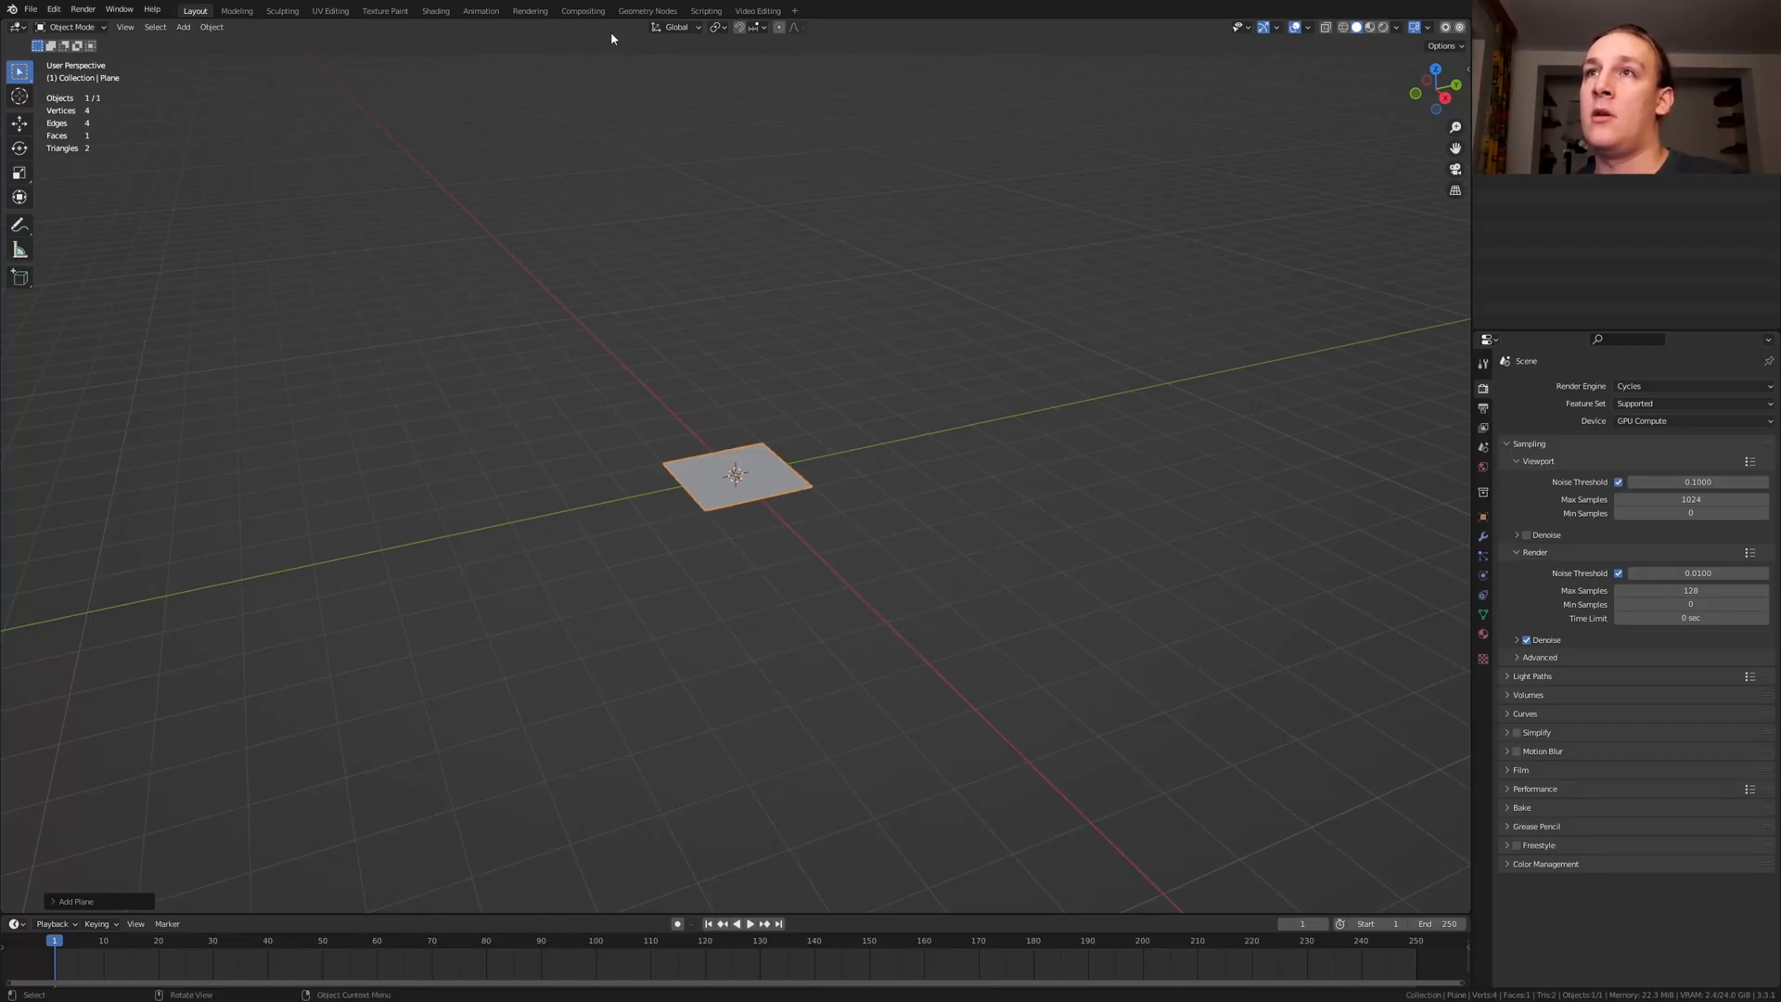
left_click(645, 11)
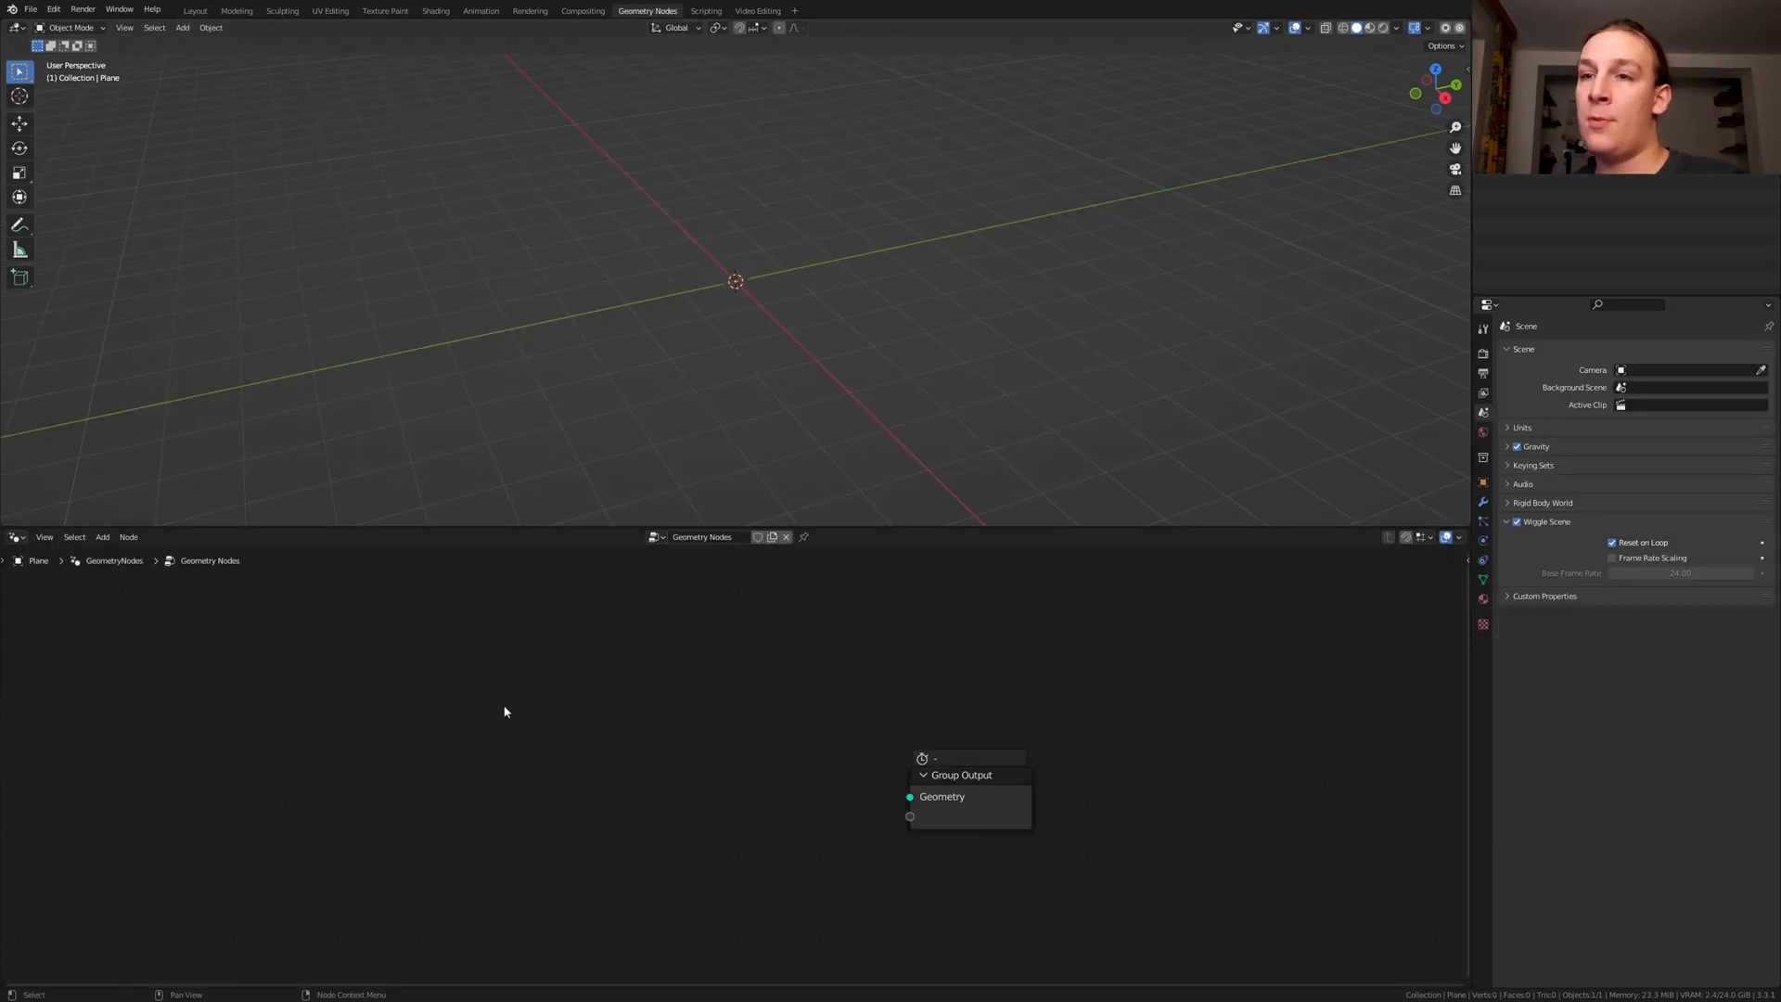
Wire a Volume Cube through Volume to Mesh into the Group Output for a rounded cube
type("vc")
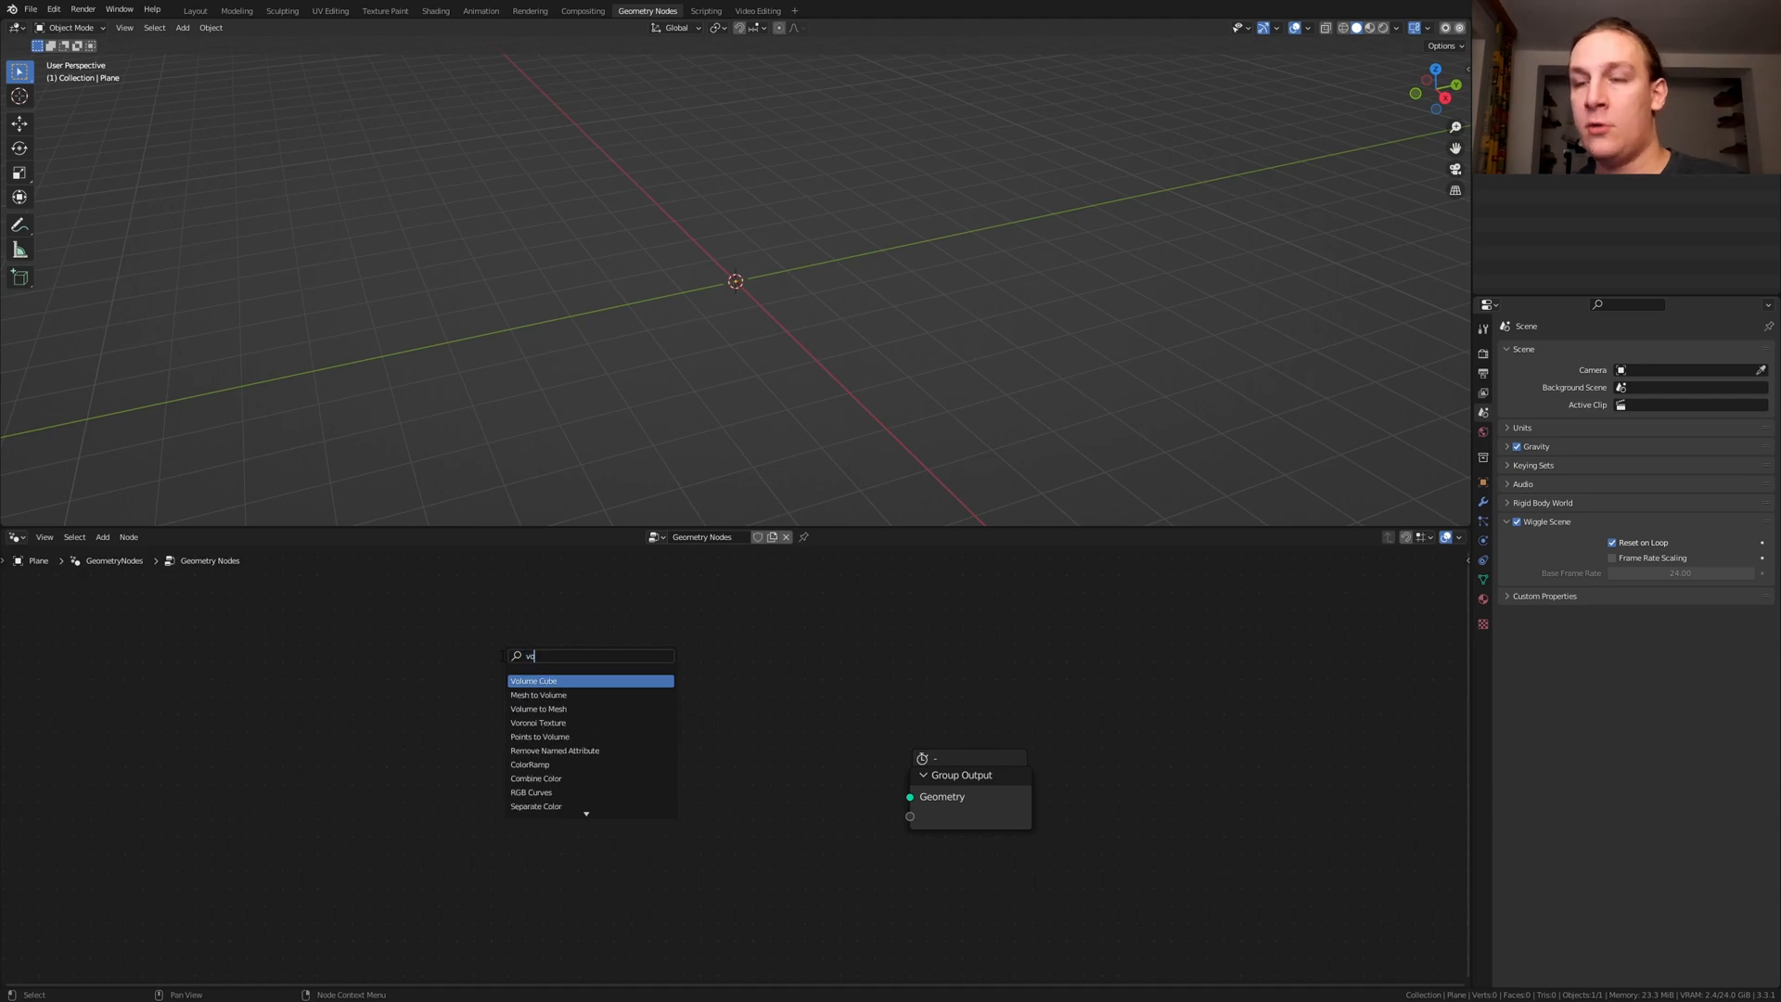
left_click(533, 681)
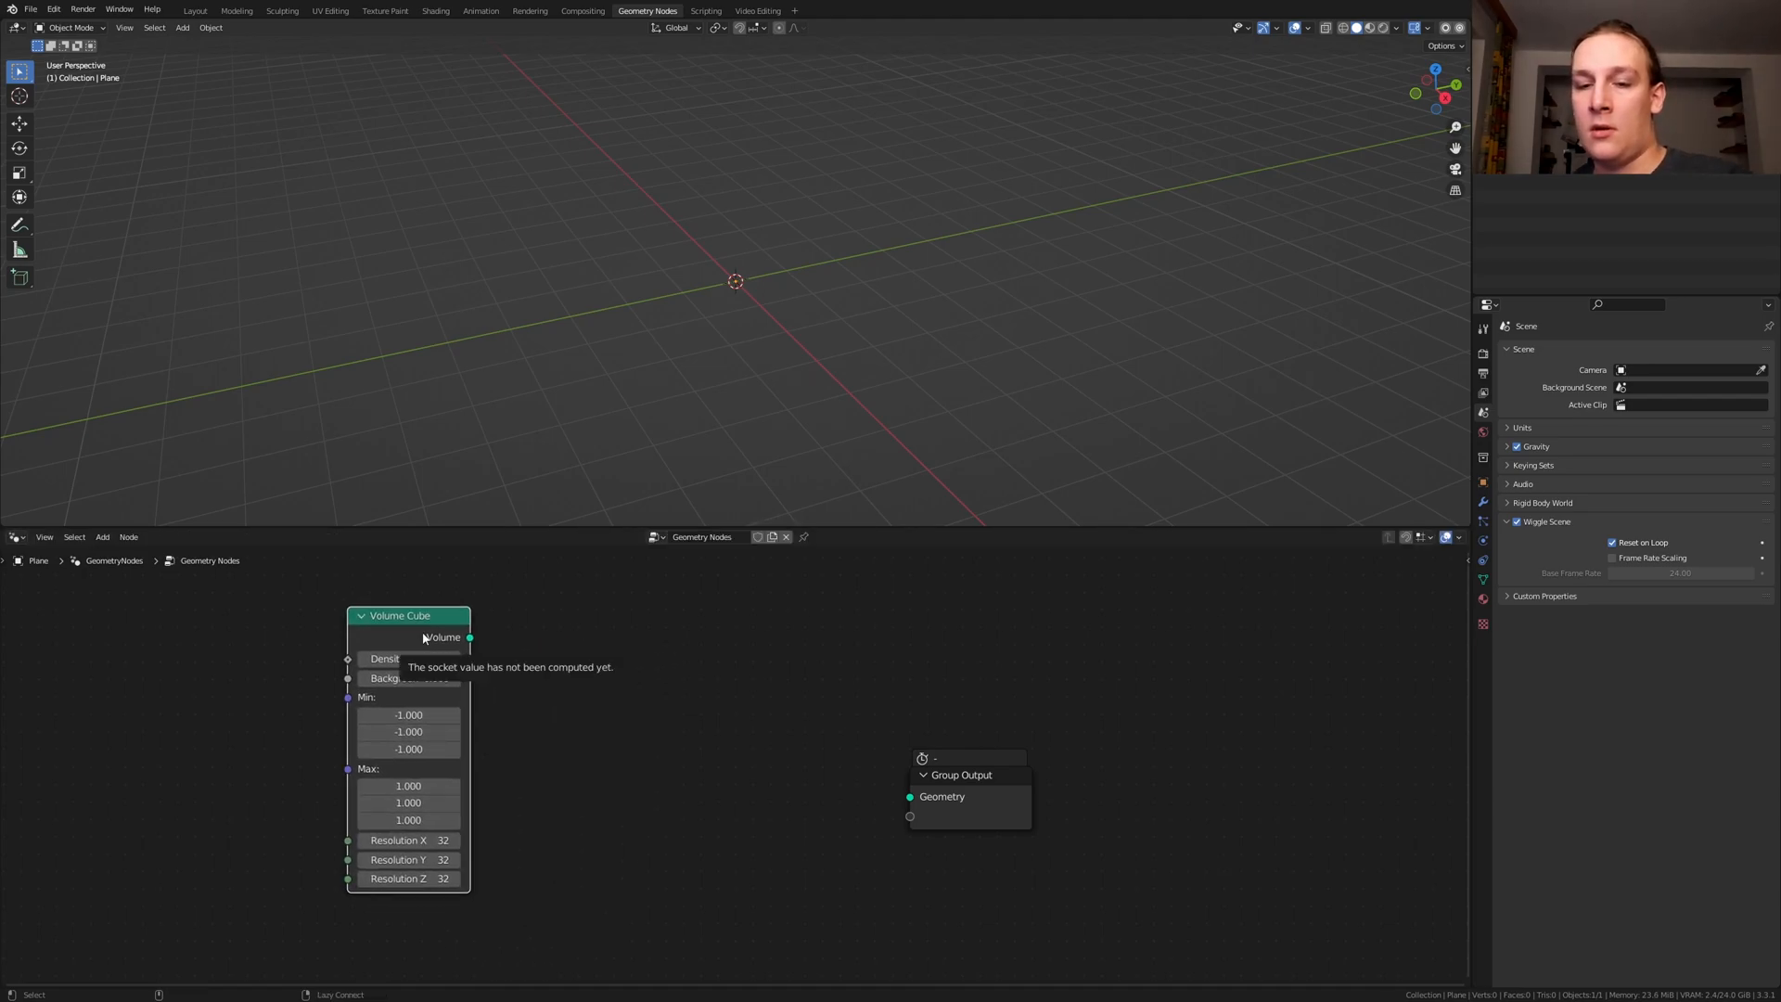
left_click_drag(470, 636, 909, 796)
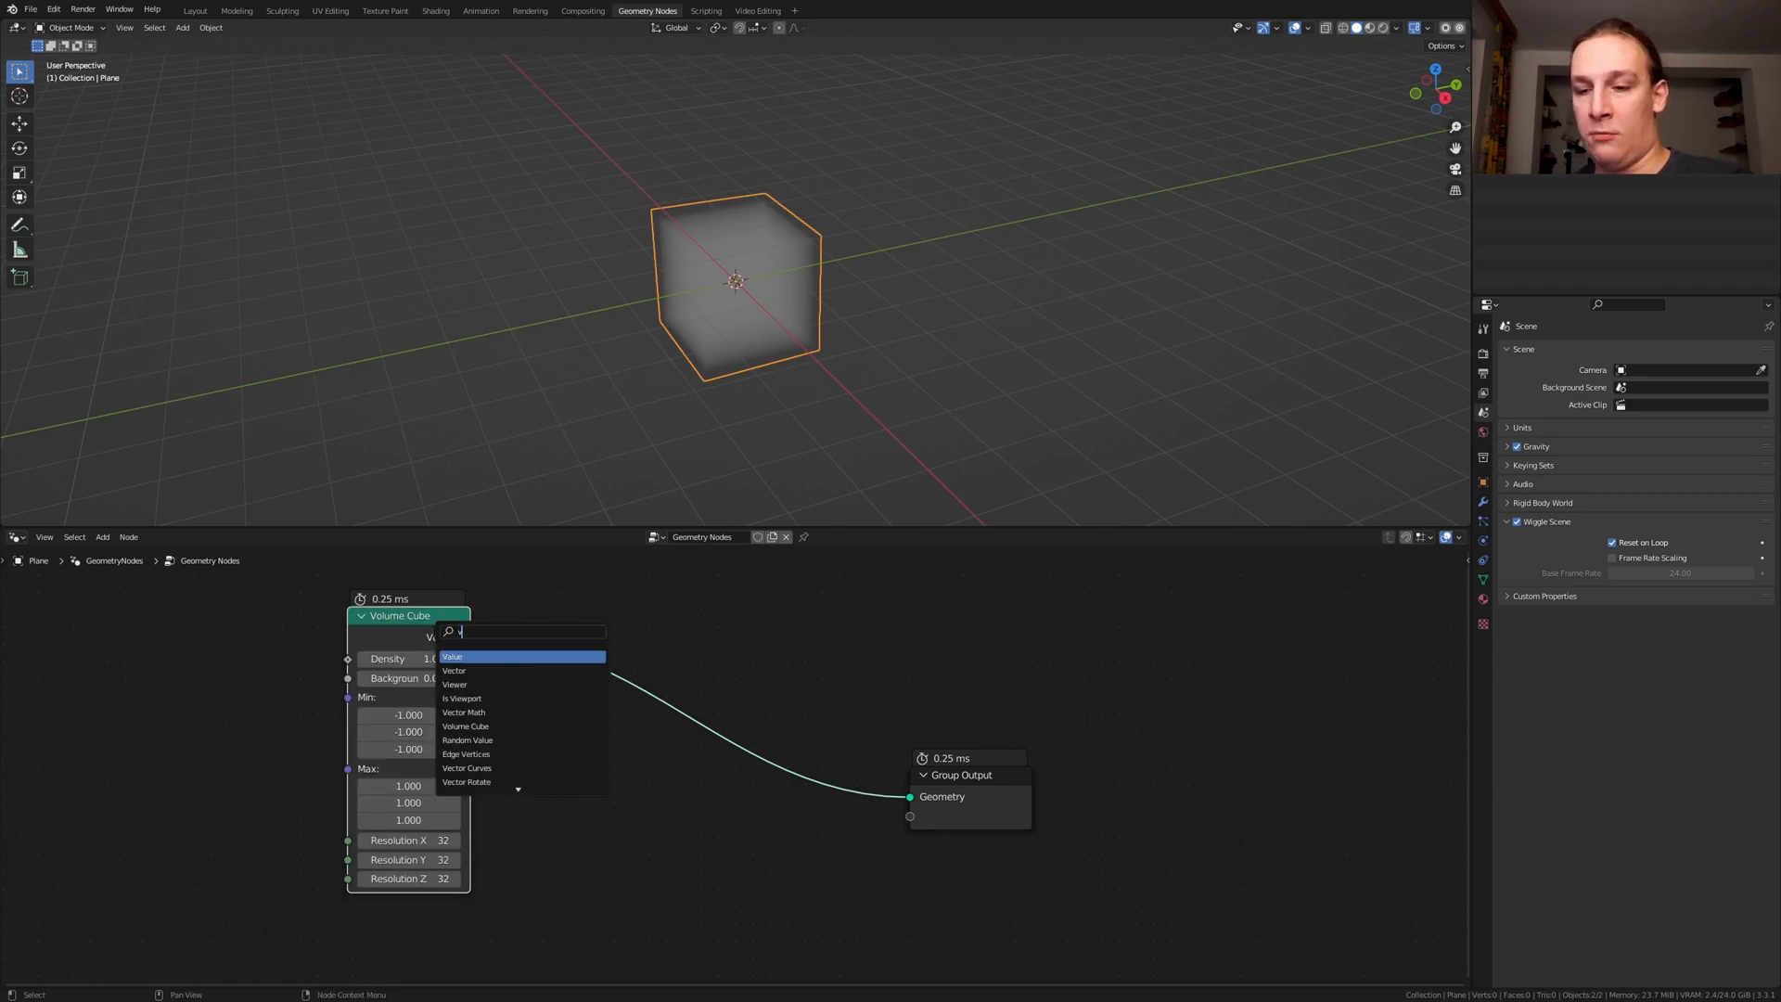
type("volum")
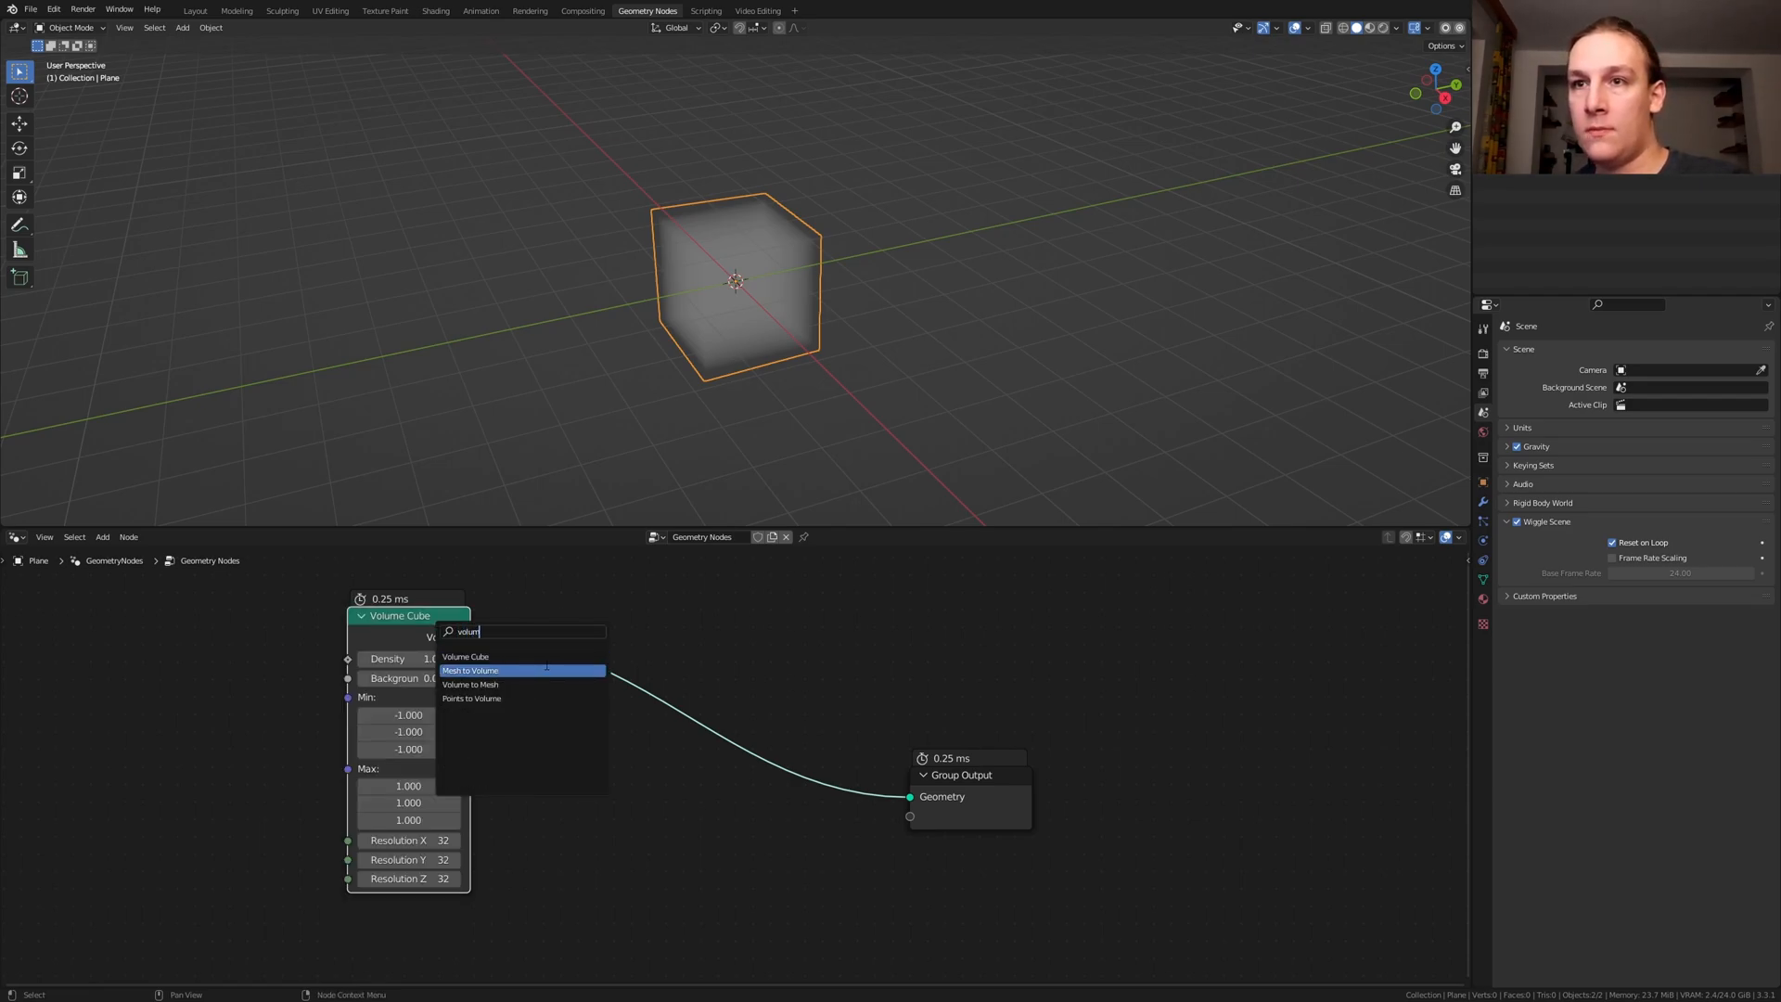
left_click(470, 669)
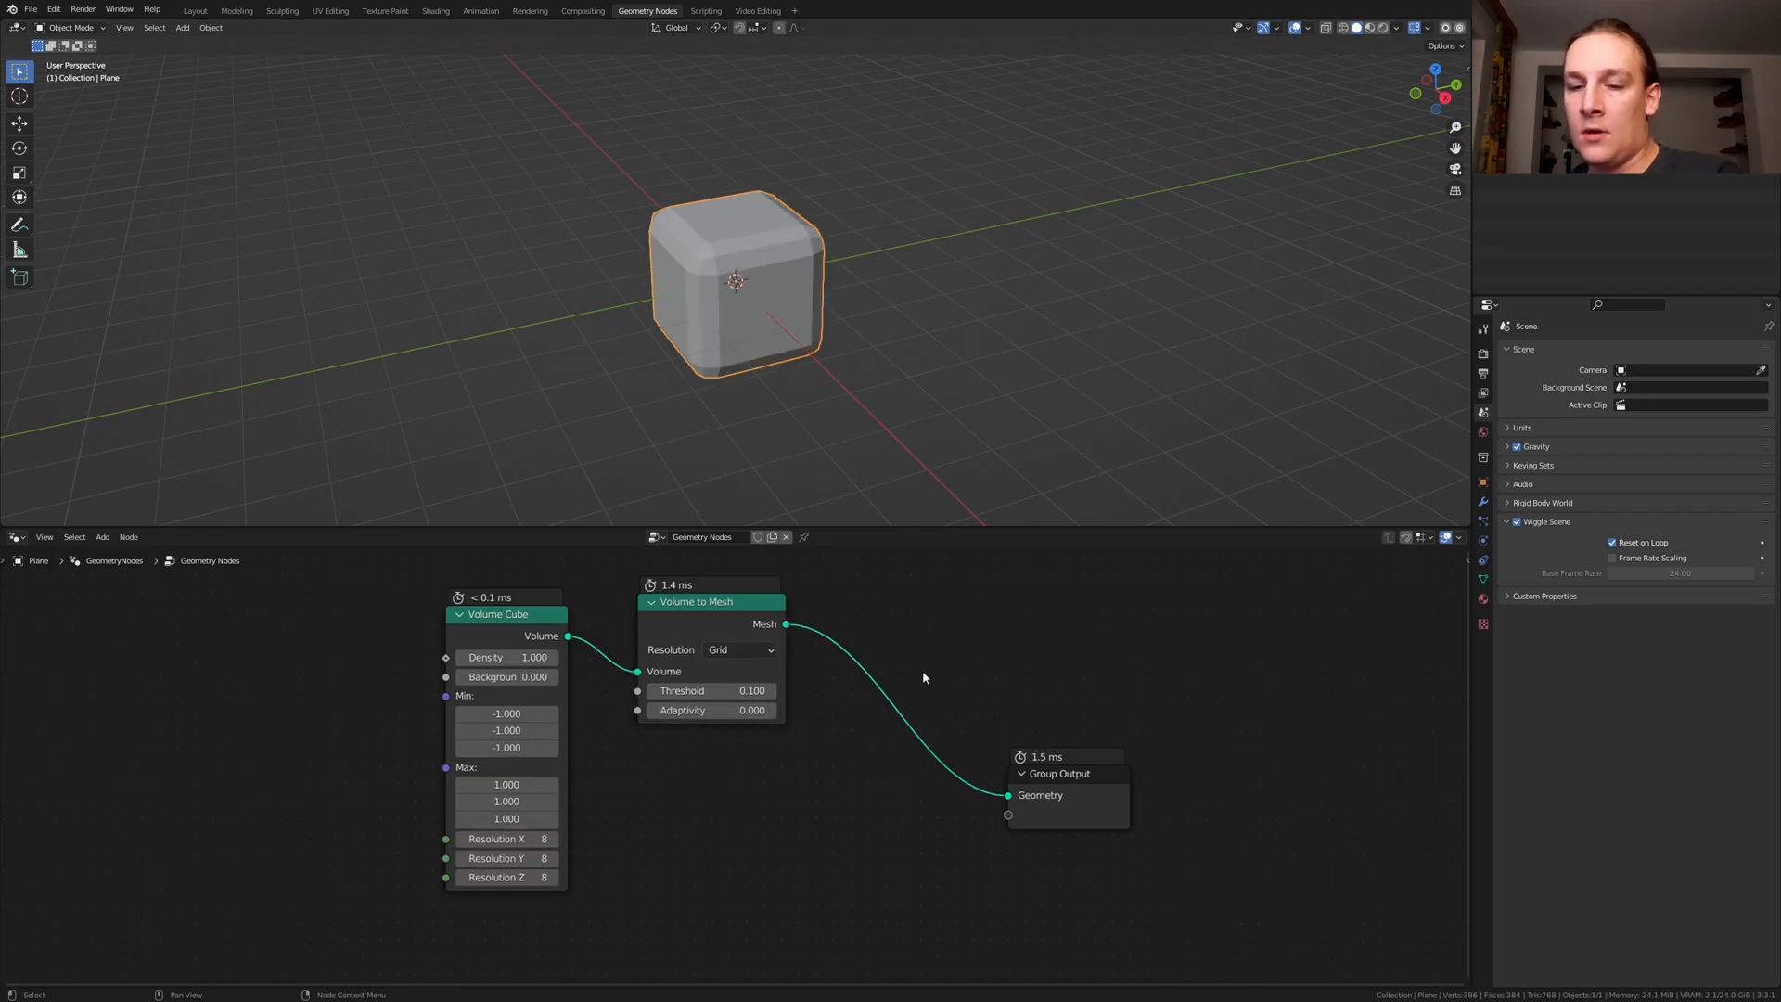
Add a Subdivision Surface node at level 3 after Volume to Mesh
type("sub")
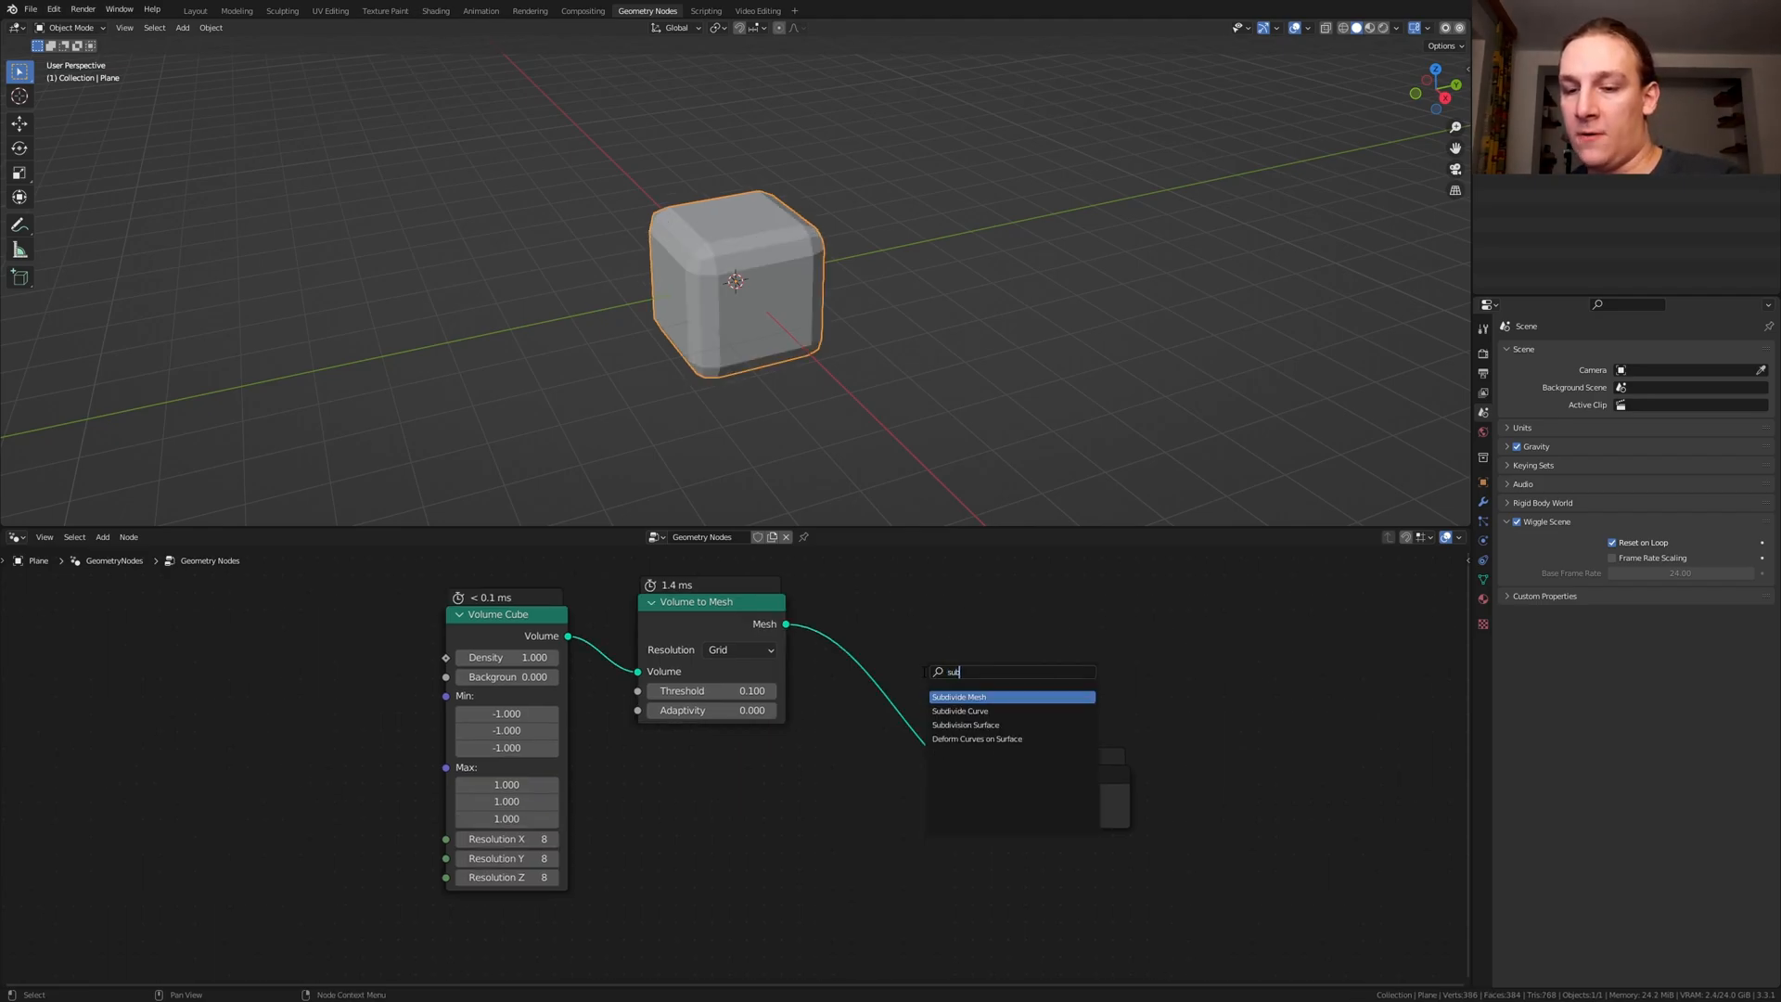
left_click(957, 695)
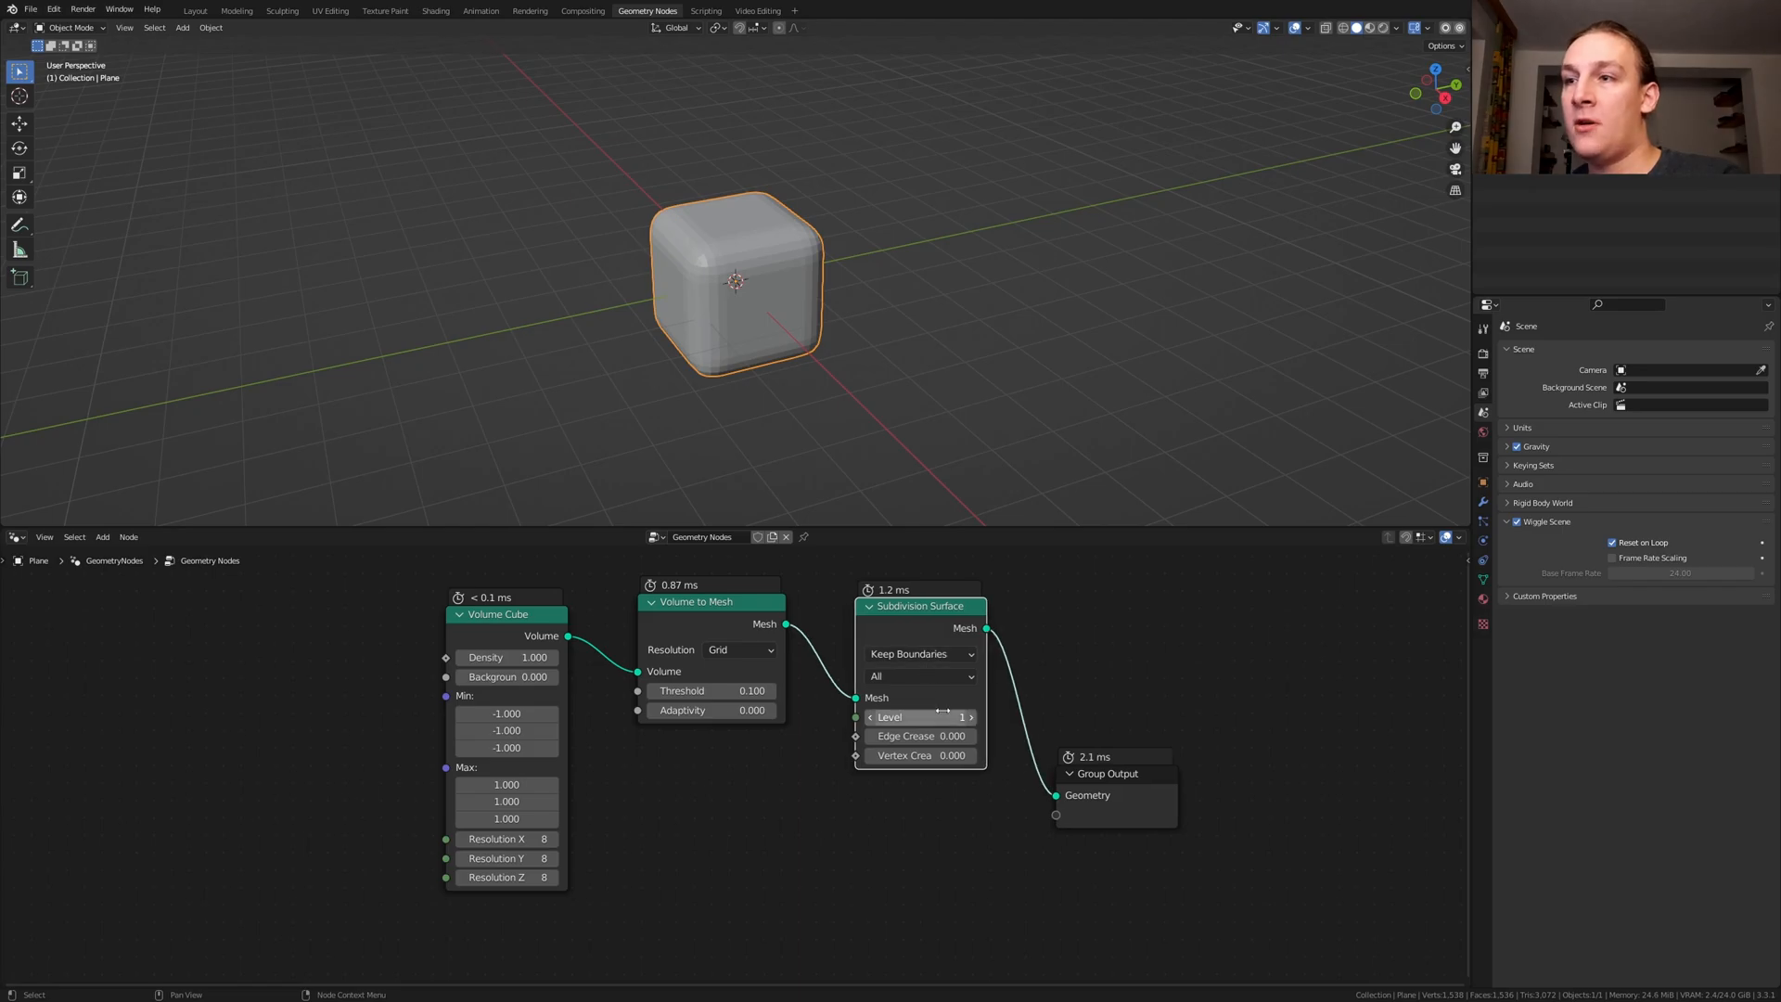
left_click(969, 716)
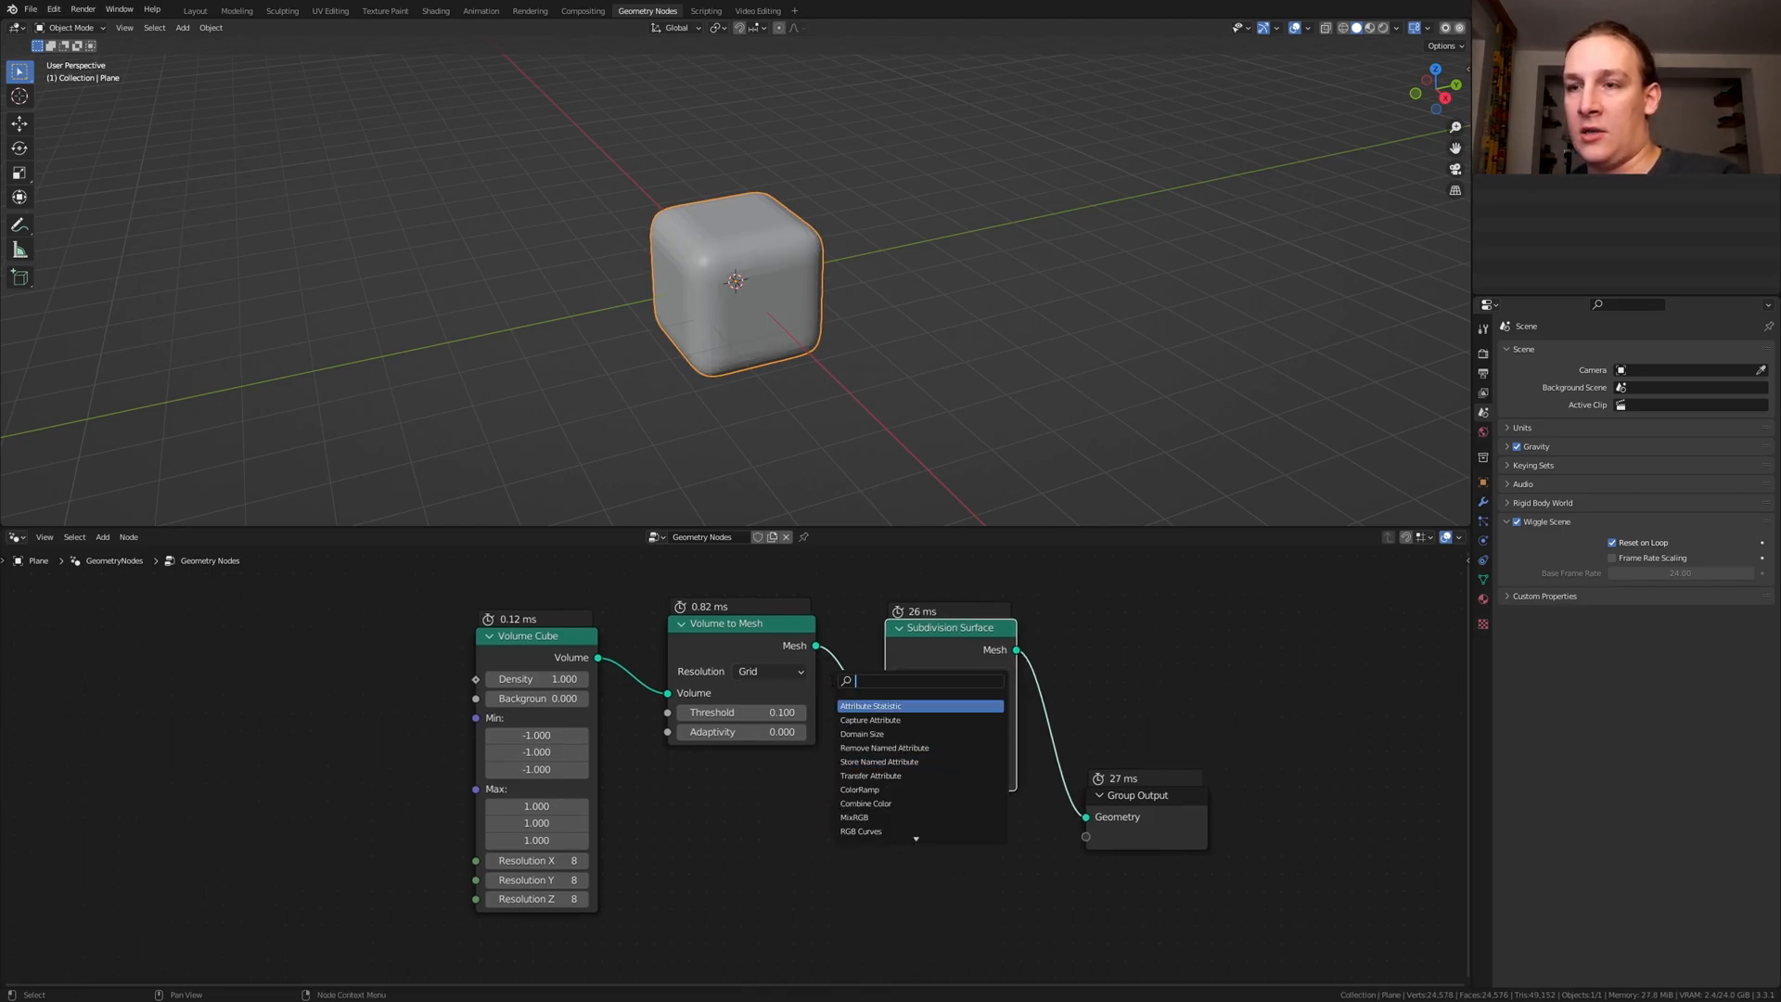
Insert Extrude Mesh with Individual faces and Offset Scale 0.1, then Set Shade Smooth before the output
type("extr")
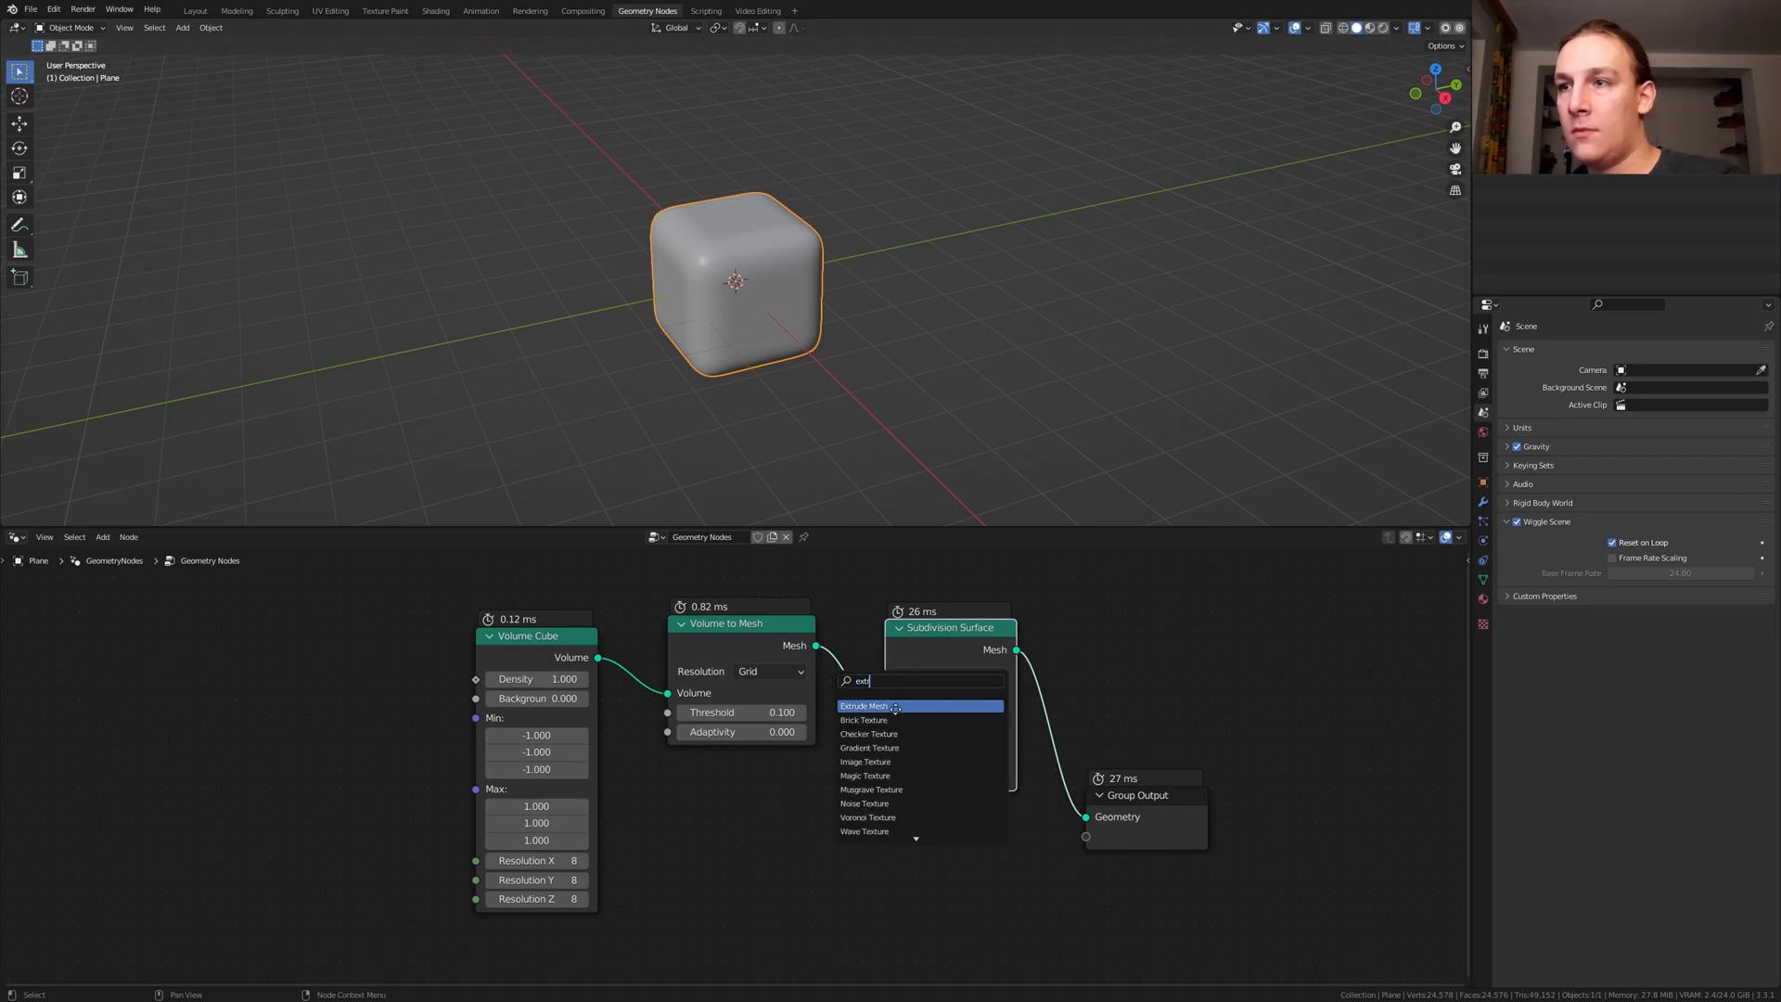
left_click(863, 705)
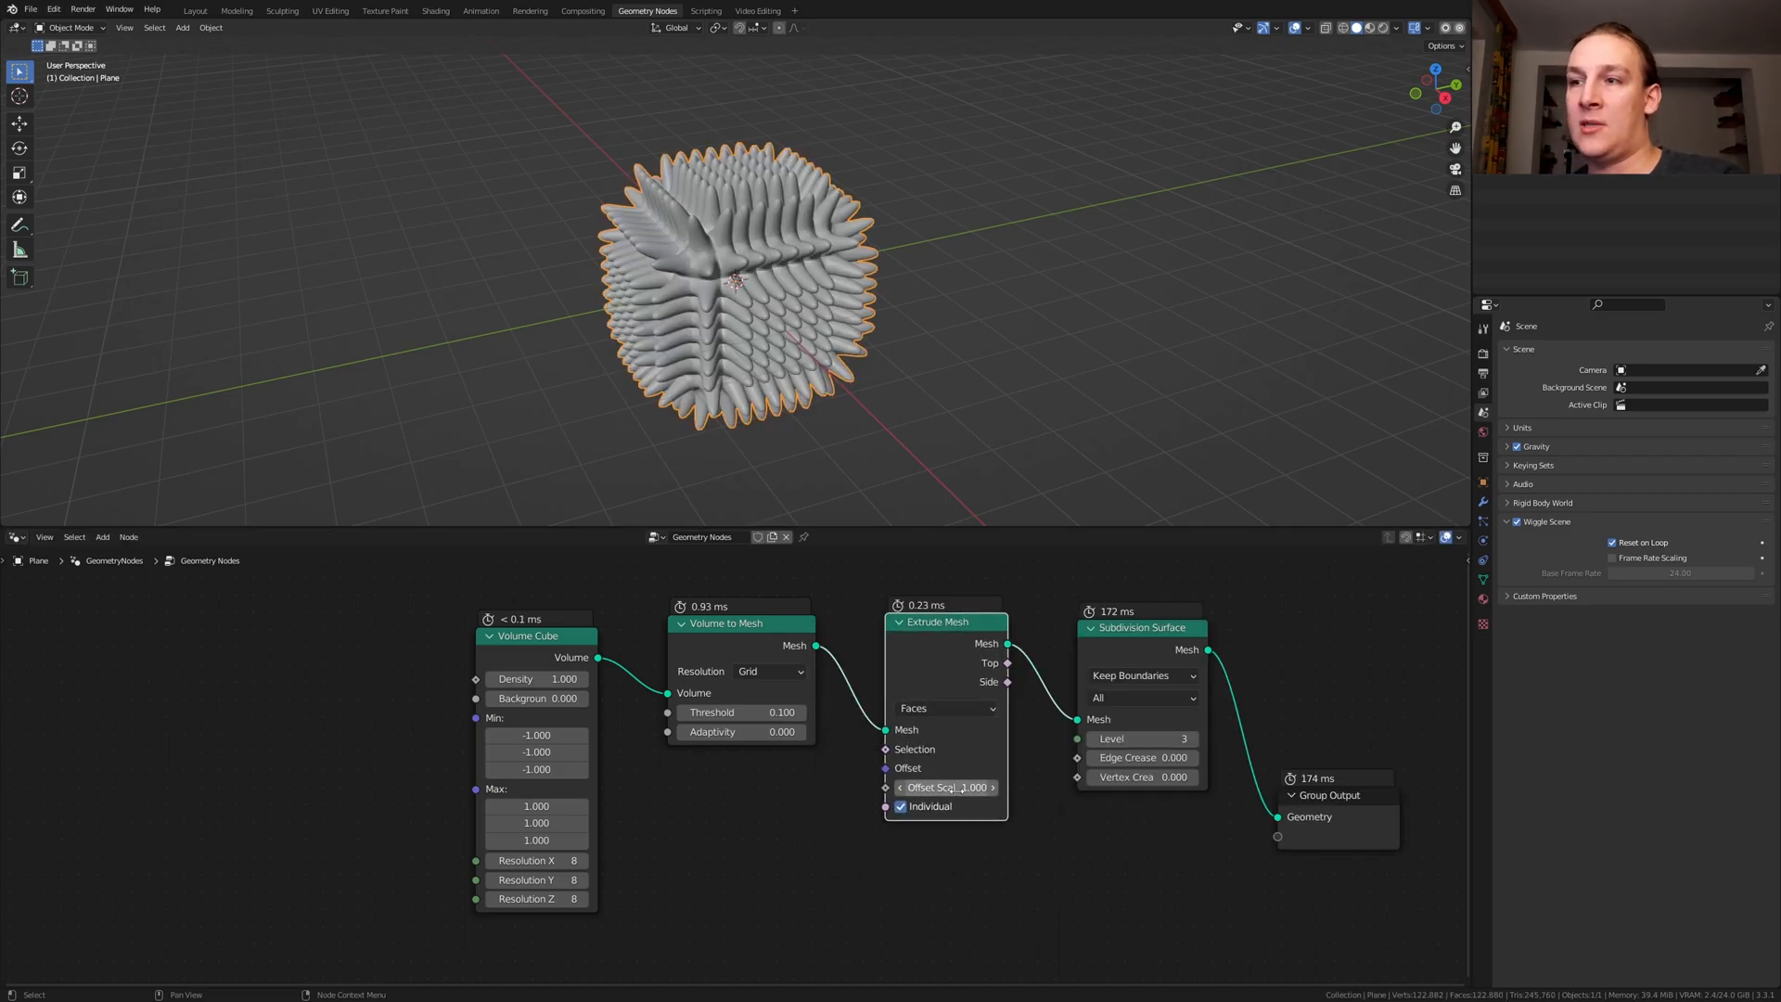
type(".1")
type("set")
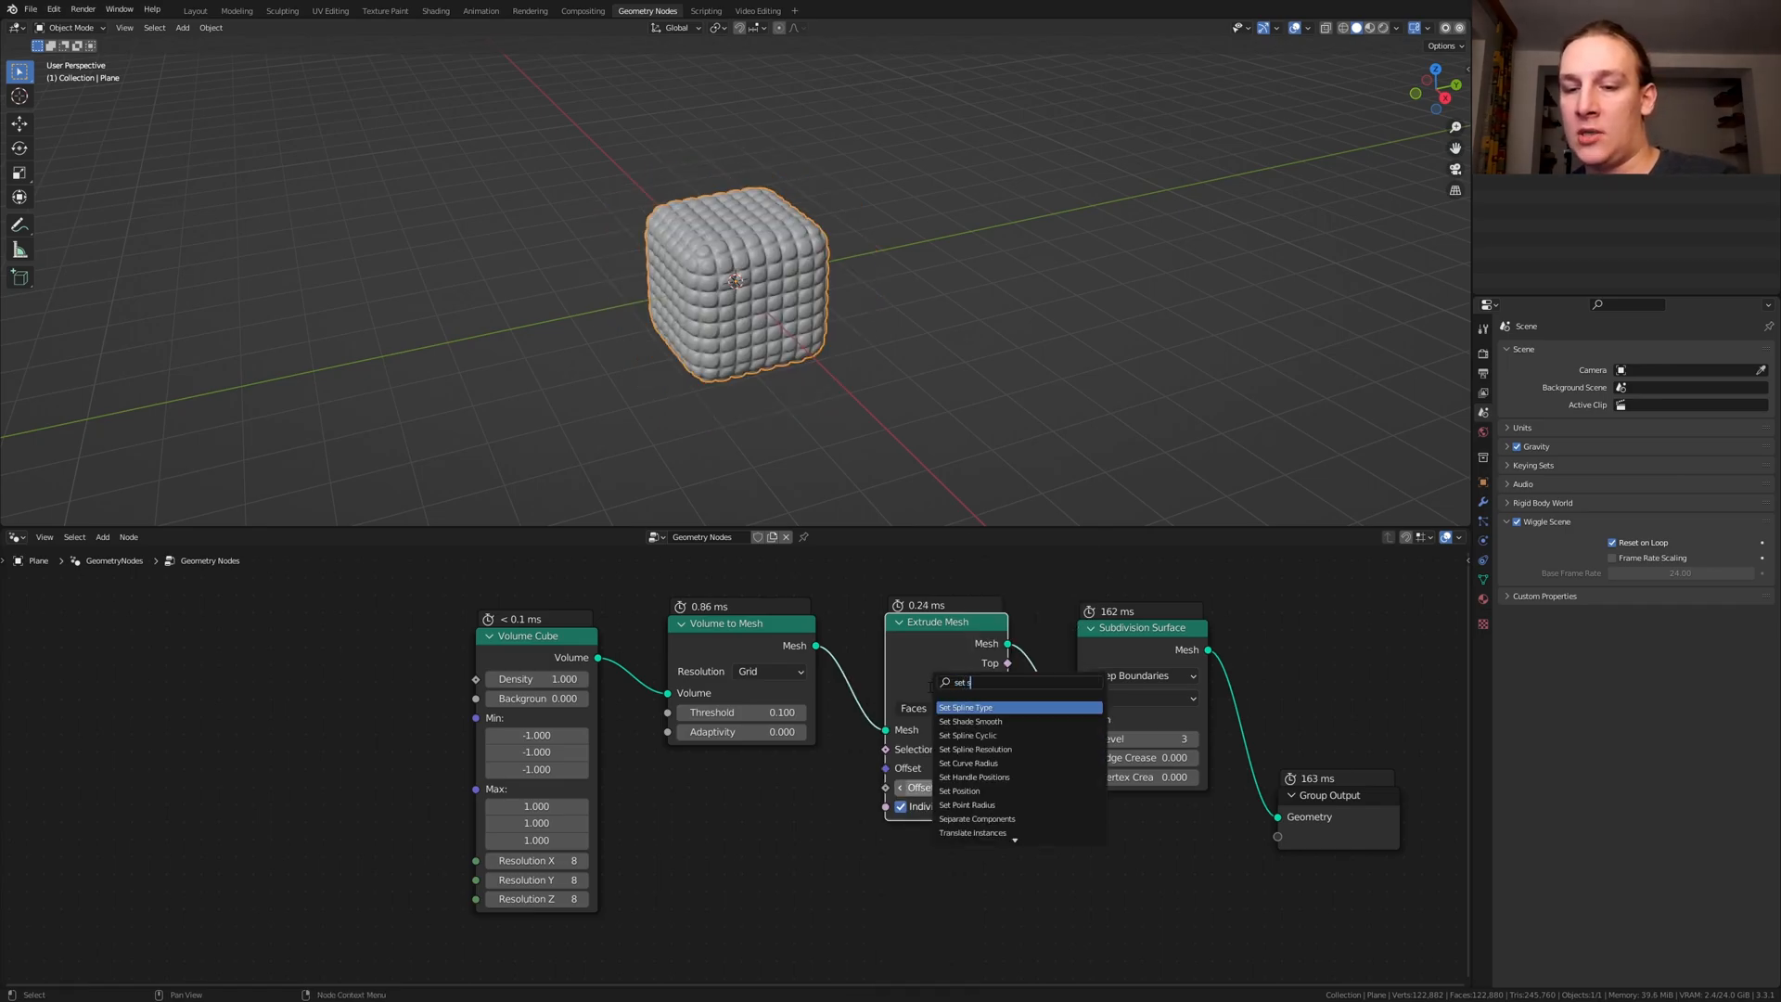
left_click(970, 722)
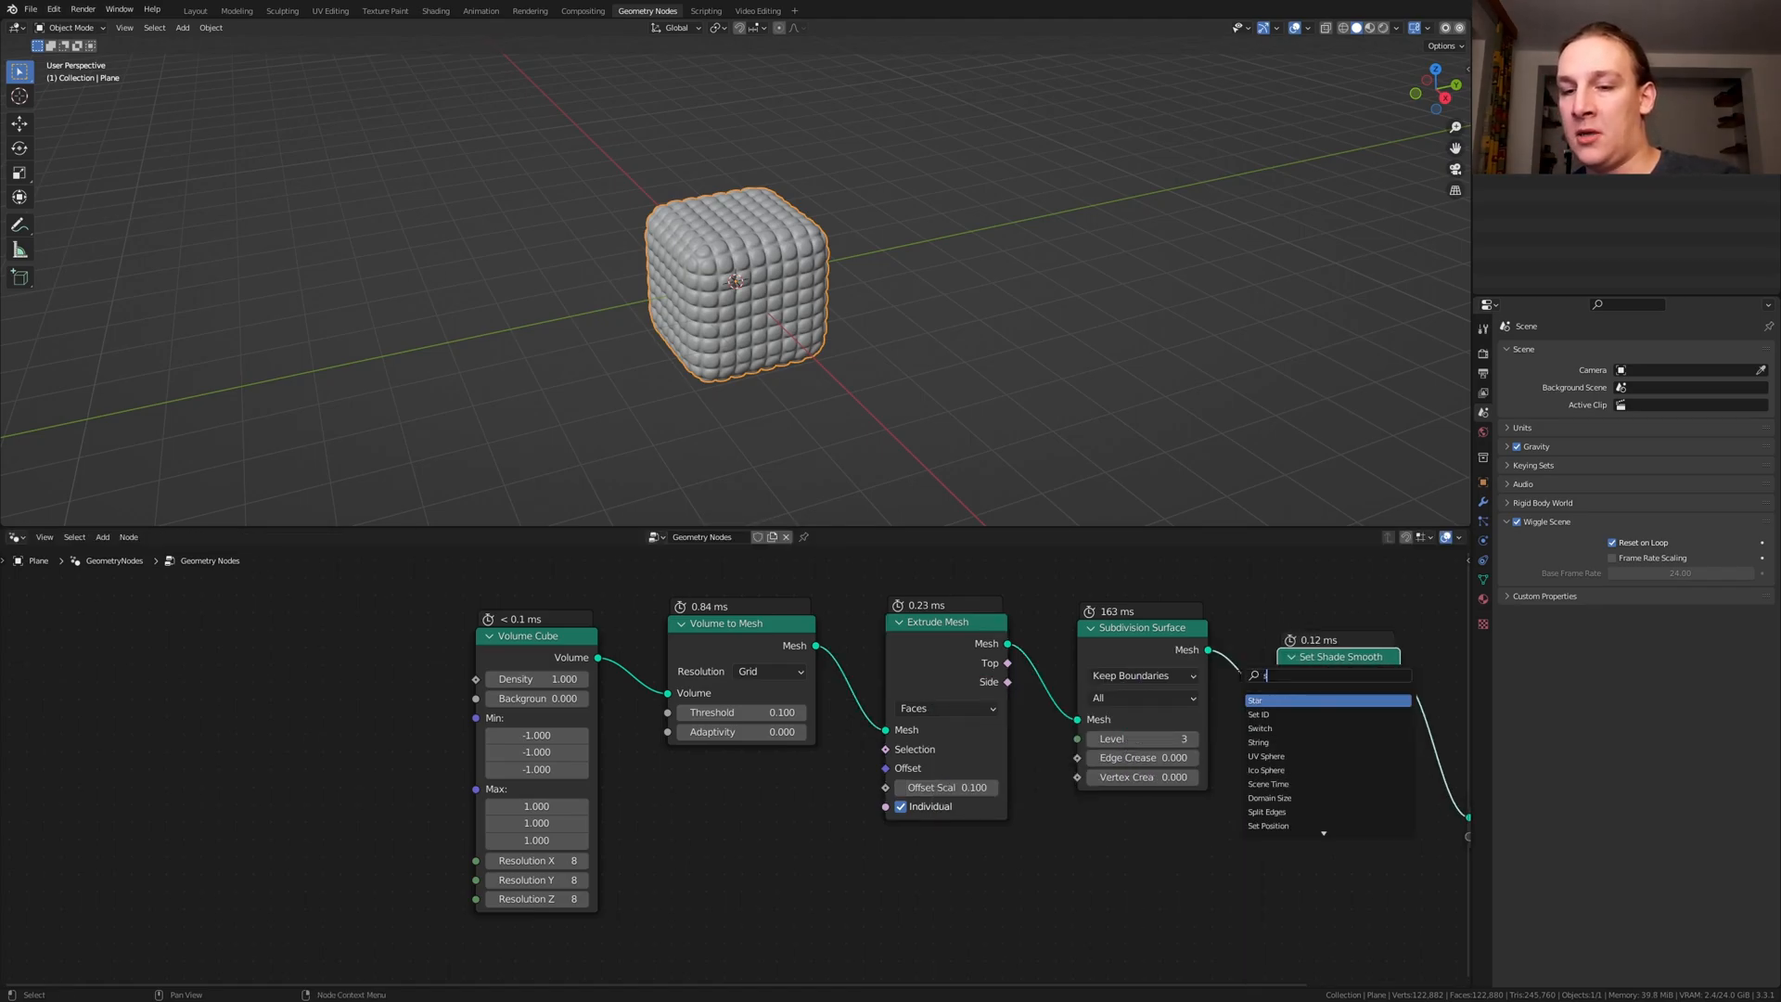
type("set m")
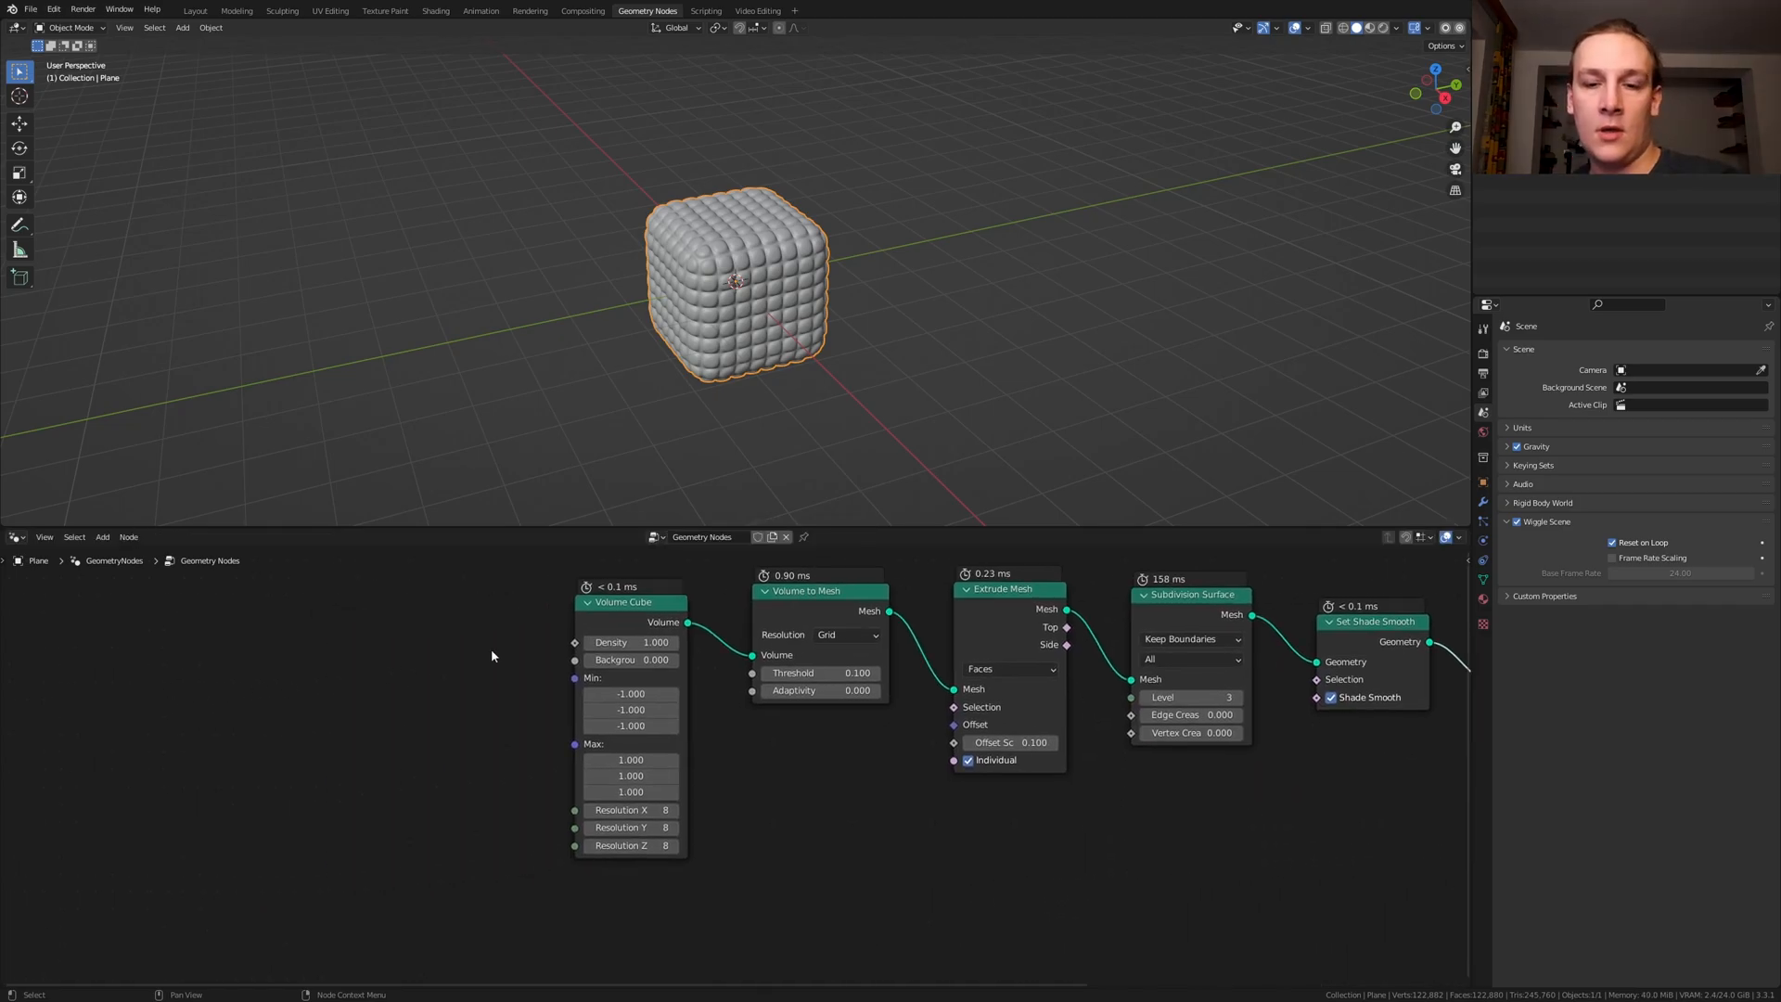
Drive the Volume Cube density with a Wave Texture, raising its scale and distortion for a lumpy shape
type("wat")
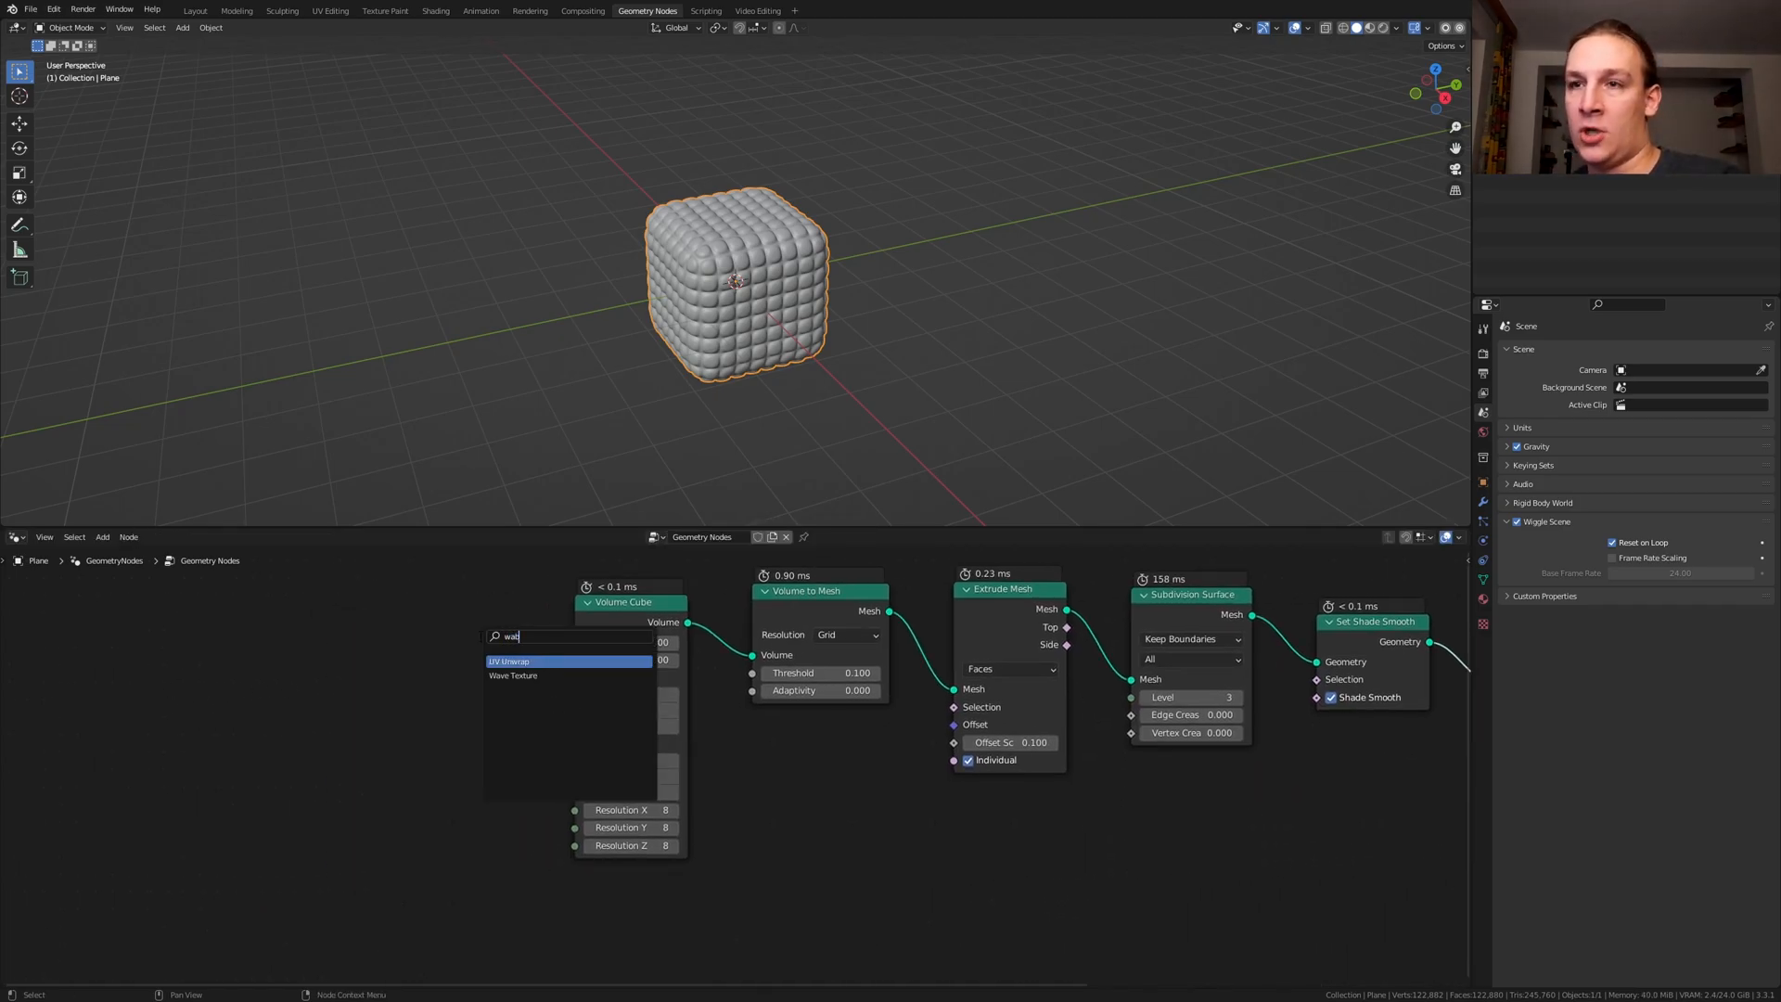
left_click(512, 676)
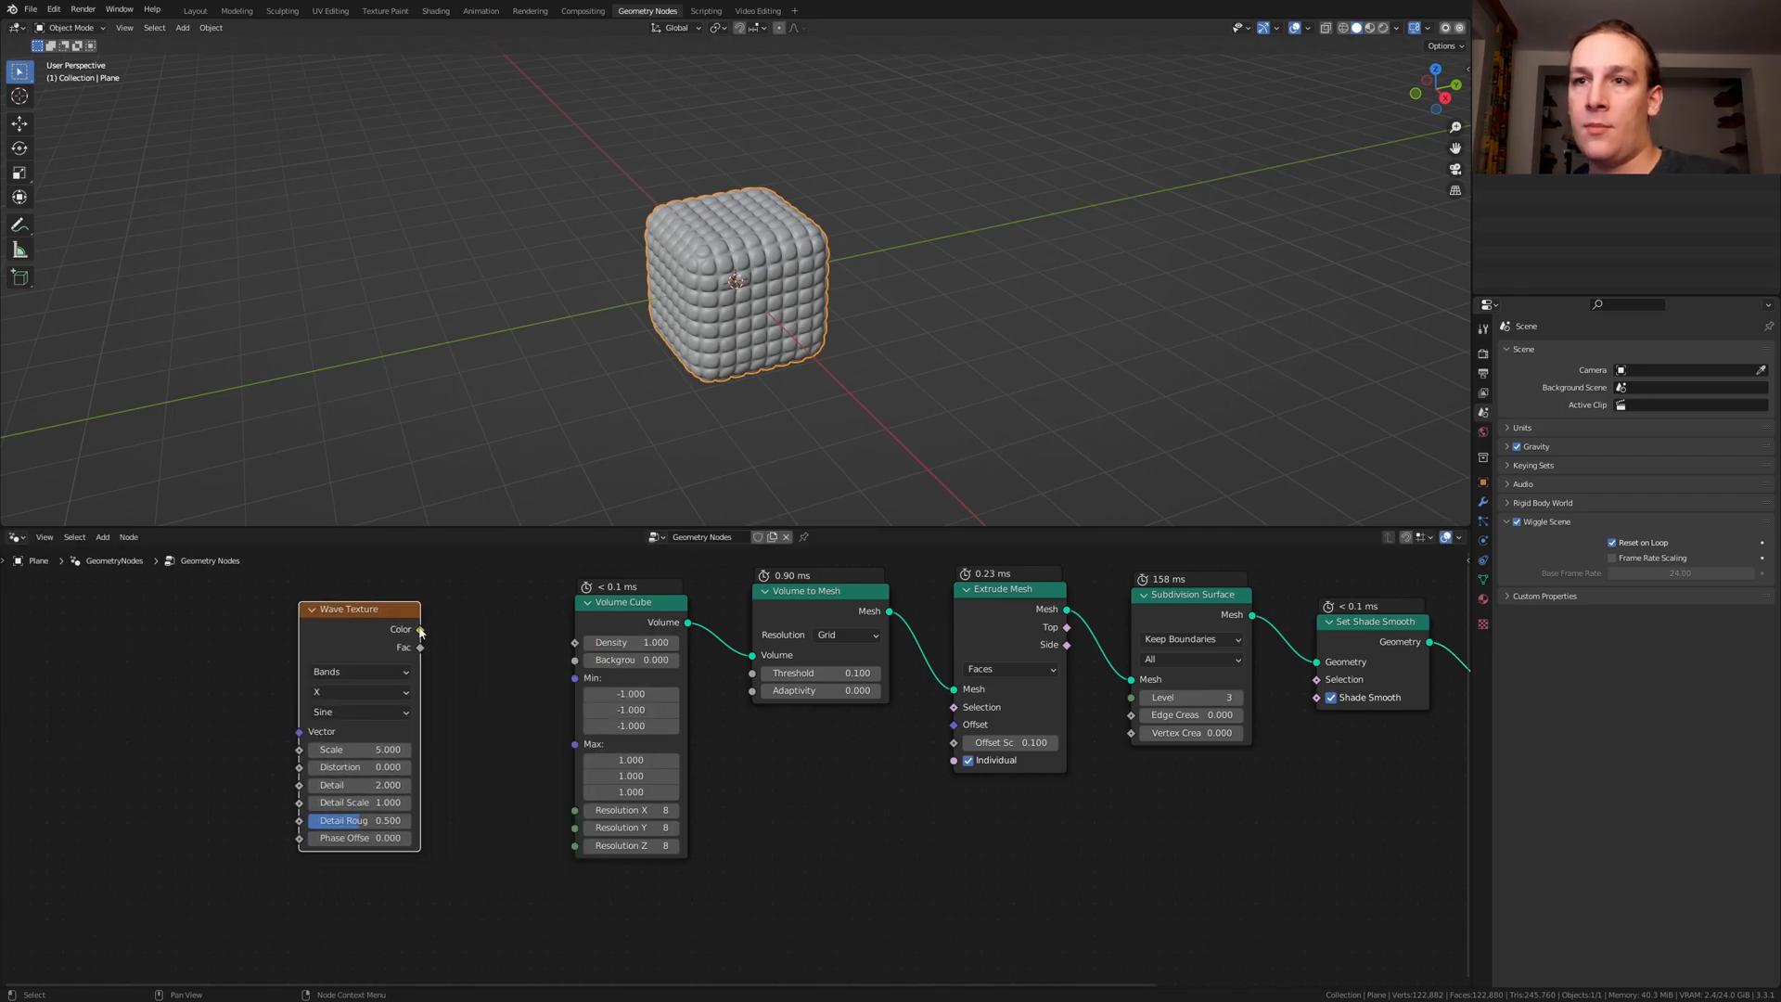
left_click_drag(422, 629, 575, 642)
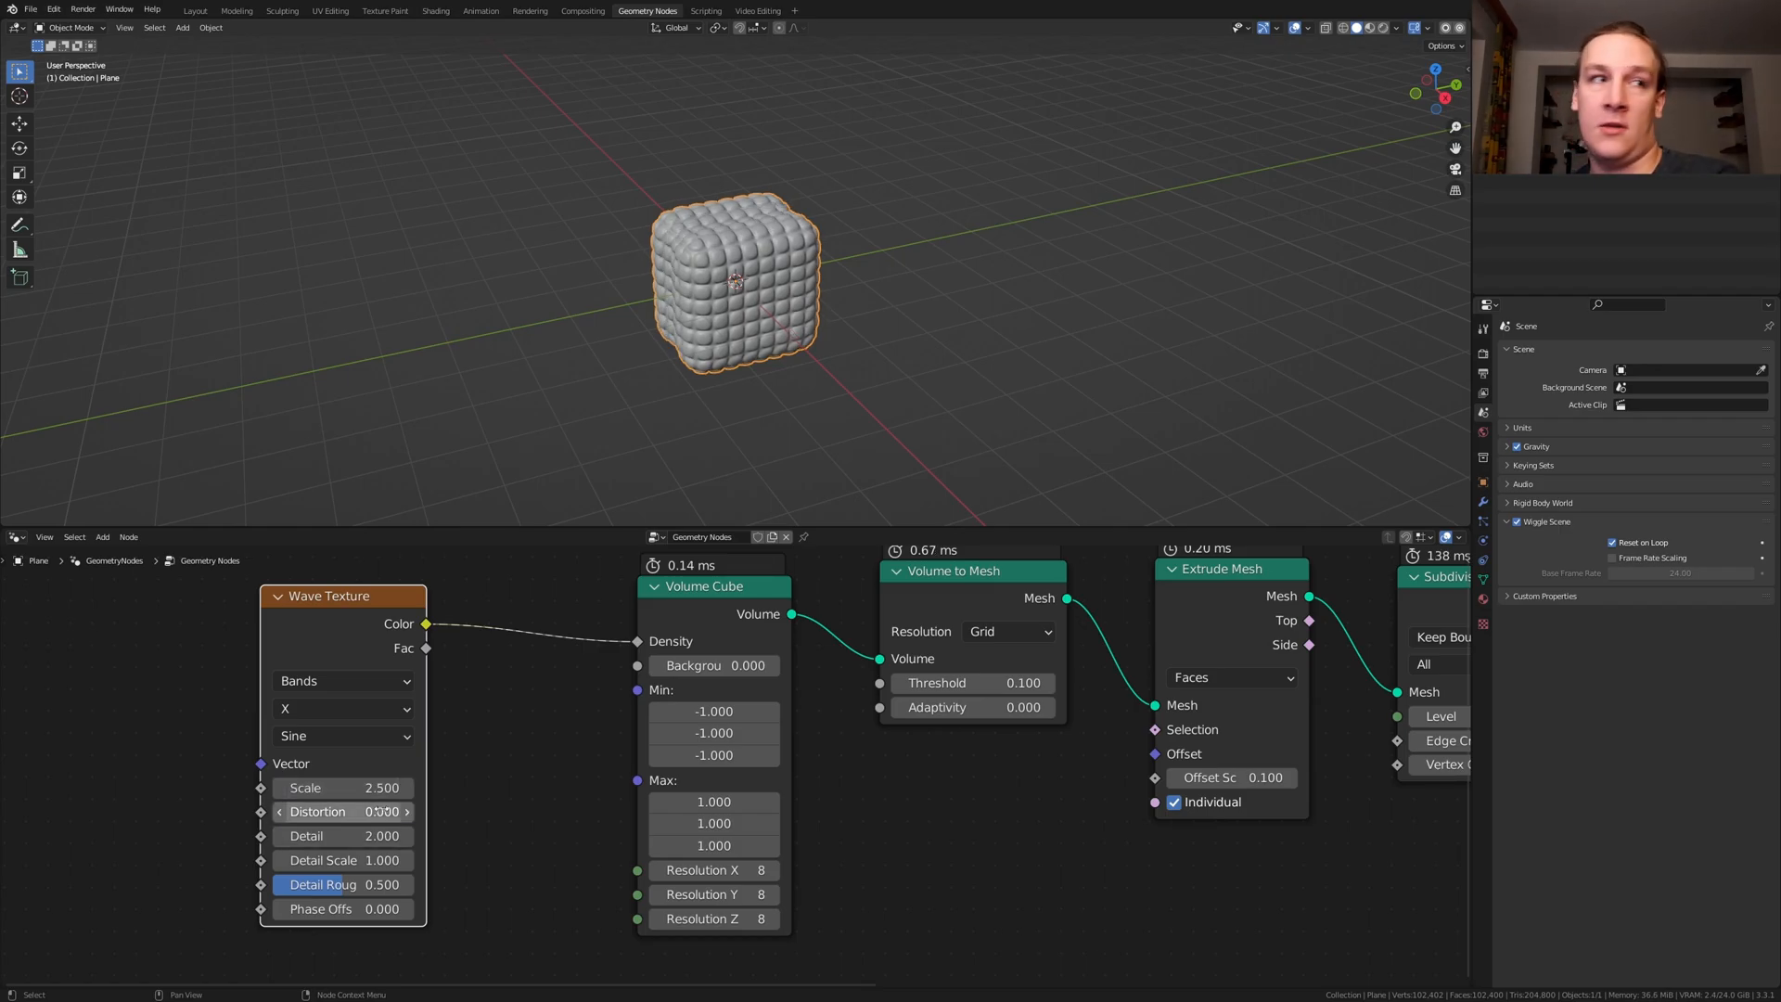
type("14")
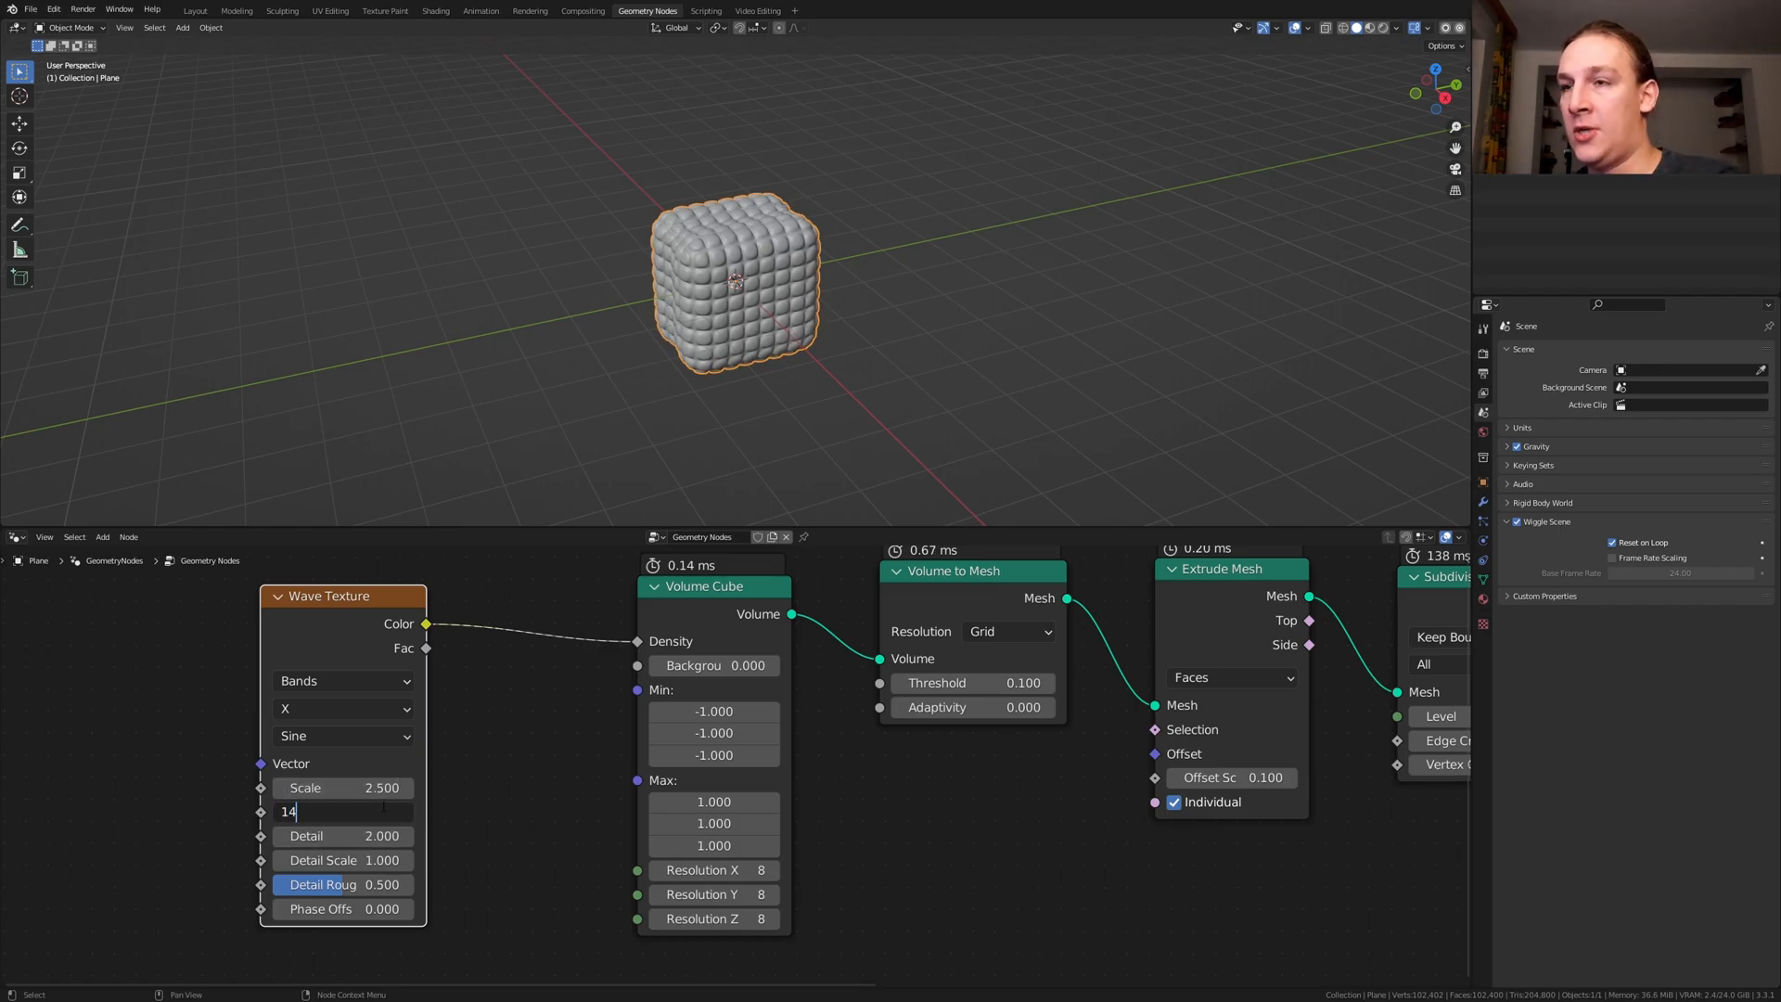
type("17")
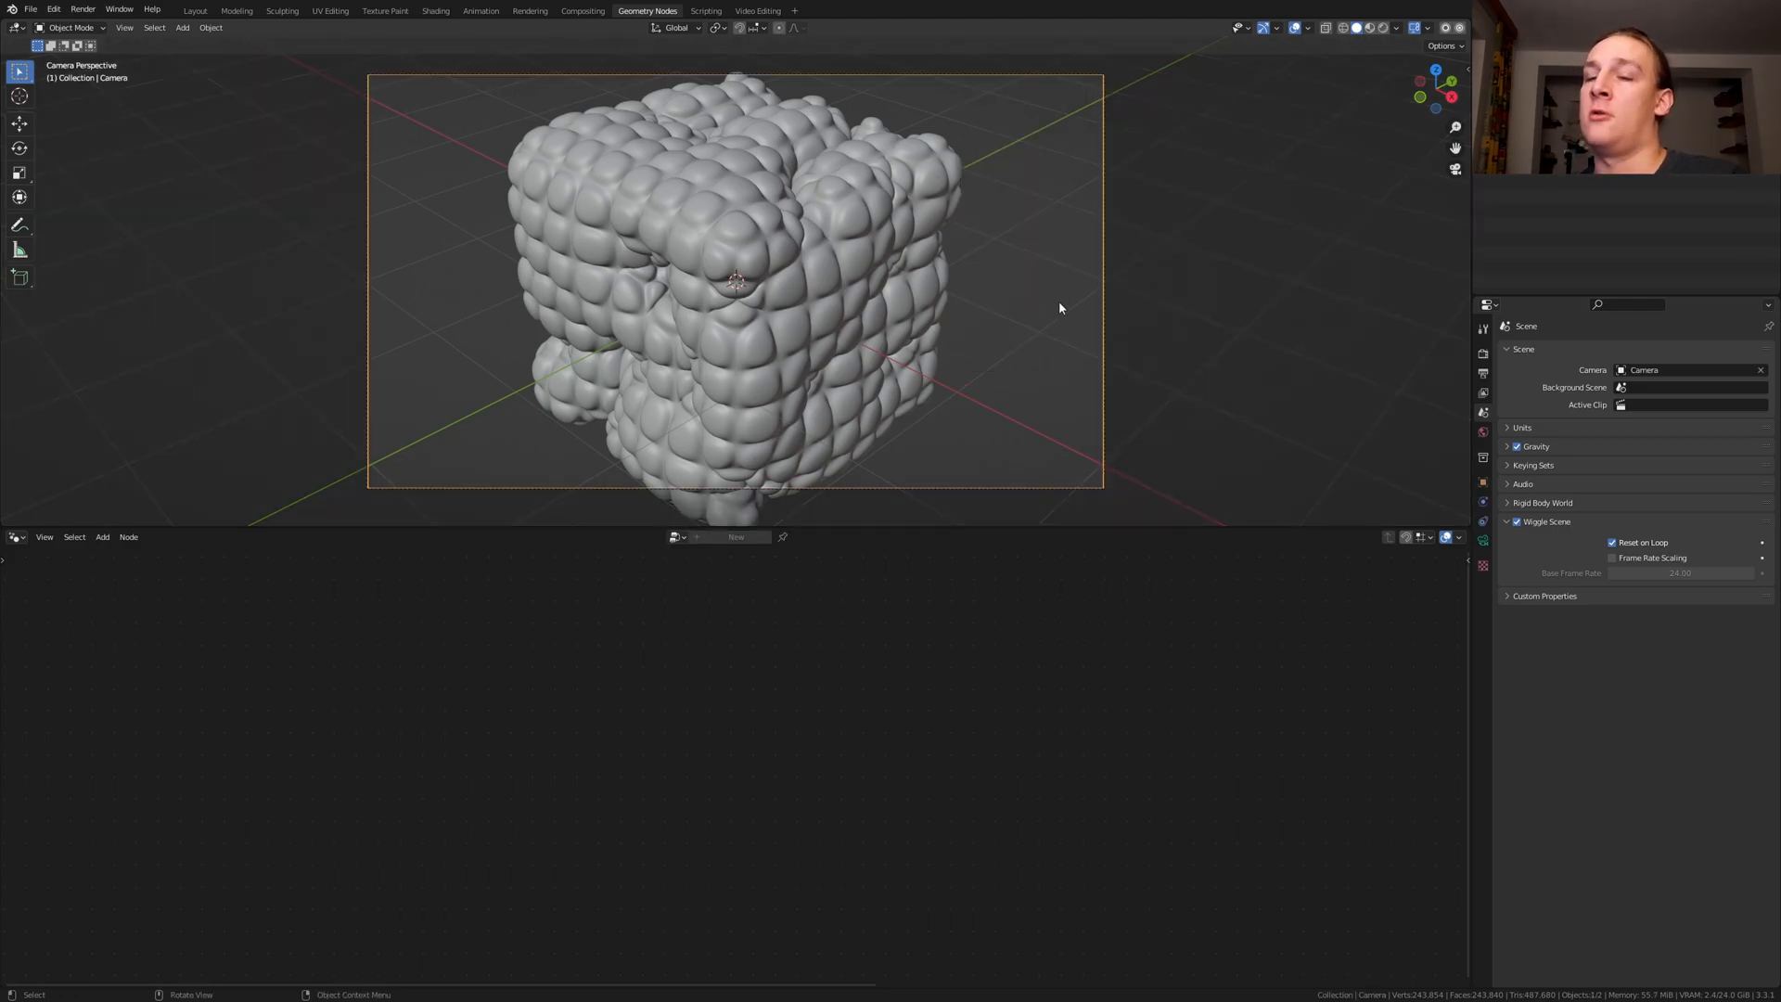
Move the camera so the whole lumpy cube fits the camera frame
key("g")
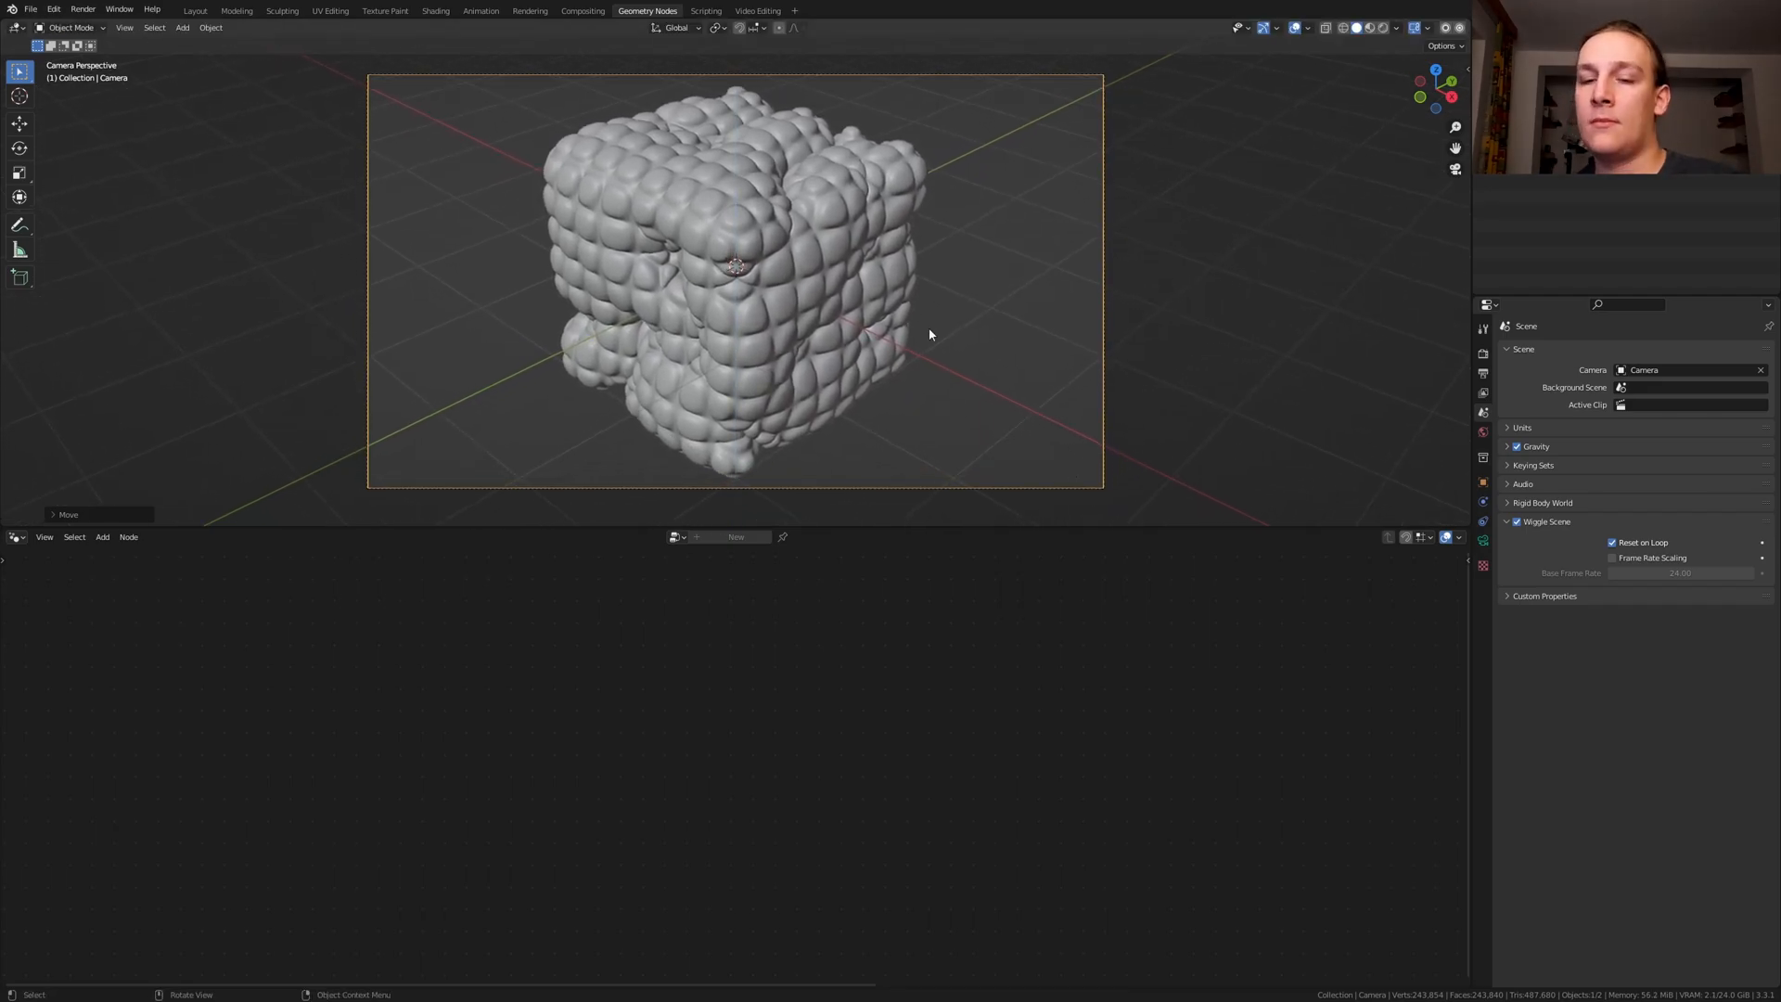
Add a Plain Axes empty at the cube's centre and show the camera properties
left_click(180, 28)
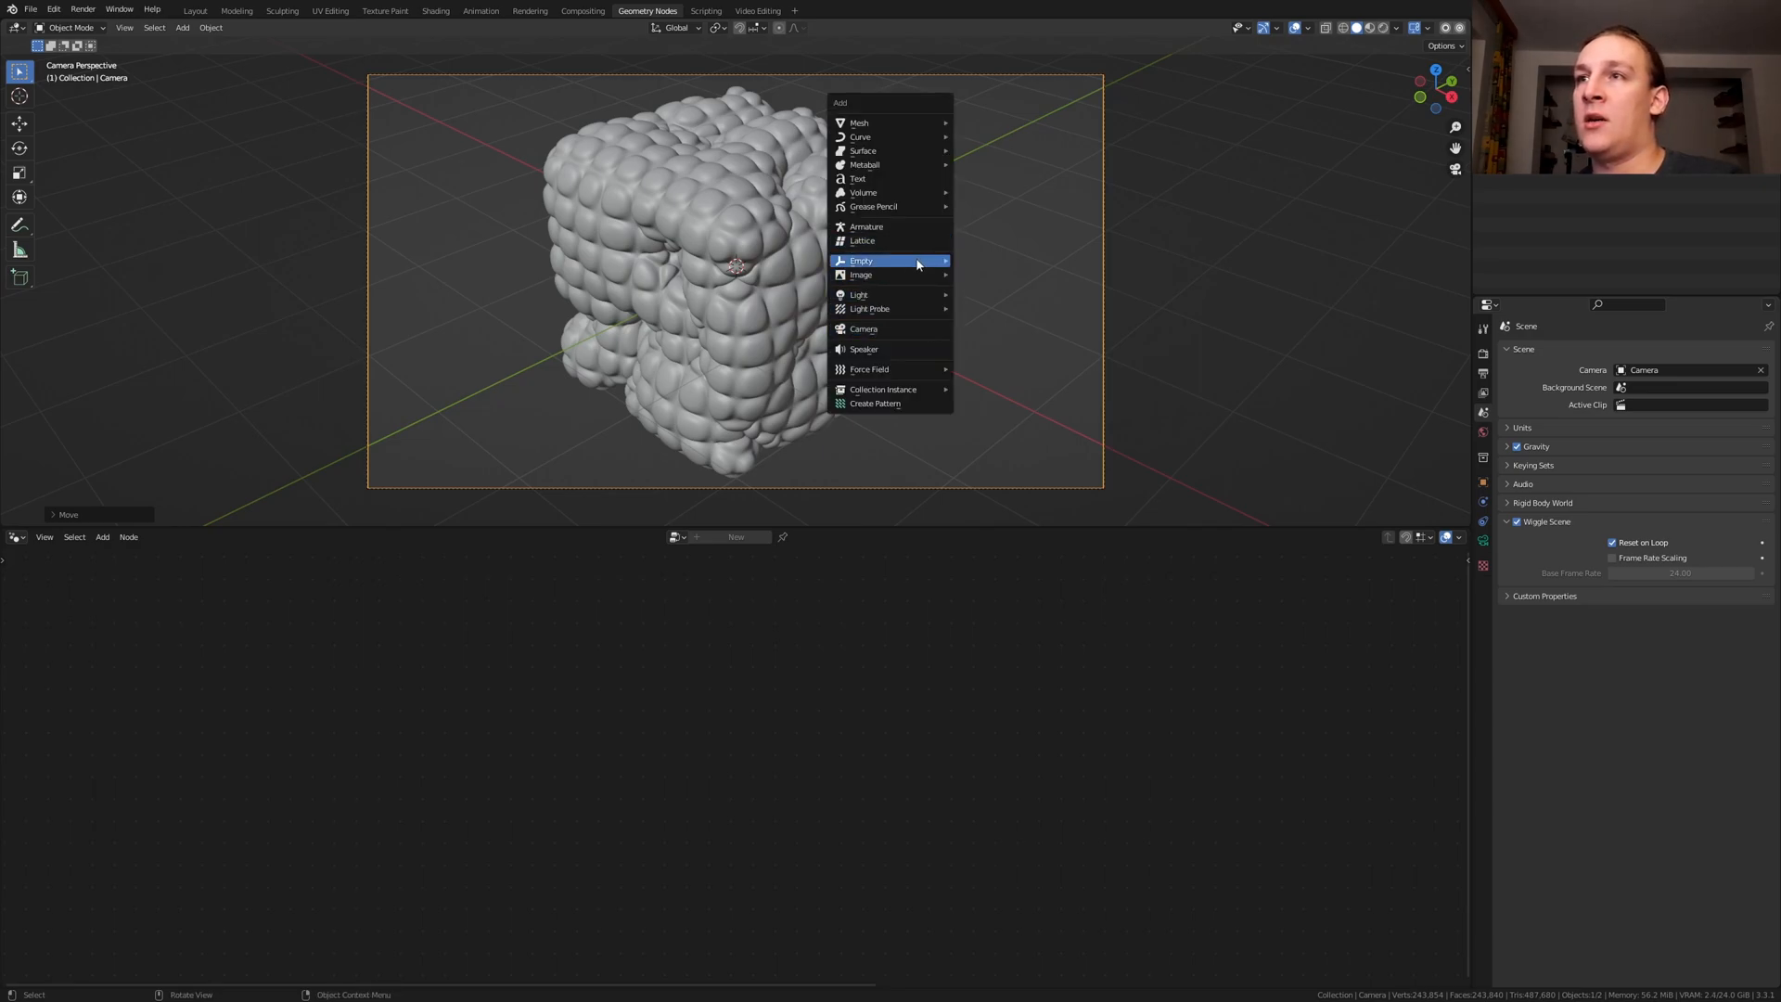
left_click(861, 260)
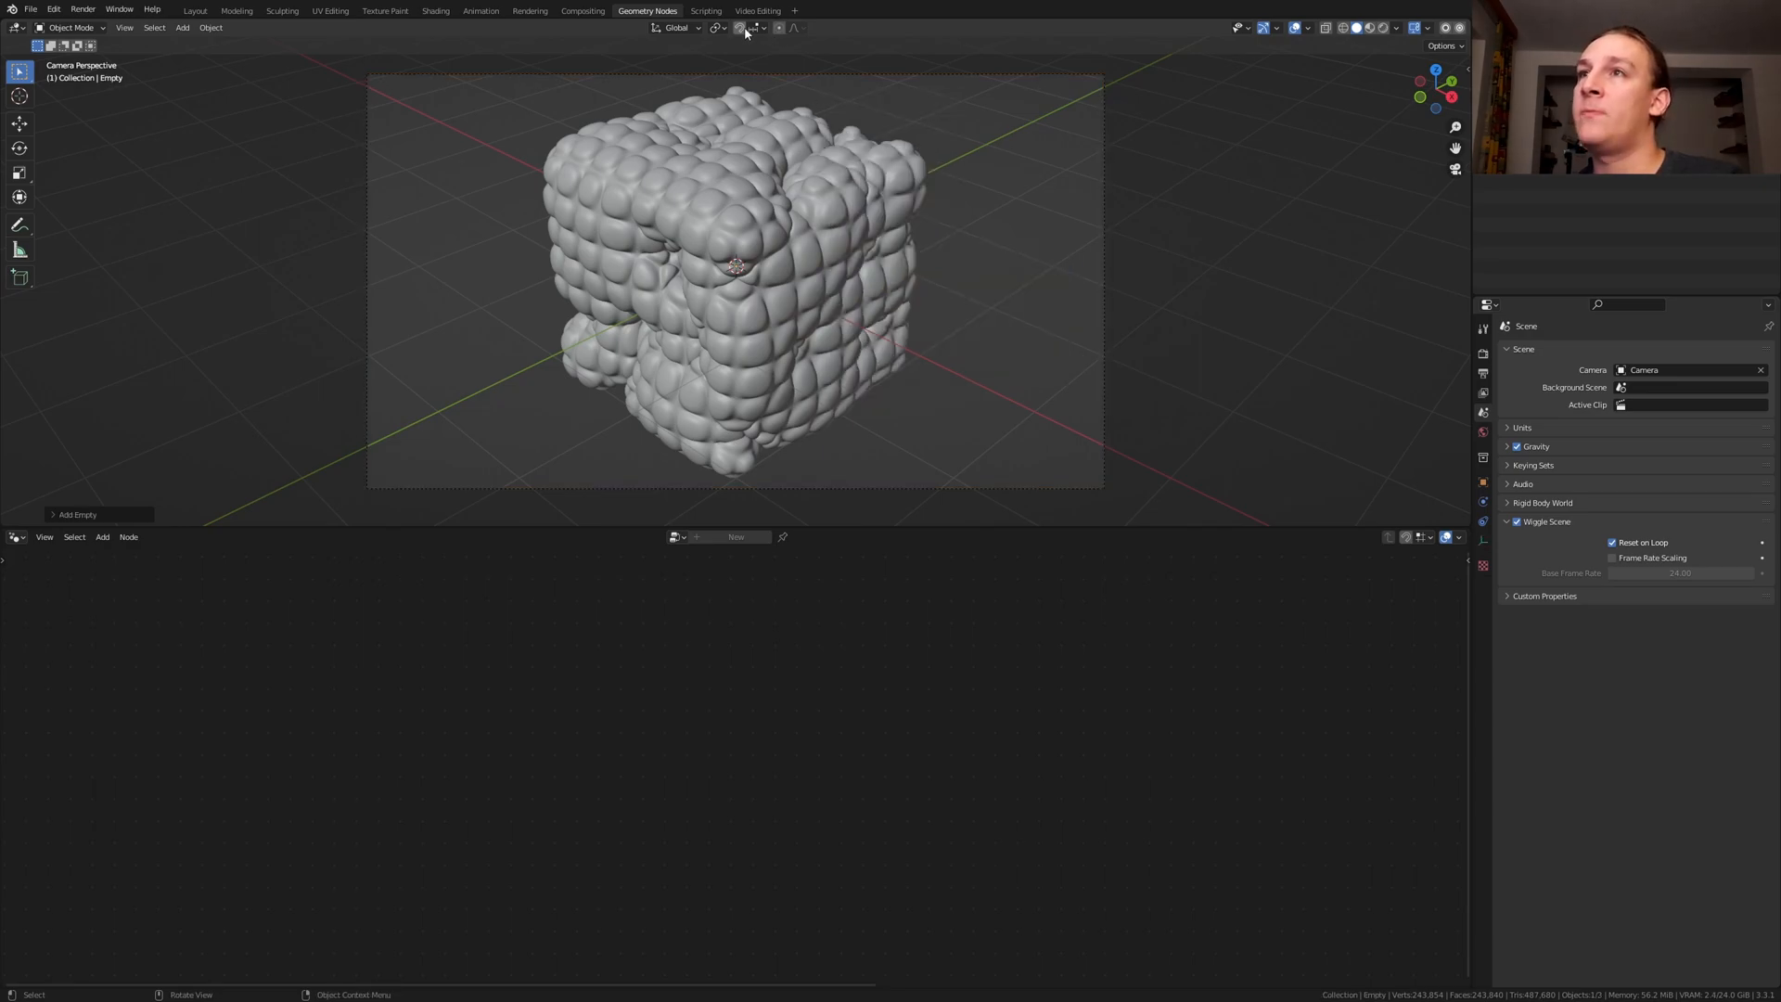
left_click(753, 27)
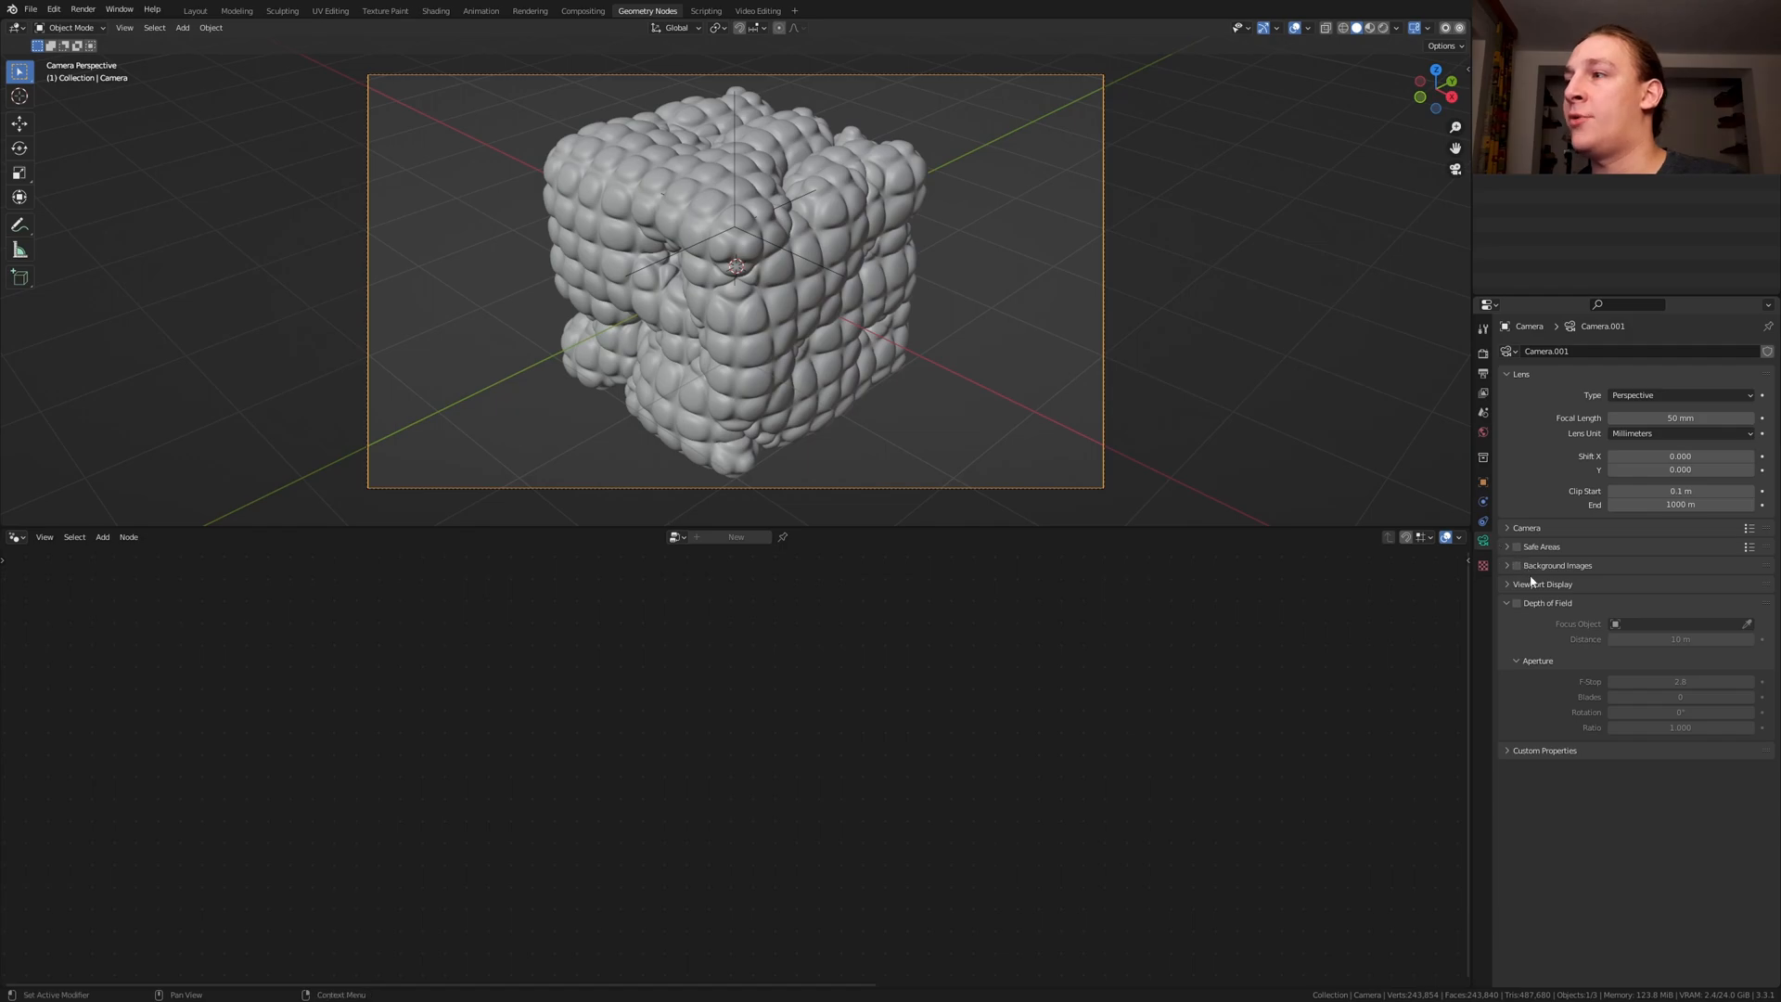
Enable camera depth of field focused on the Empty with F-Stop 0.2
left_click(1516, 603)
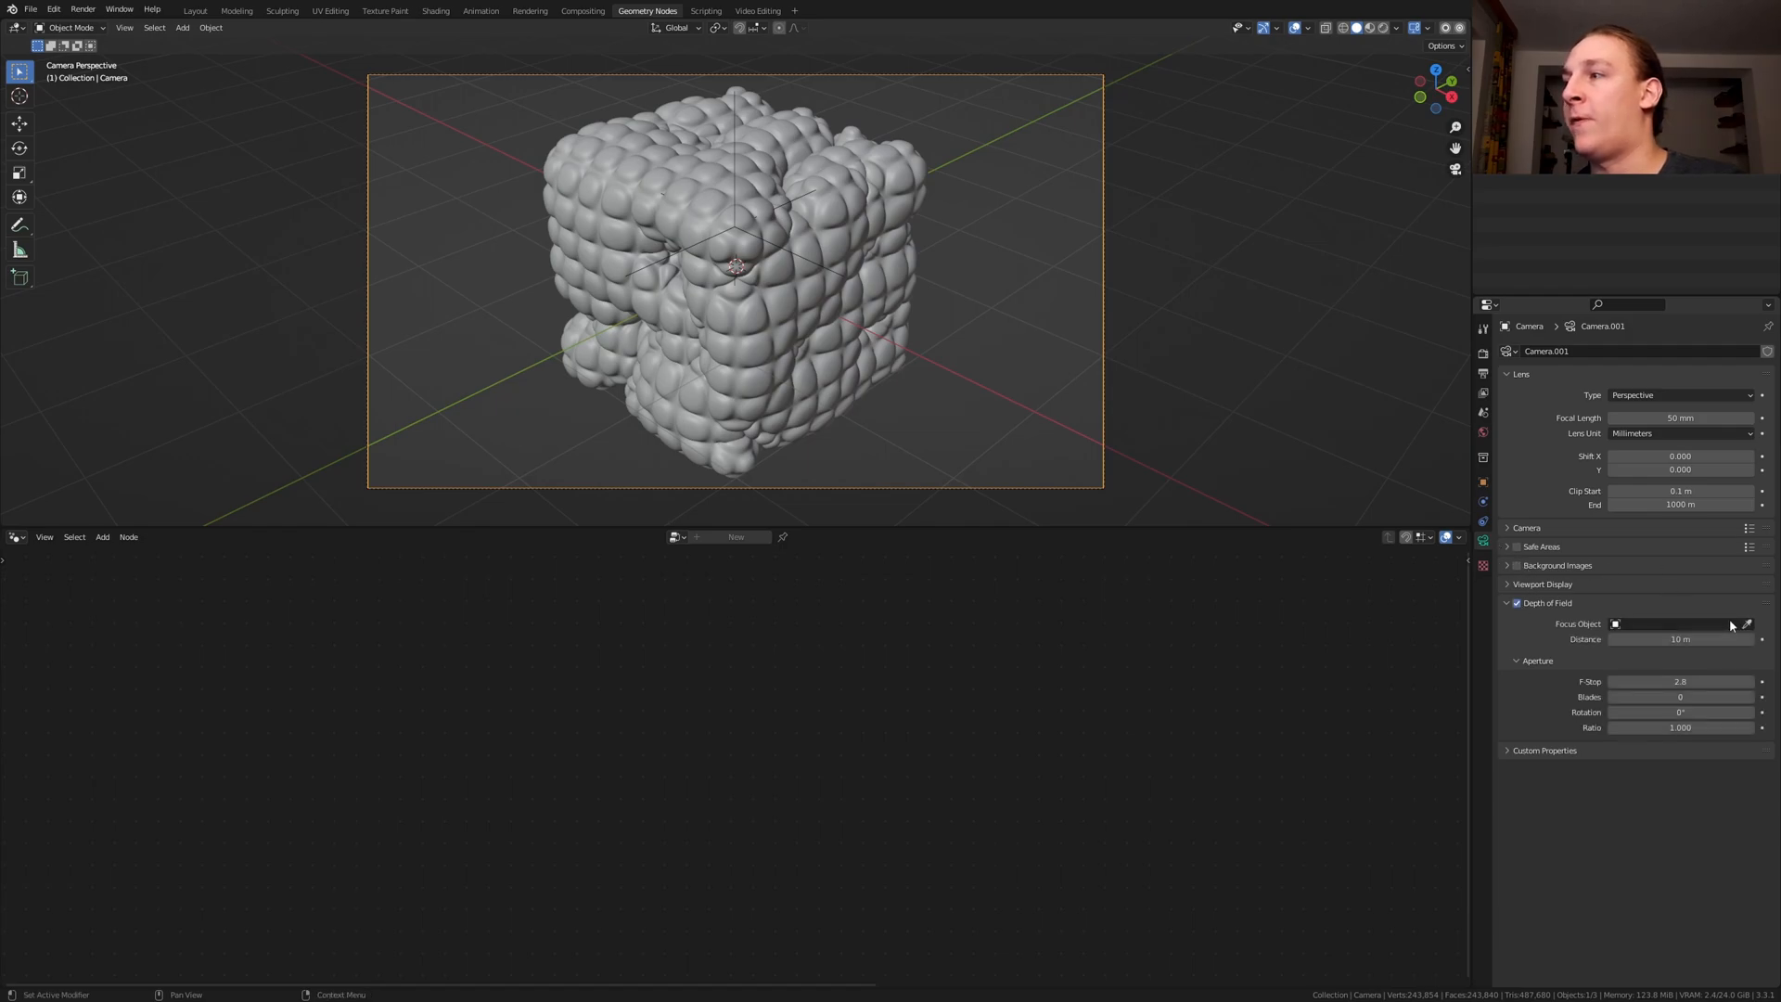
left_click(1675, 623)
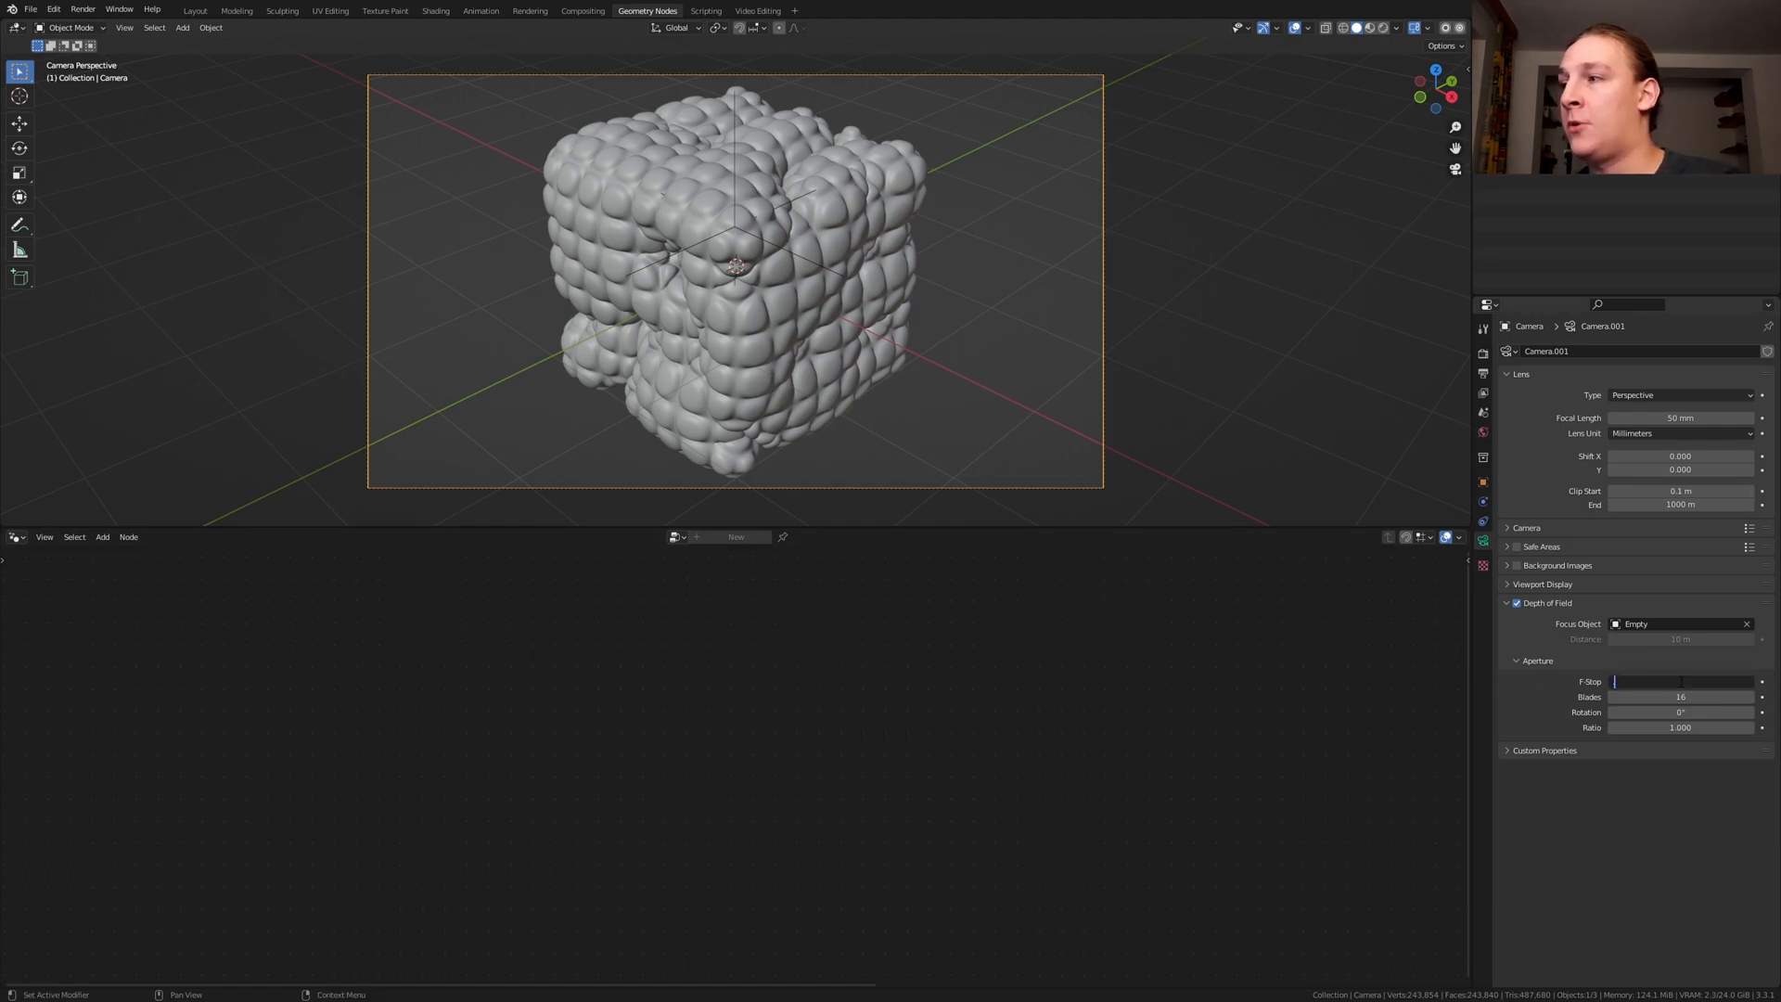
type("0.2")
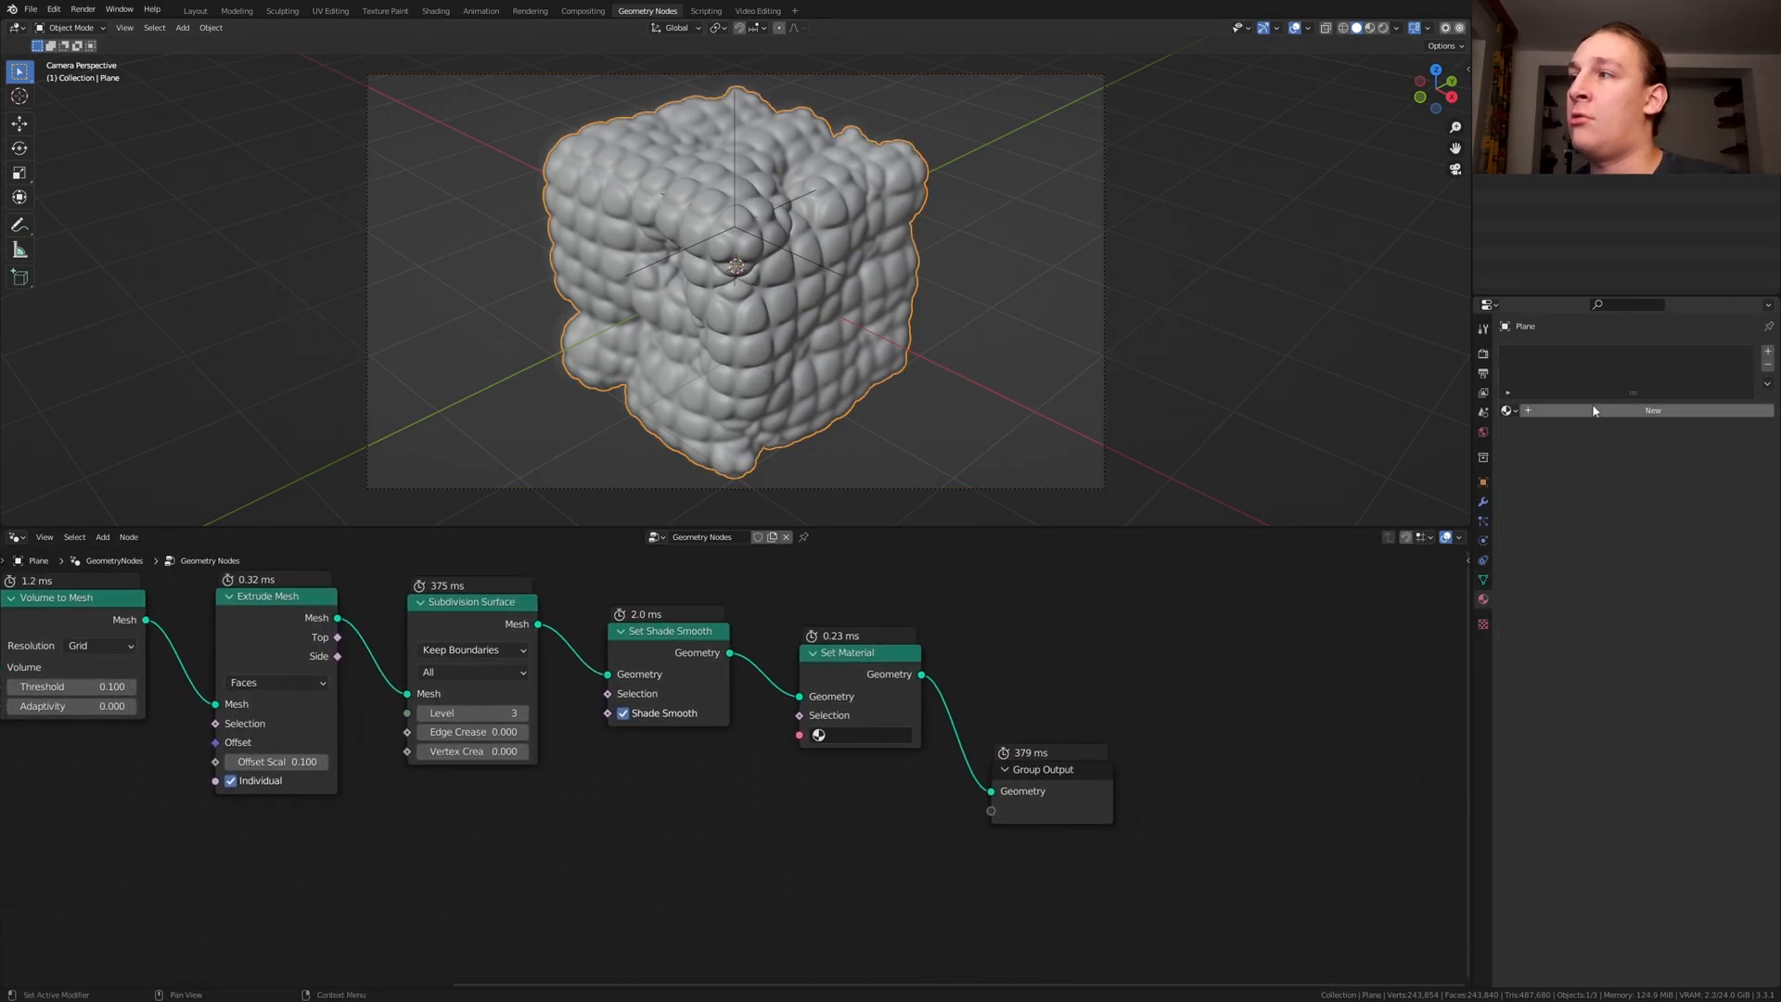
Create a new material for the bubbly object and move to the Shading workspace
left_click(1651, 410)
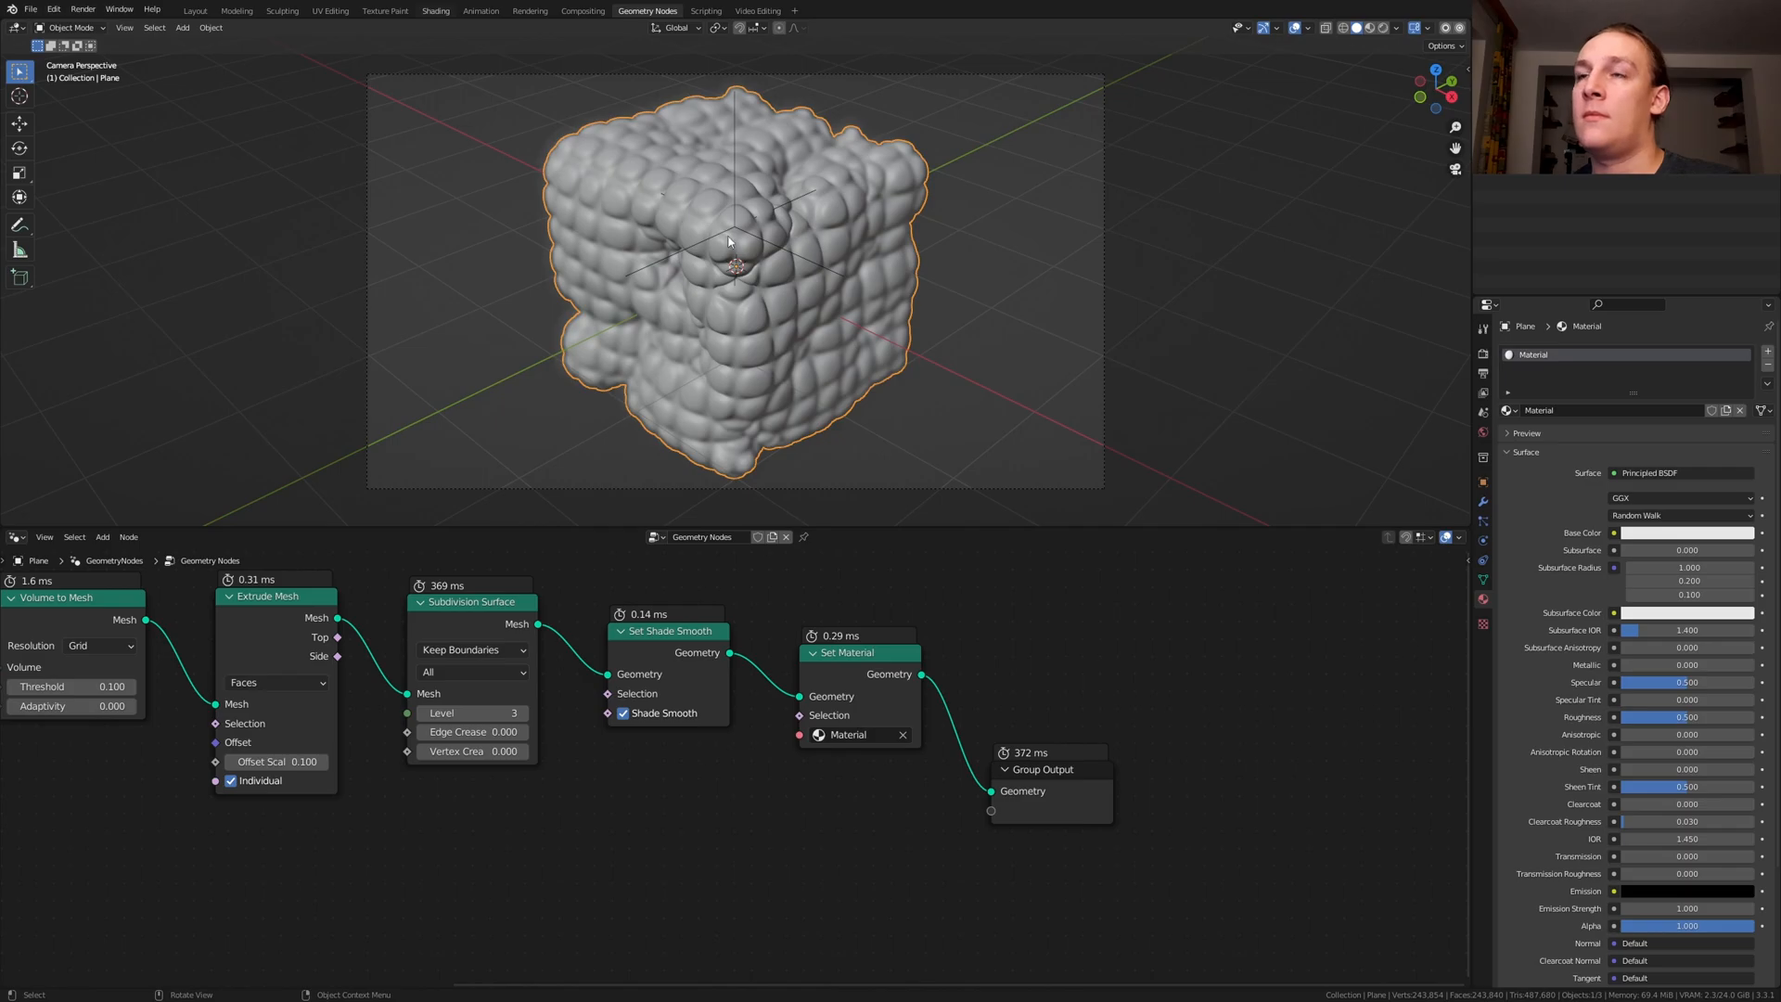
left_click(436, 11)
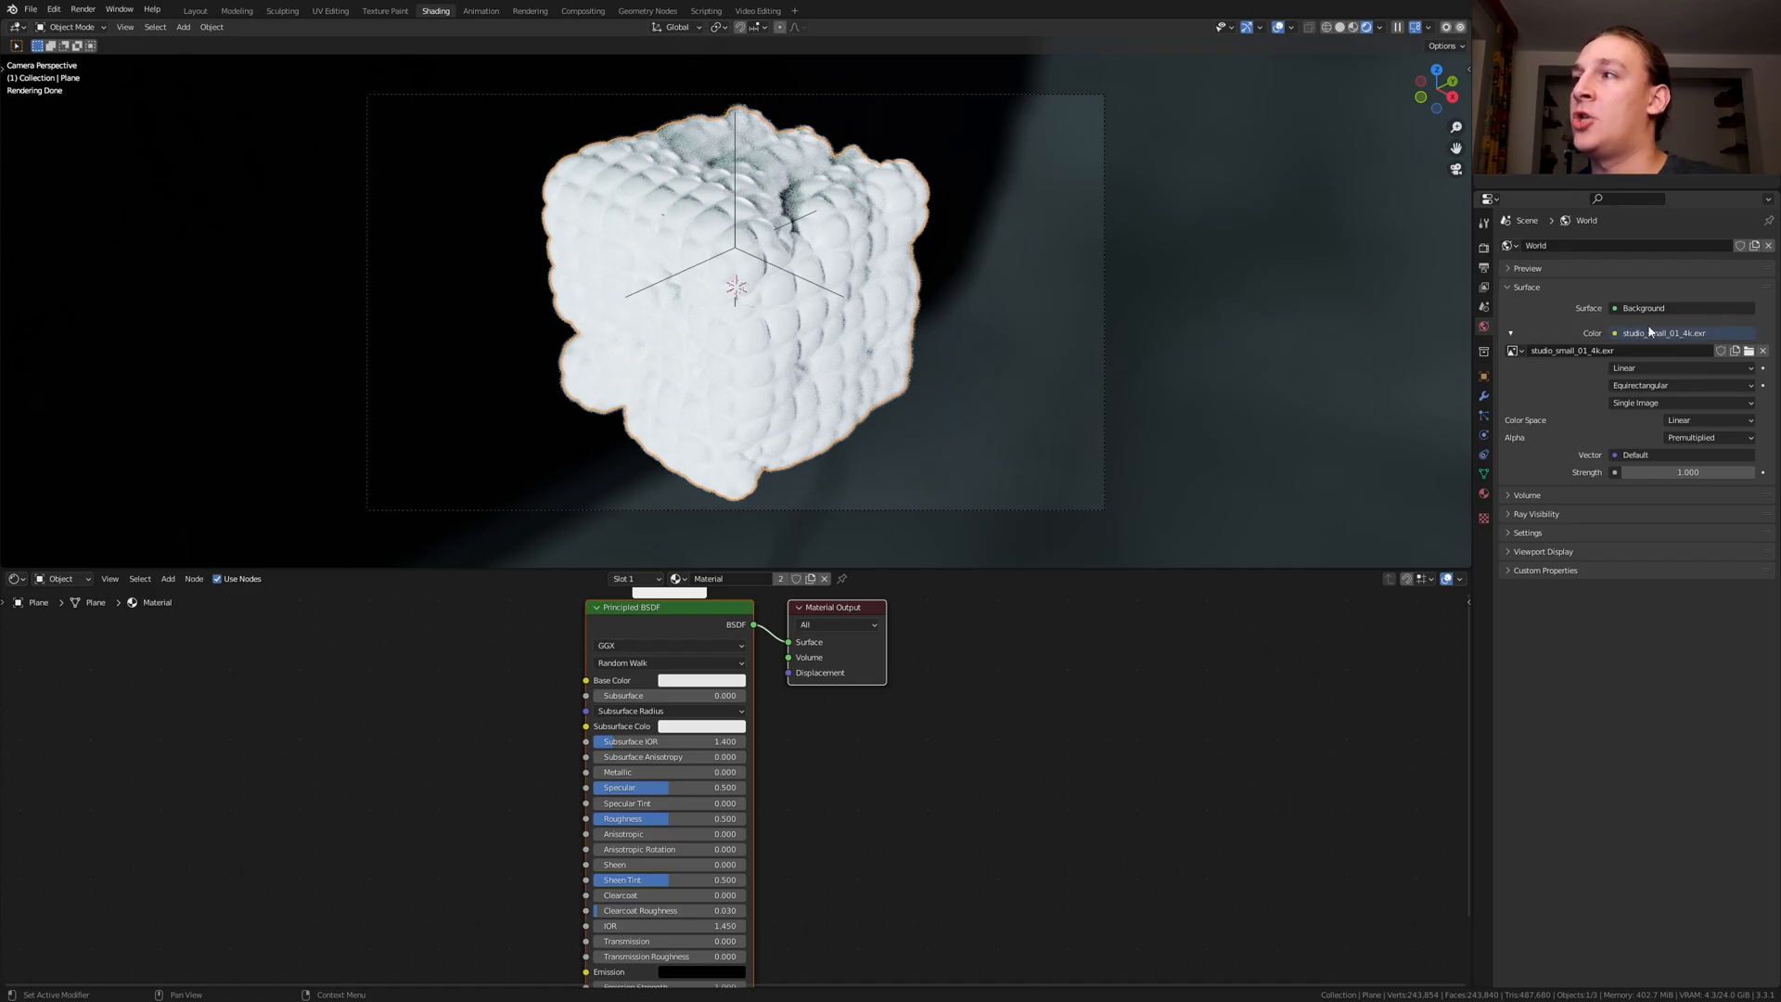
Light the world with a Sky Texture in place of the studio HDRI
left_click(1664, 332)
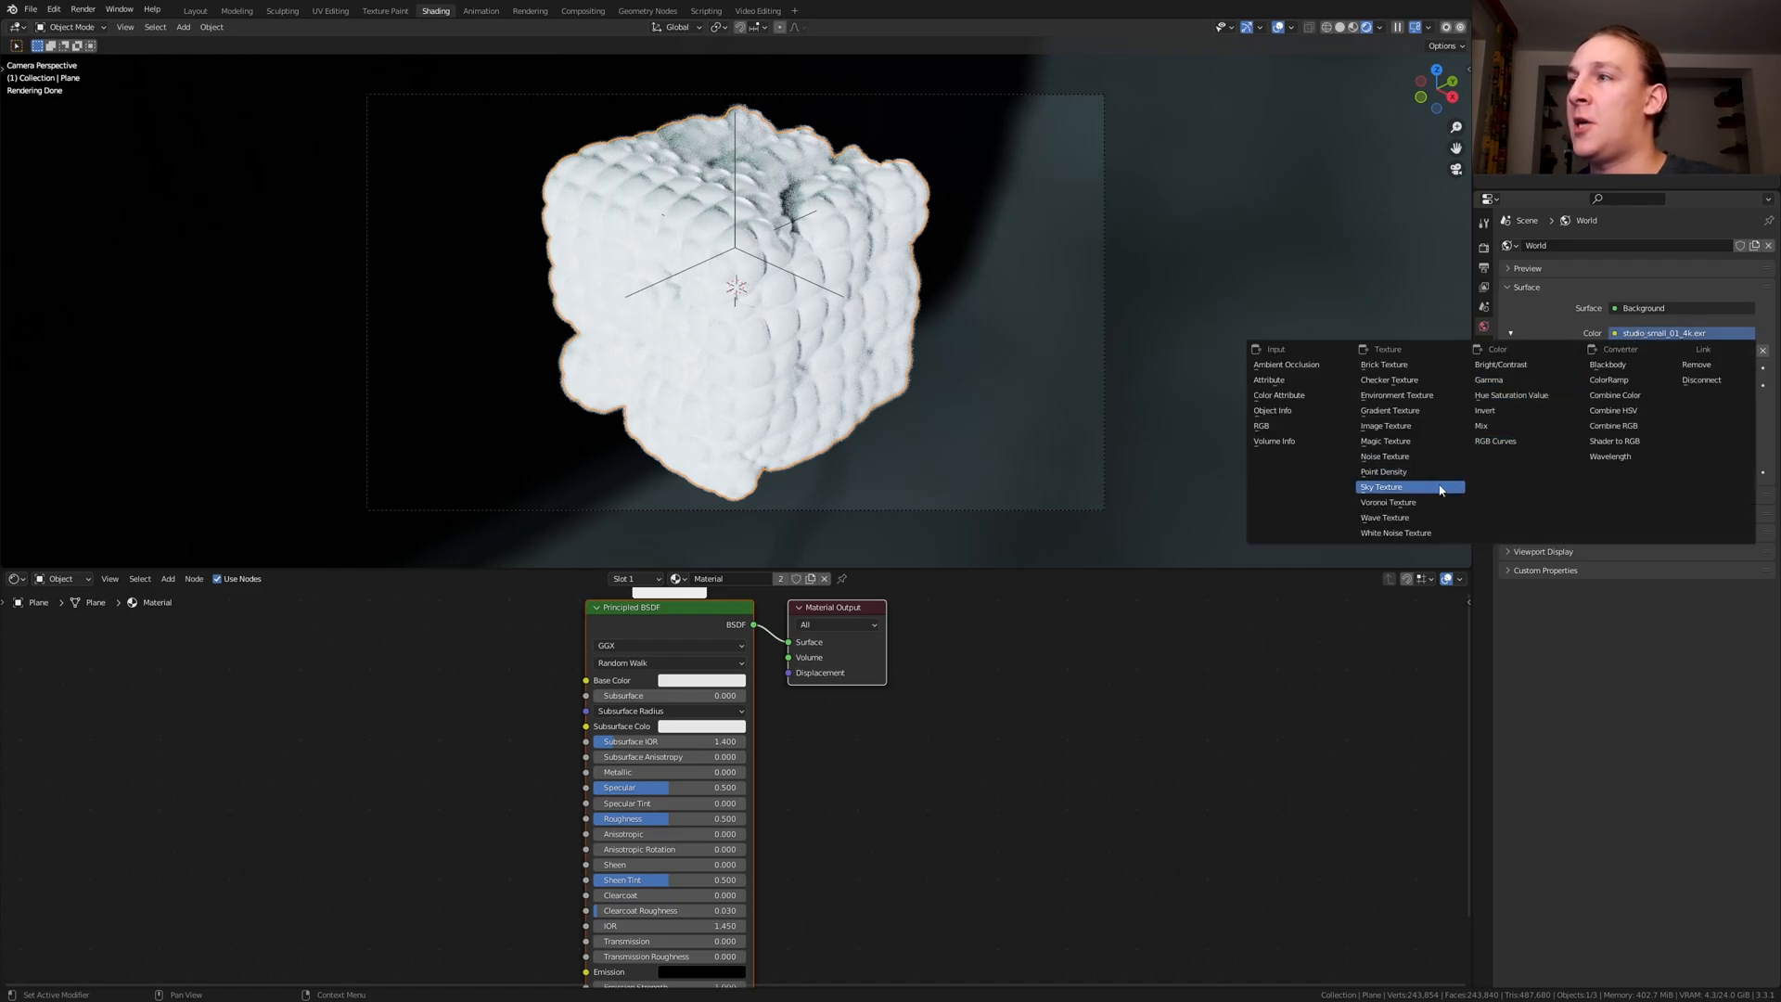
left_click(1381, 486)
type("g")
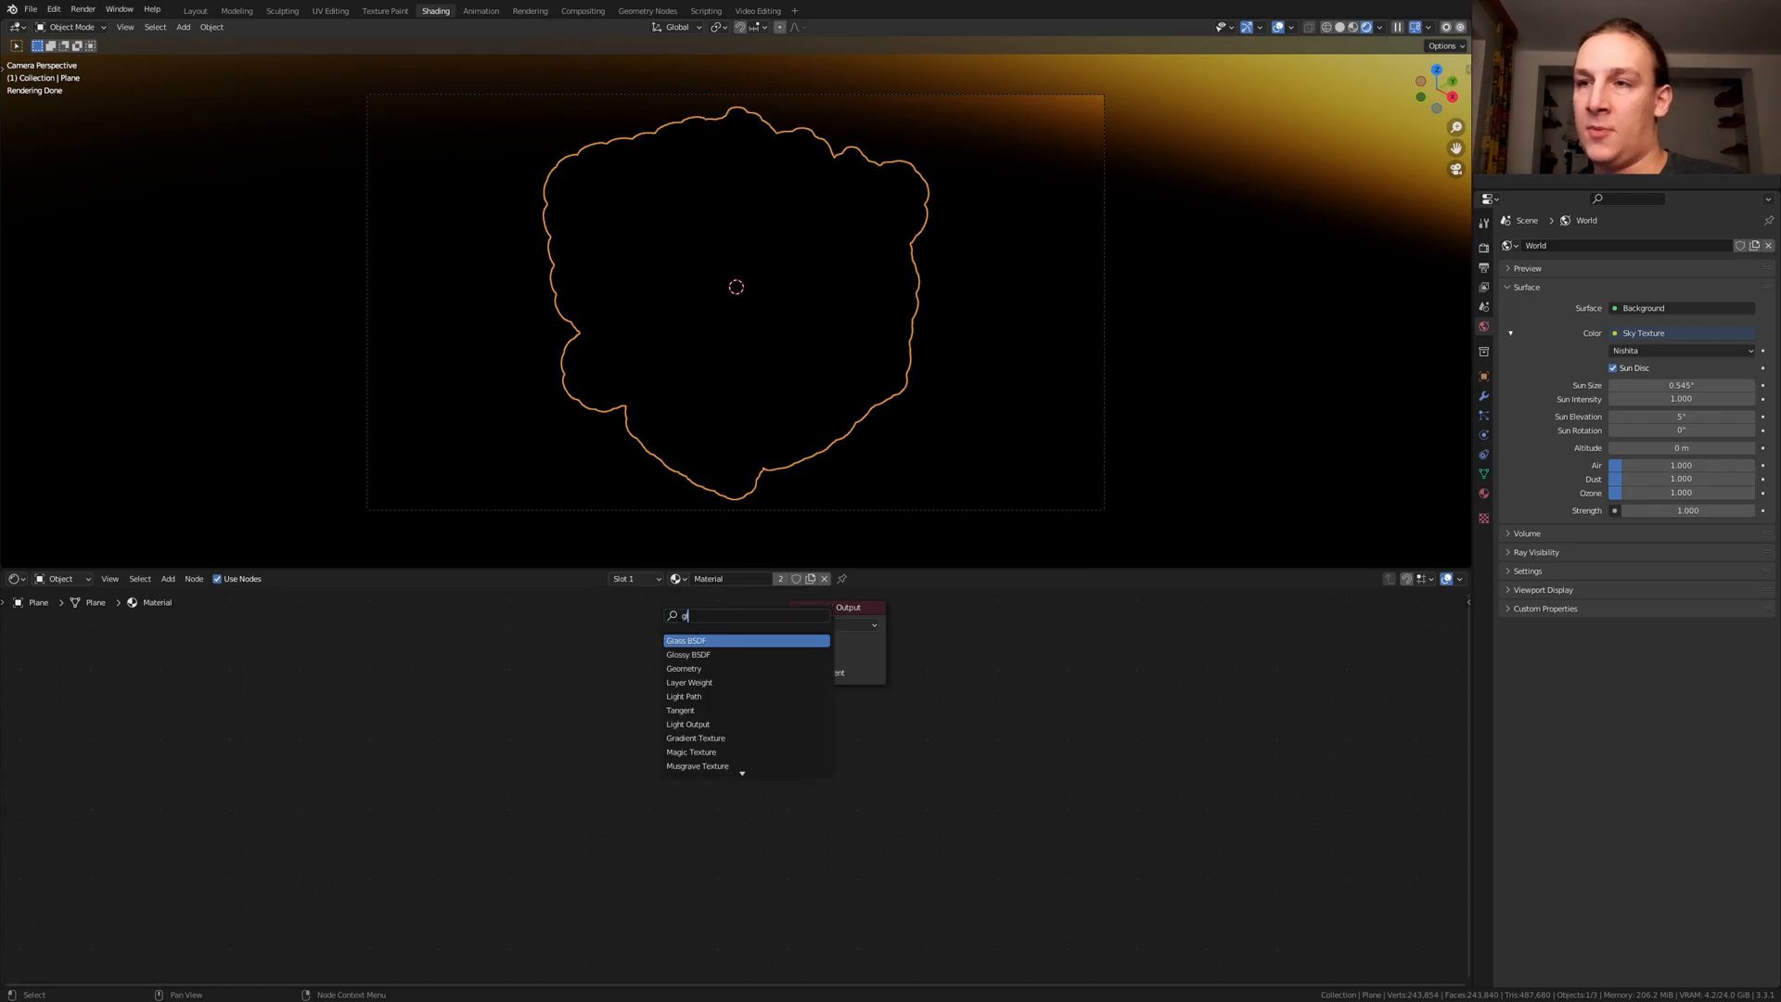
Shade the material with a Glass BSDF whose normal is driven by a mapped Noise Texture (scale 100, detail 15)
left_click(684, 640)
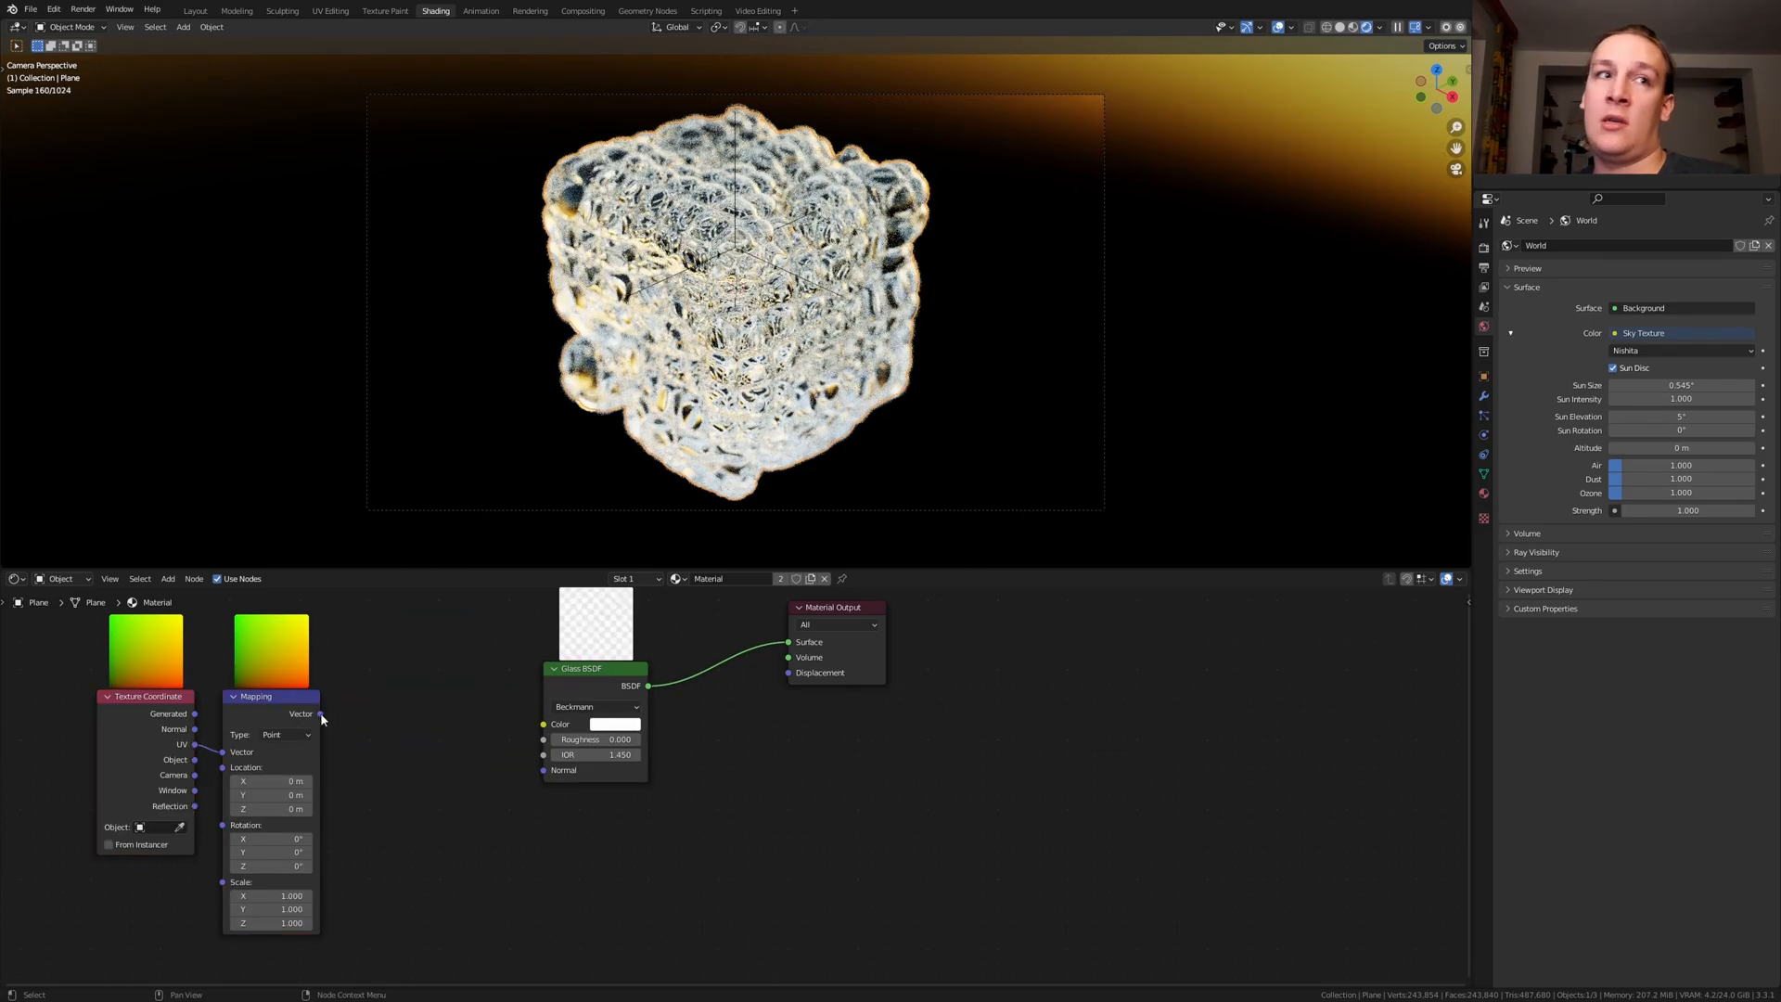
left_click_drag(321, 712, 605, 777)
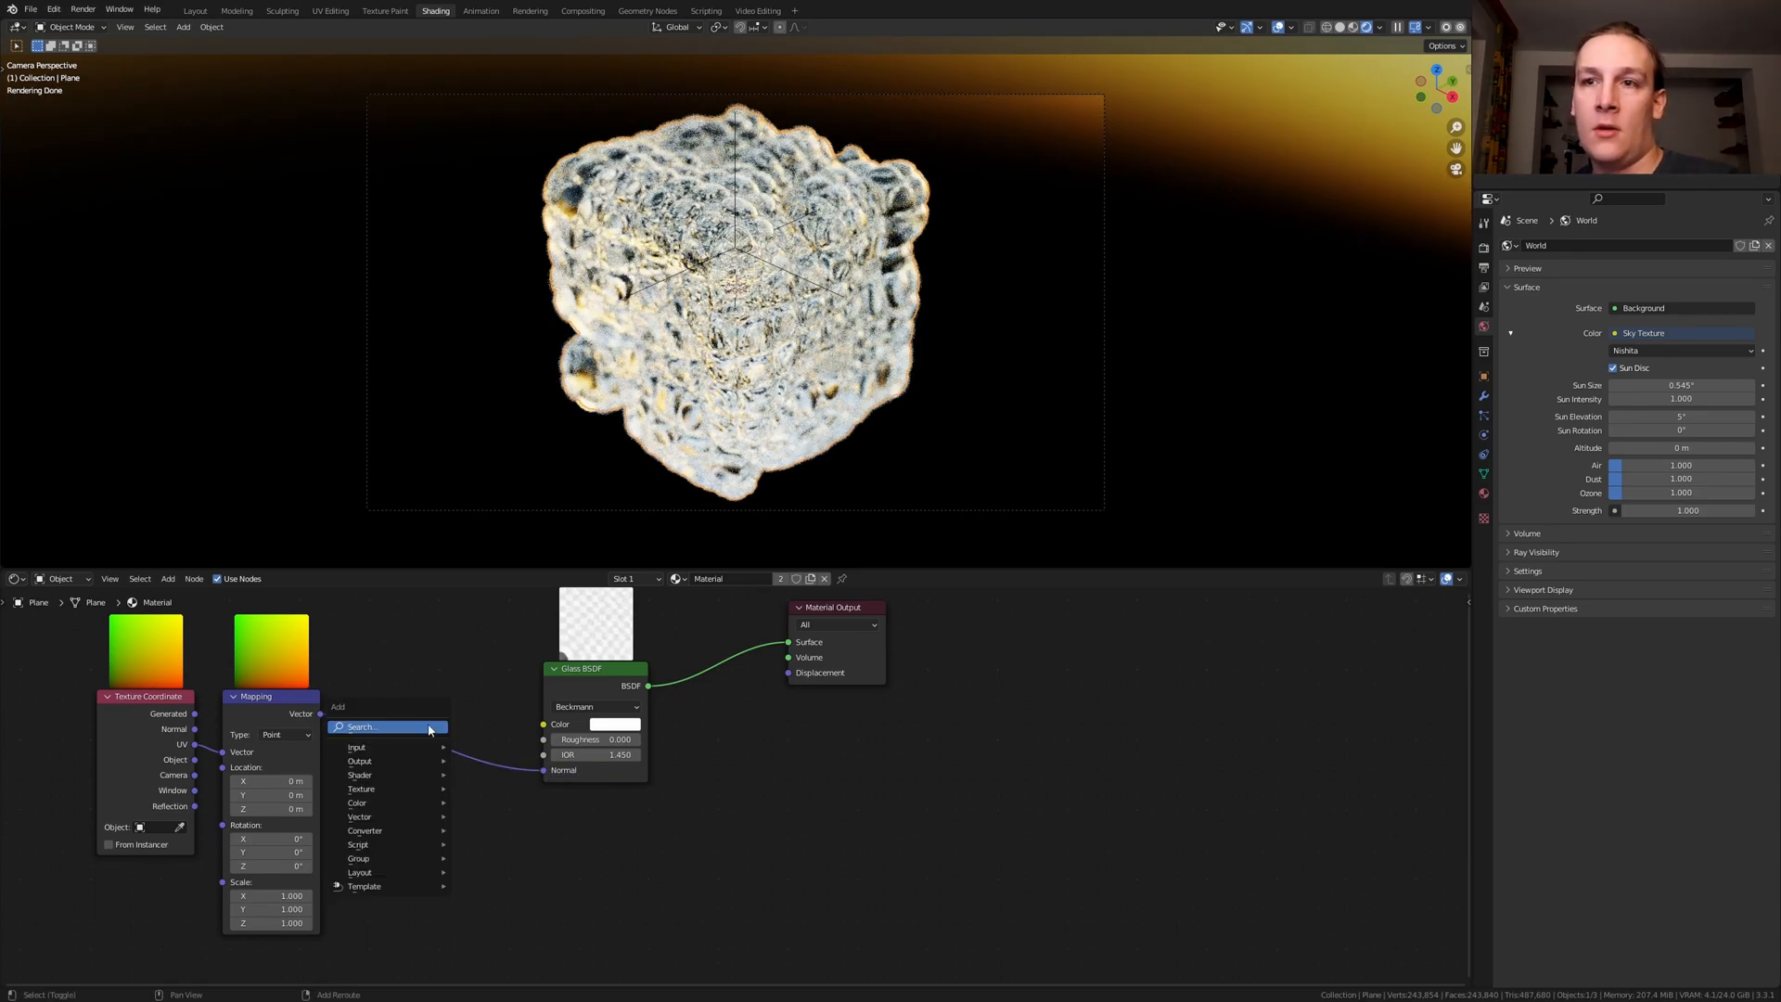
type("noi")
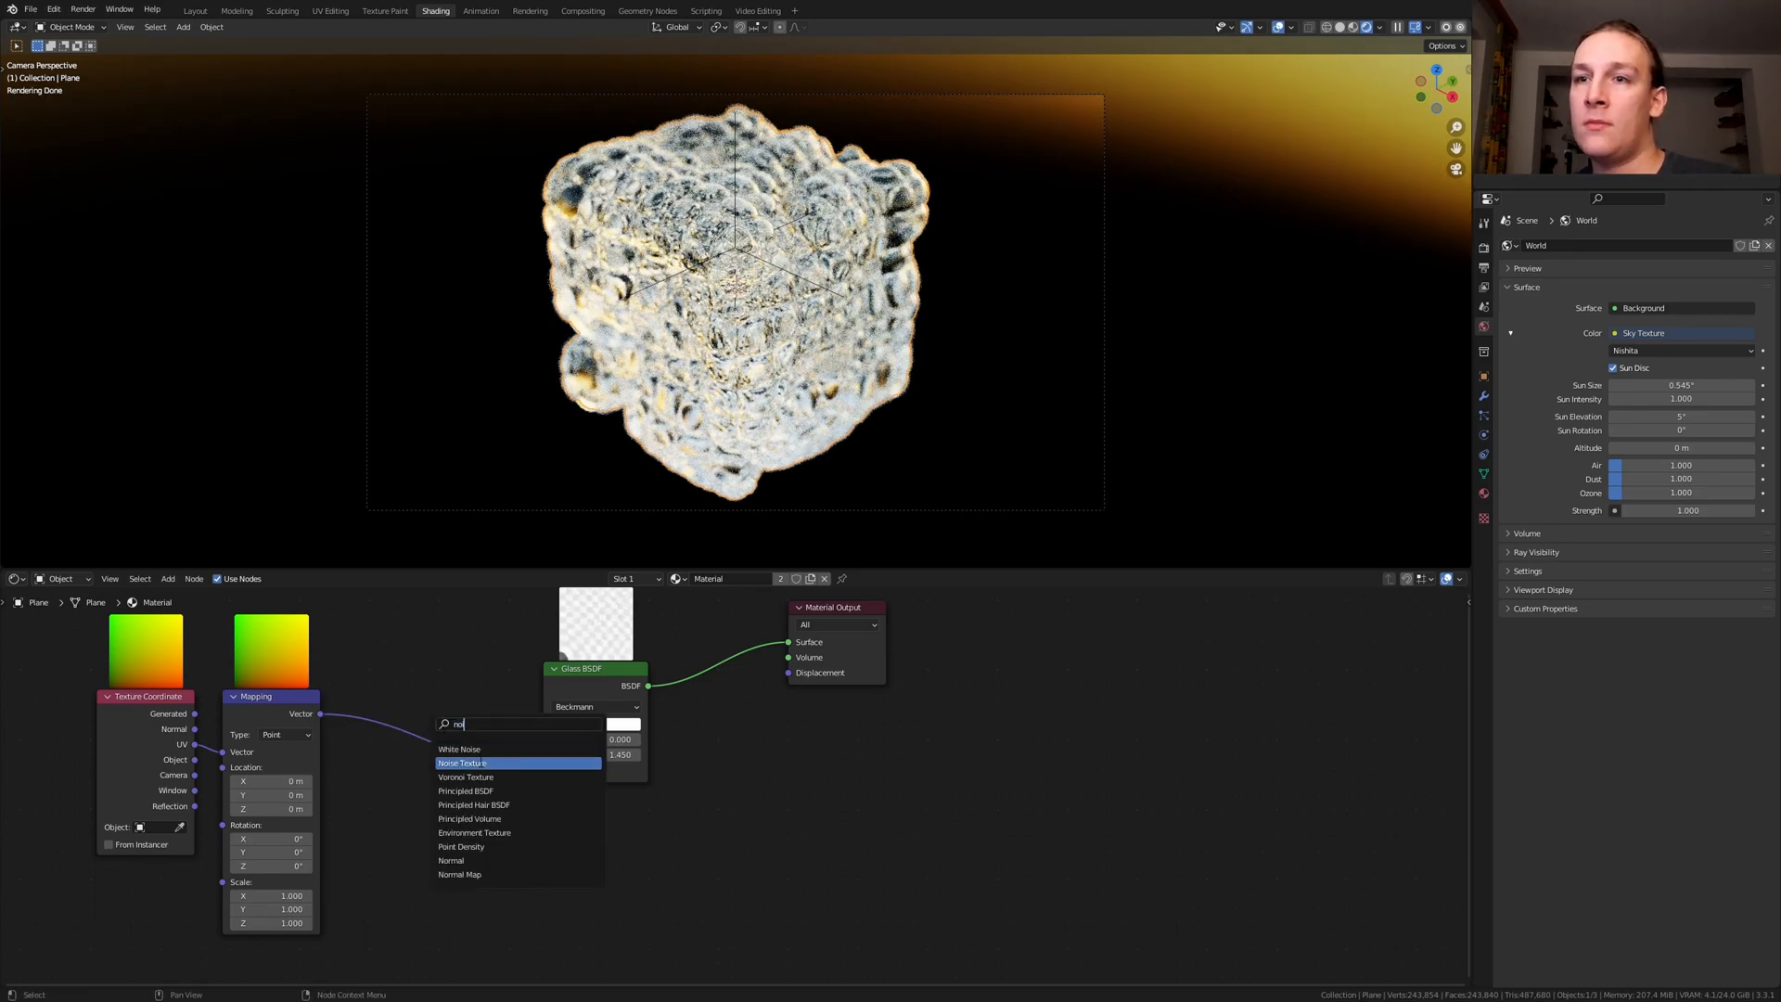
left_click(462, 762)
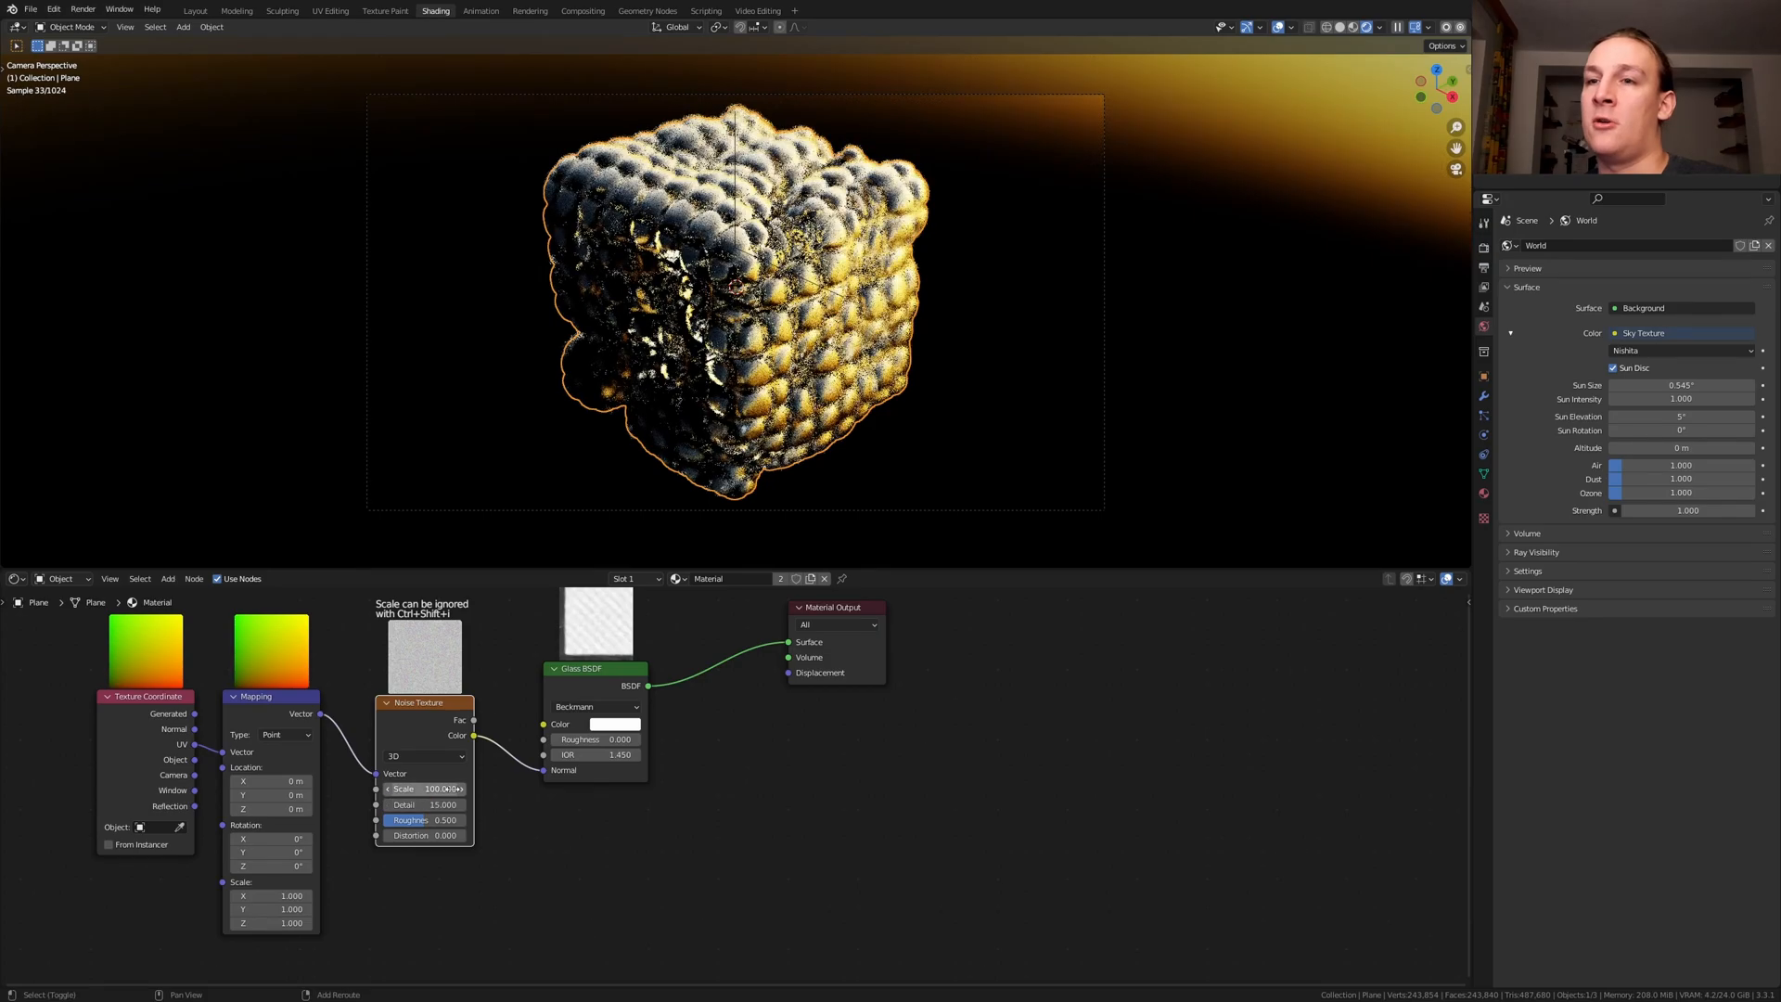
type("bu")
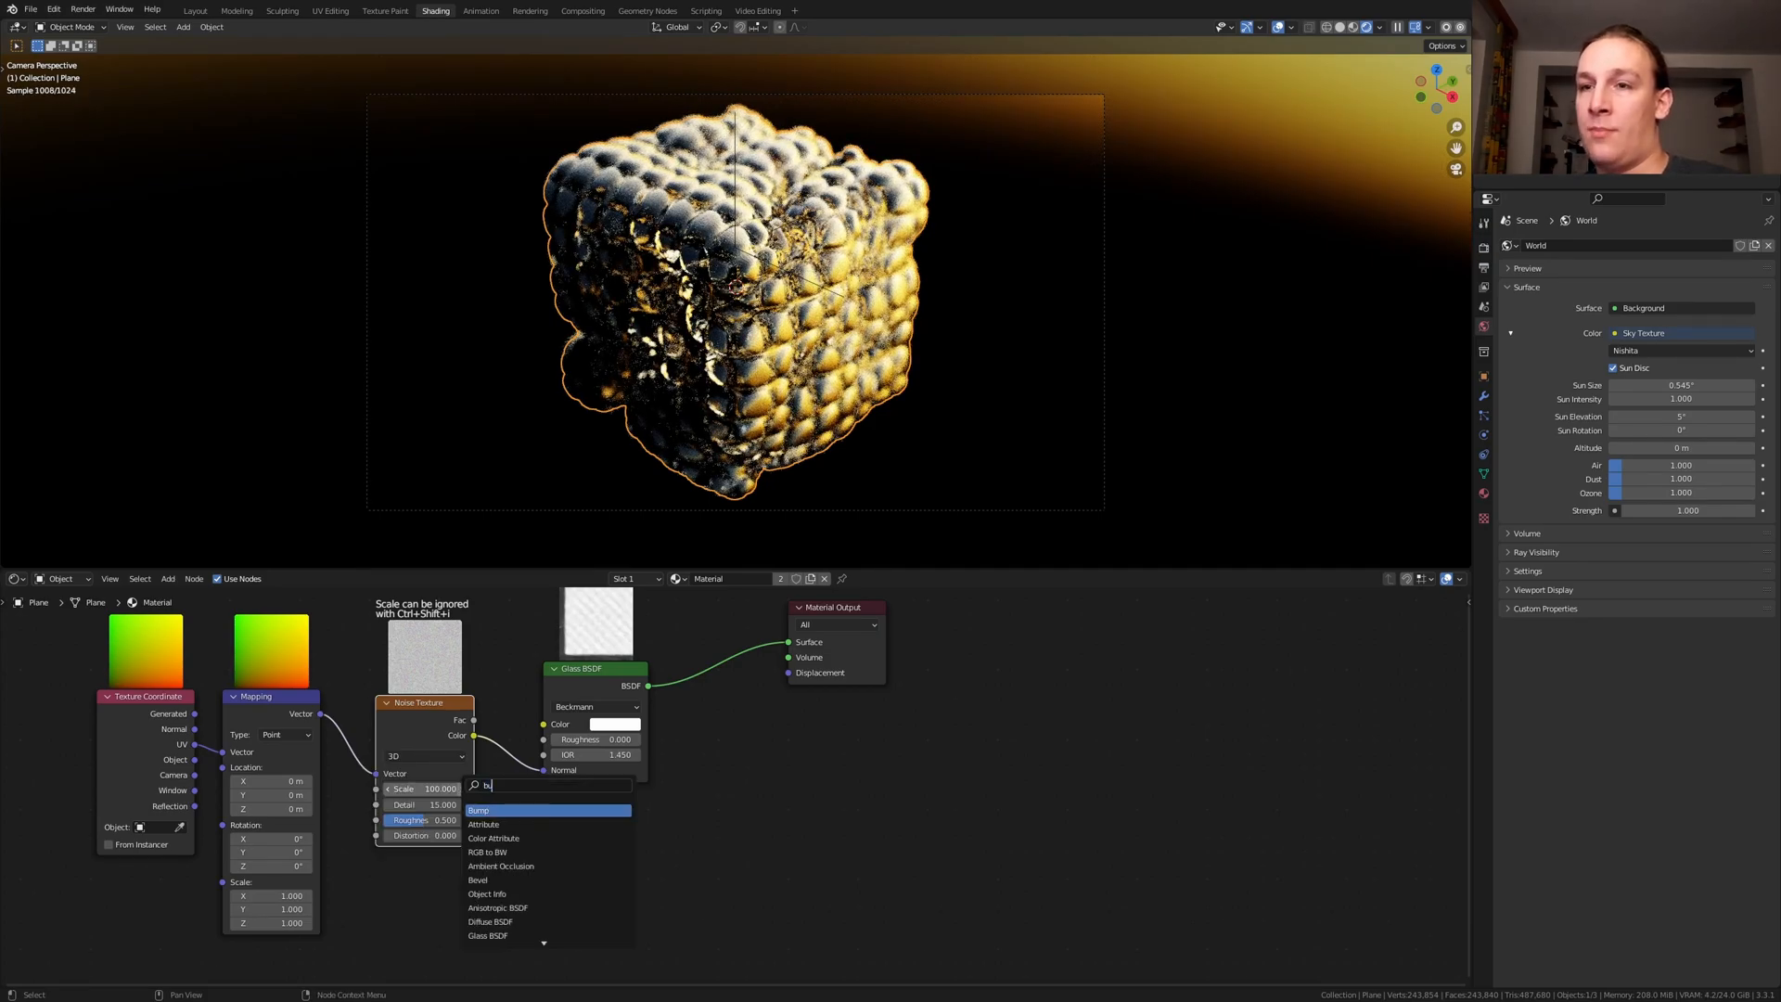
Insert a Bump node after the noise with Strength 0.001 feeding the glass normal
left_click(478, 811)
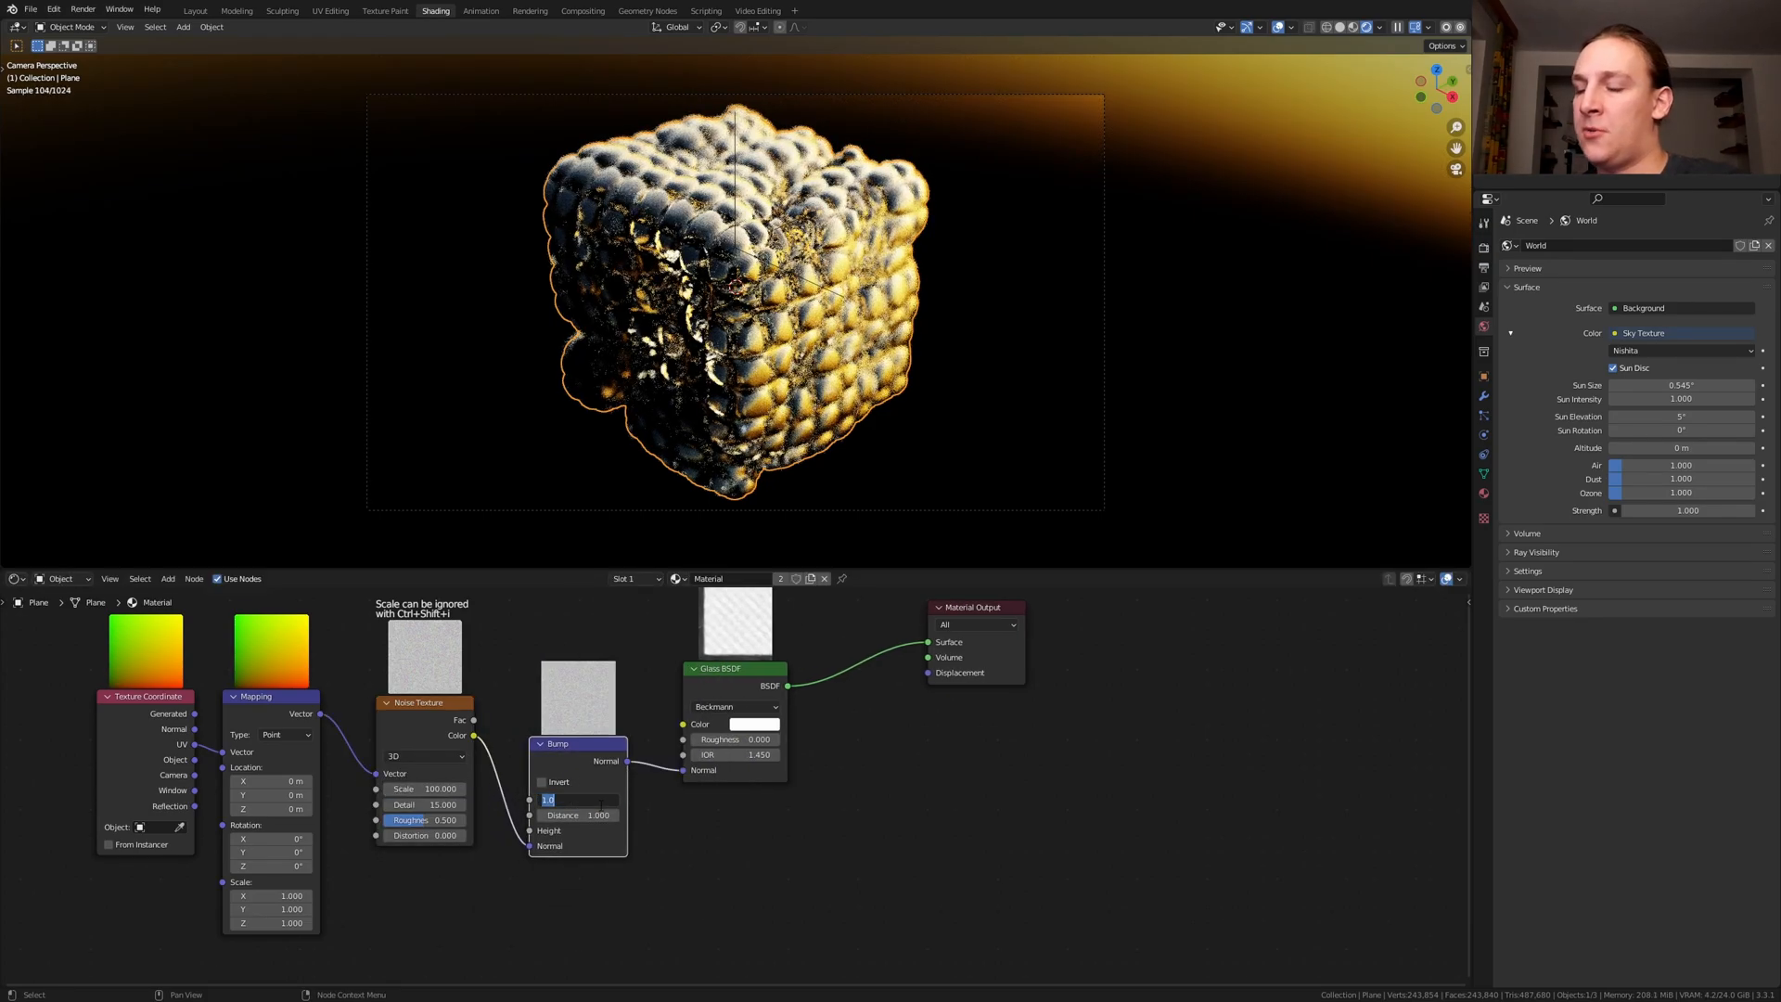
type("0.001")
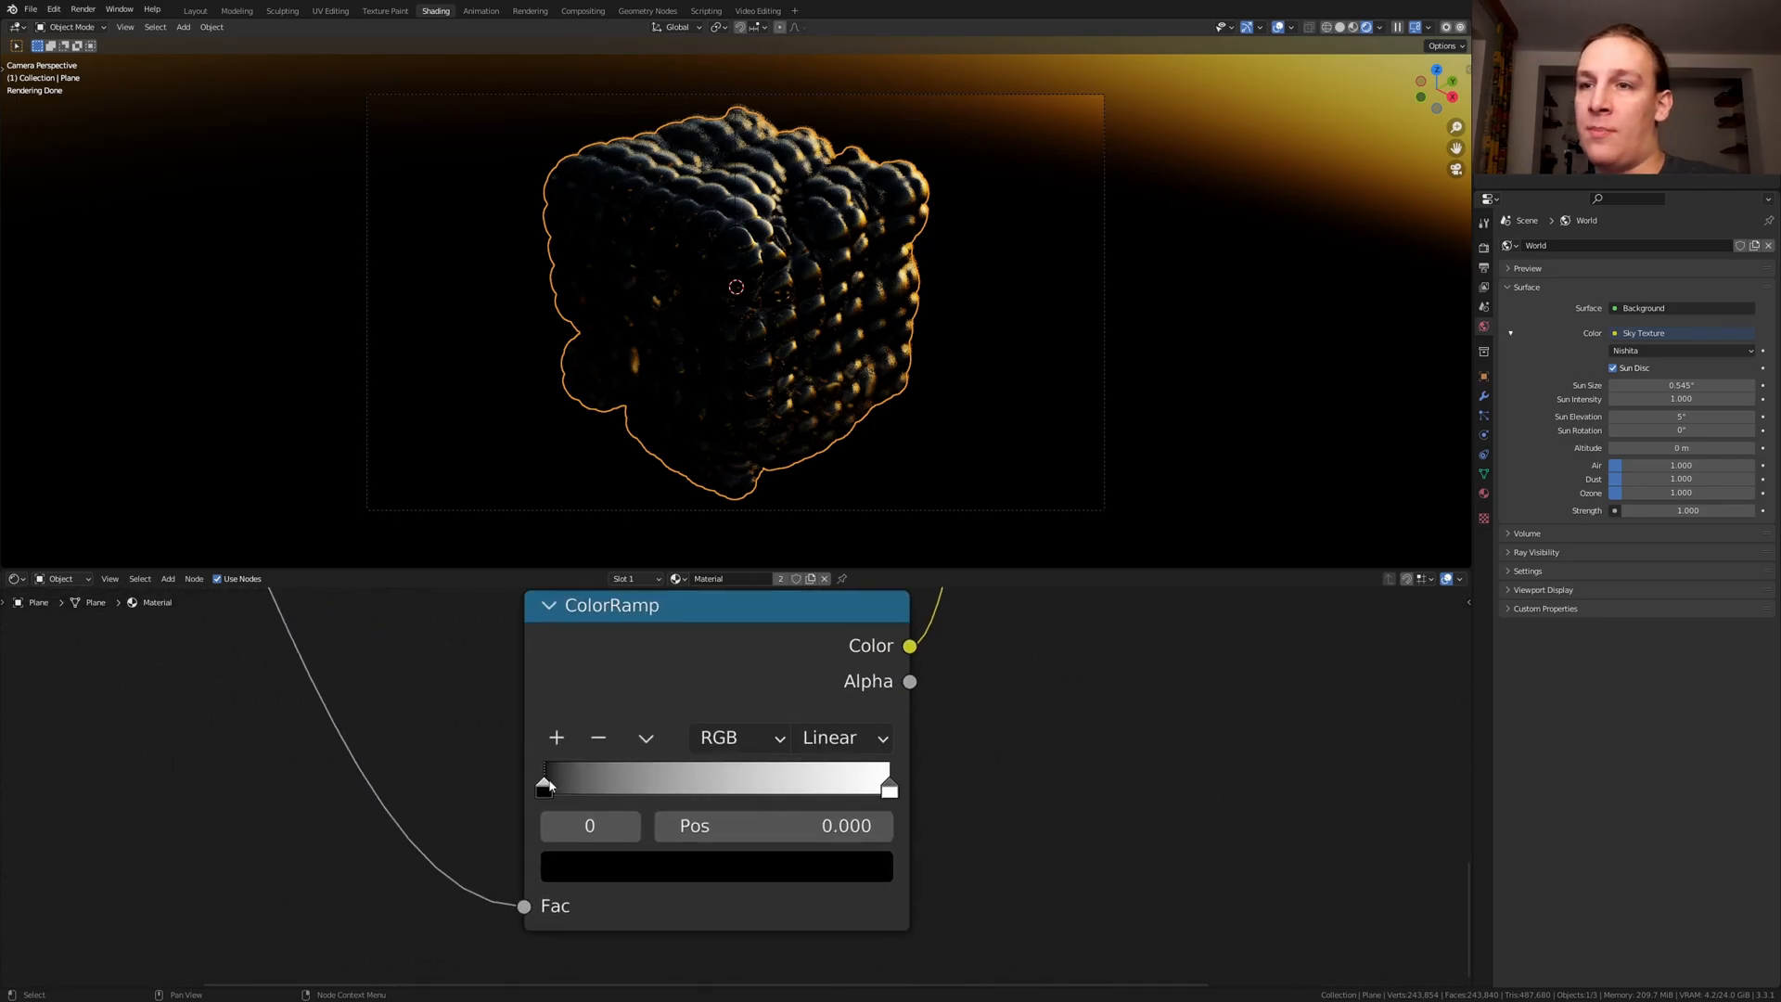
Set ramp stops near 0.27 (light blue) and 0.33 (peach) to tint the glass
left_click_drag(546, 781, 636, 782)
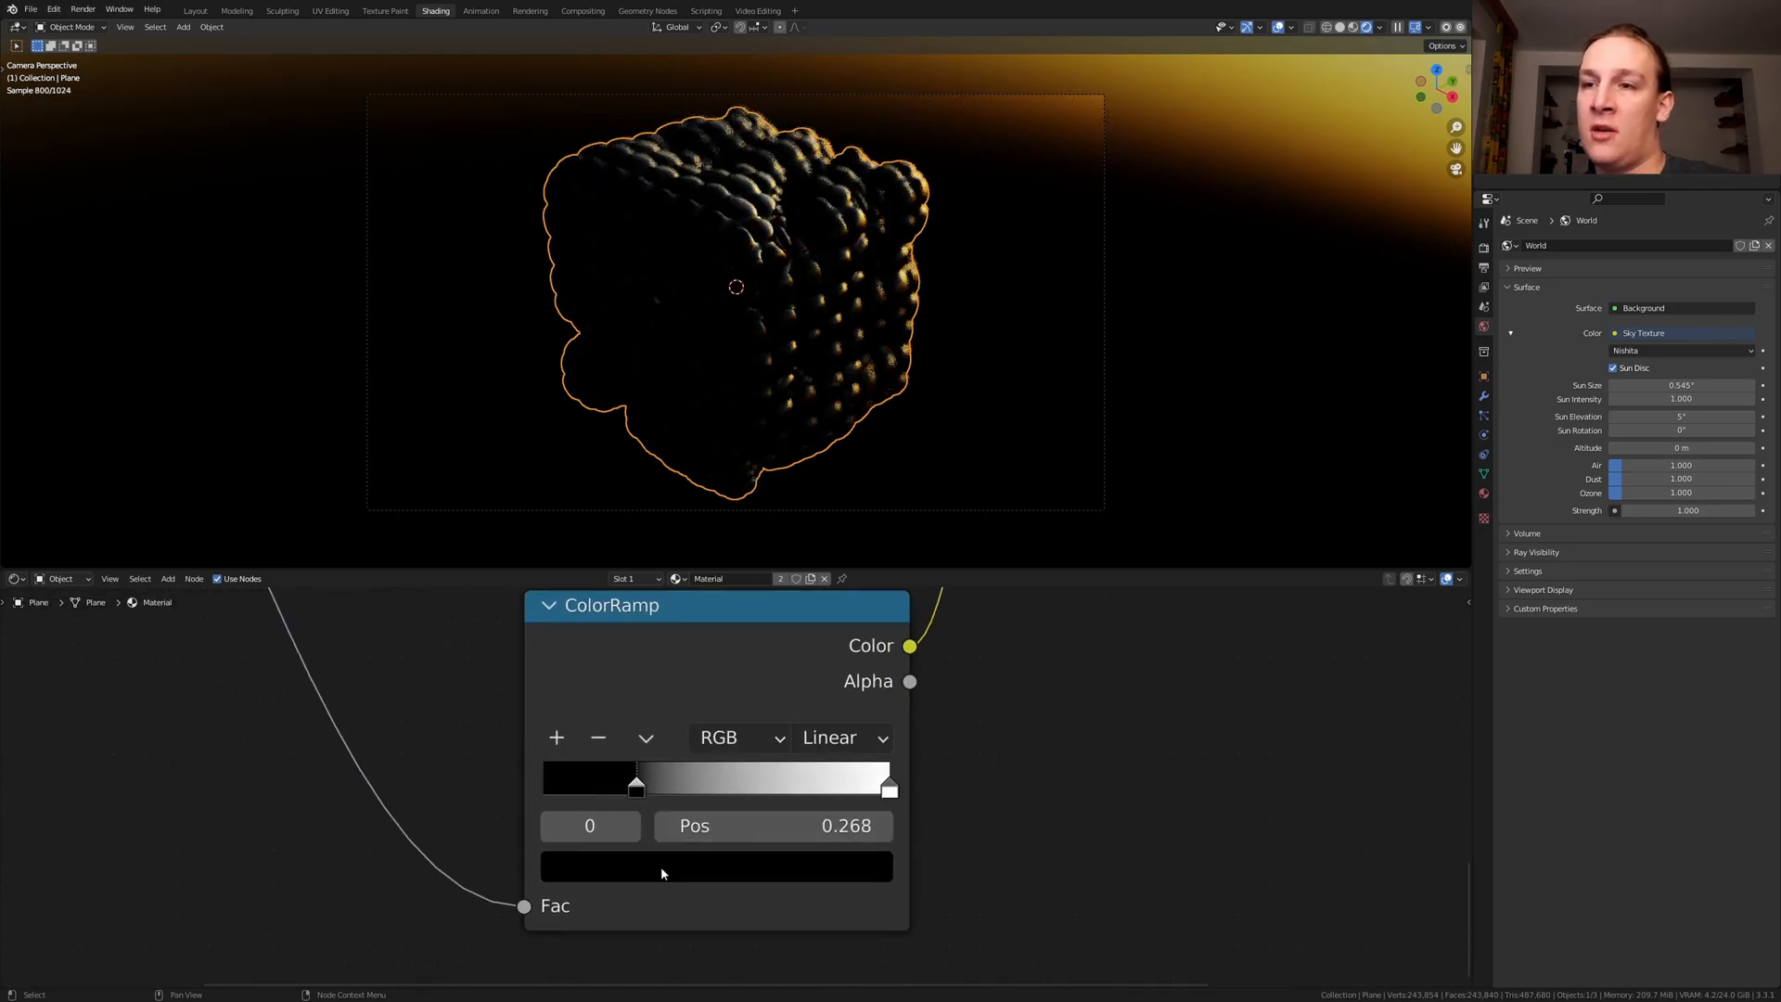
left_click(716, 866)
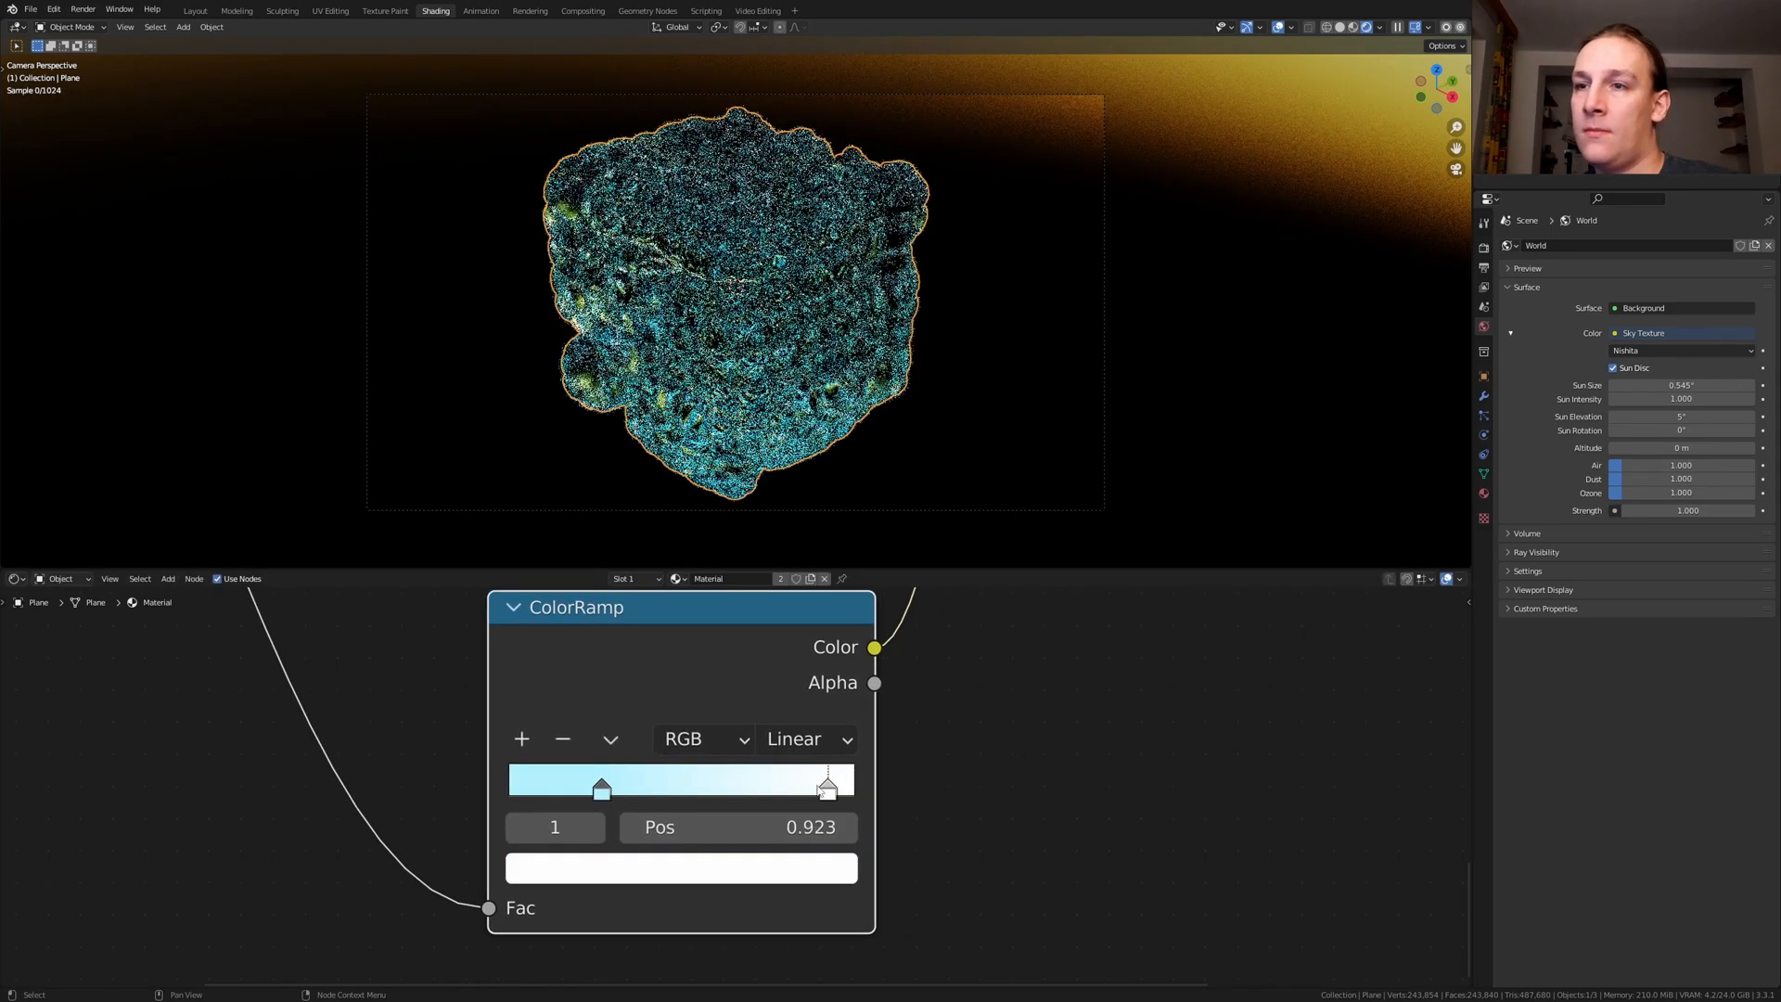
left_click_drag(828, 788, 608, 789)
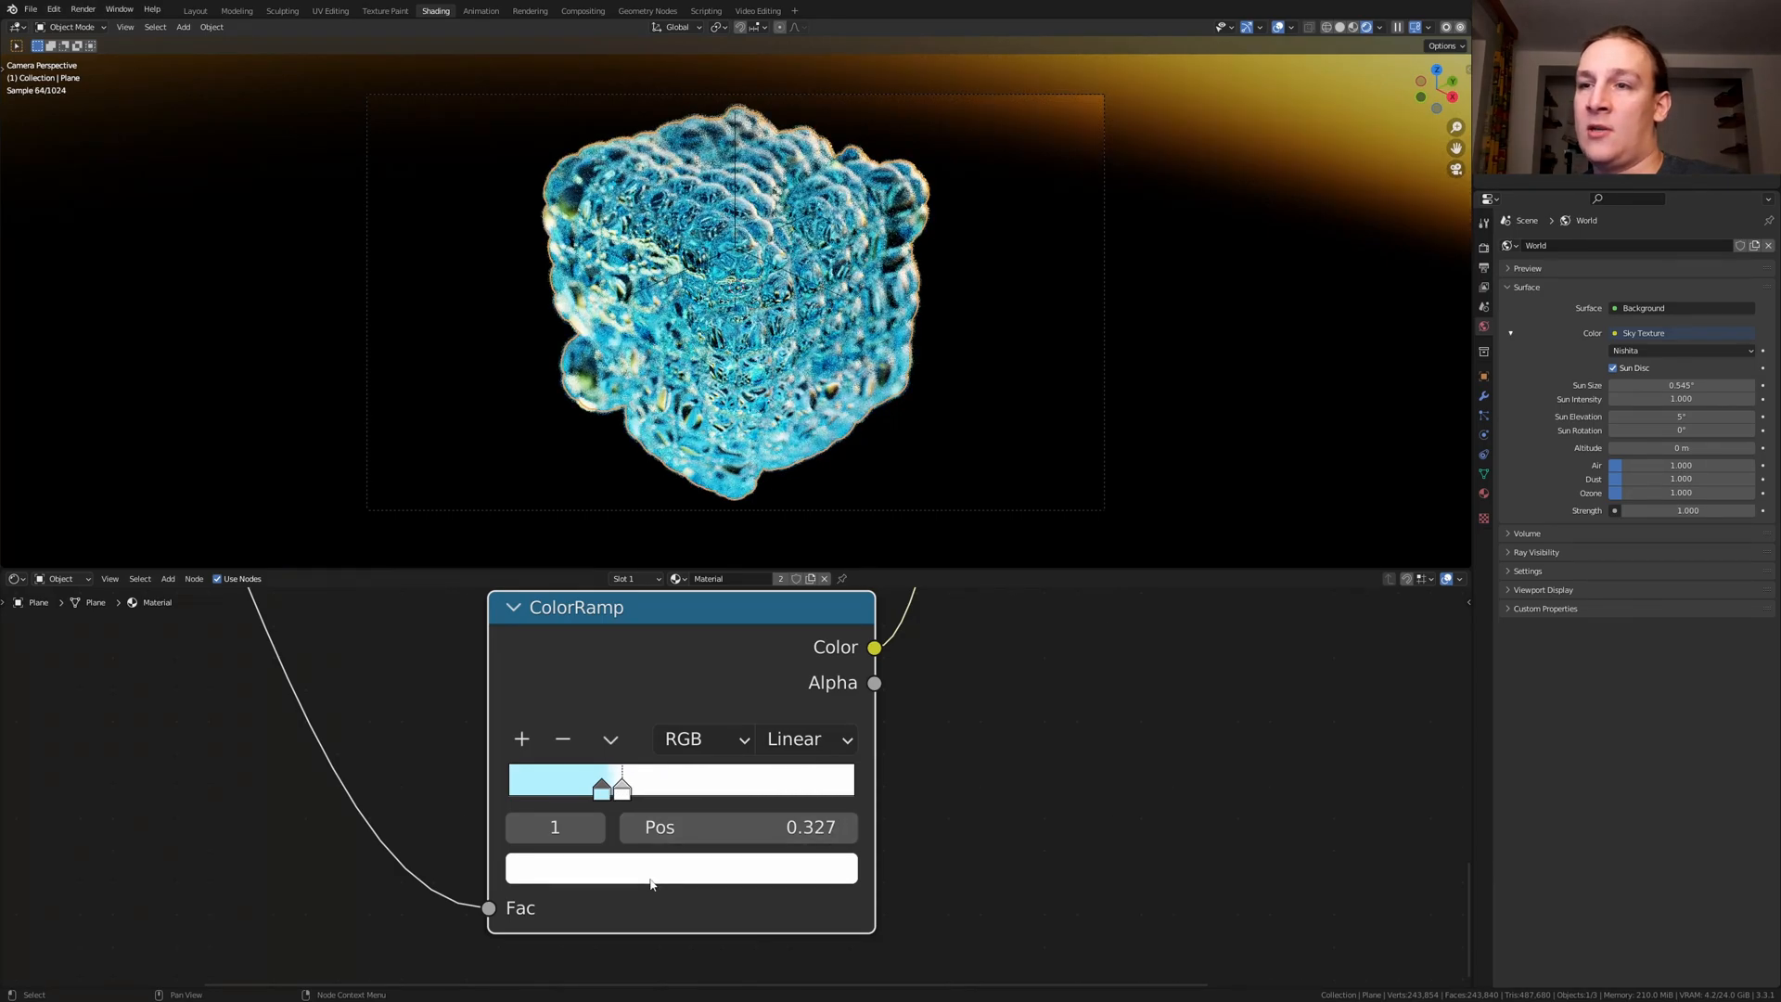
left_click(681, 867)
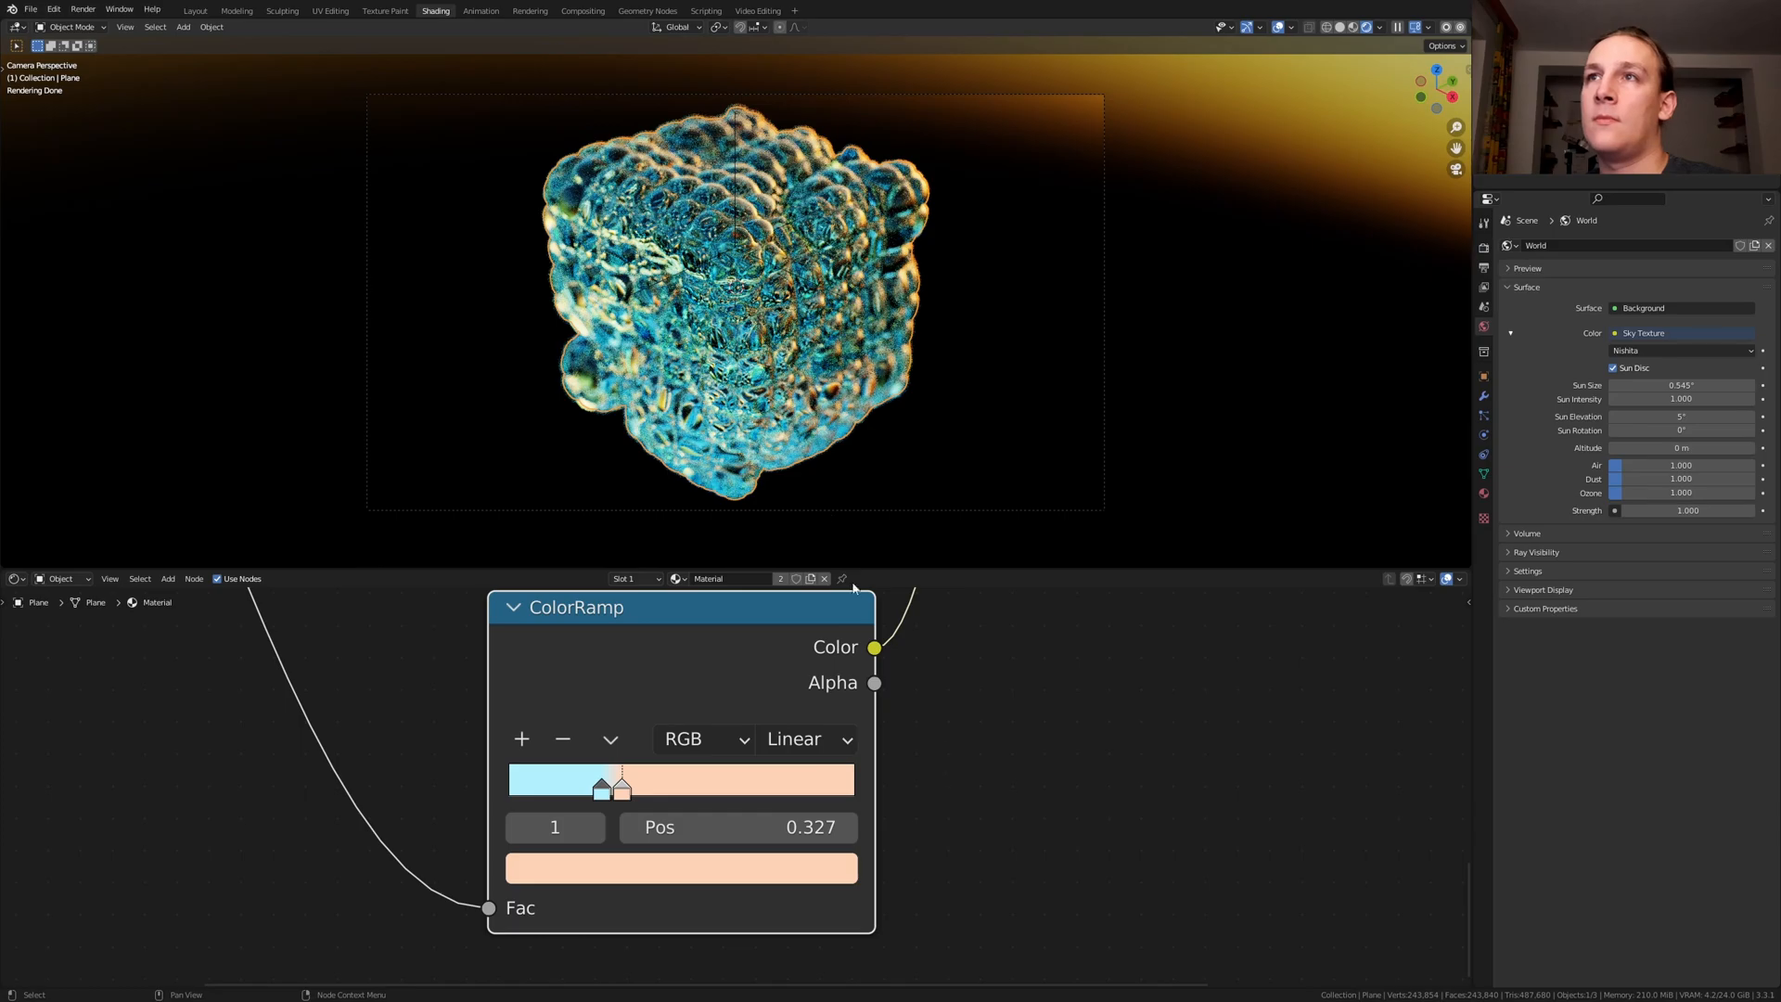
Return to Geometry Nodes and scale up the new ground plane beneath the cube
left_click(645, 12)
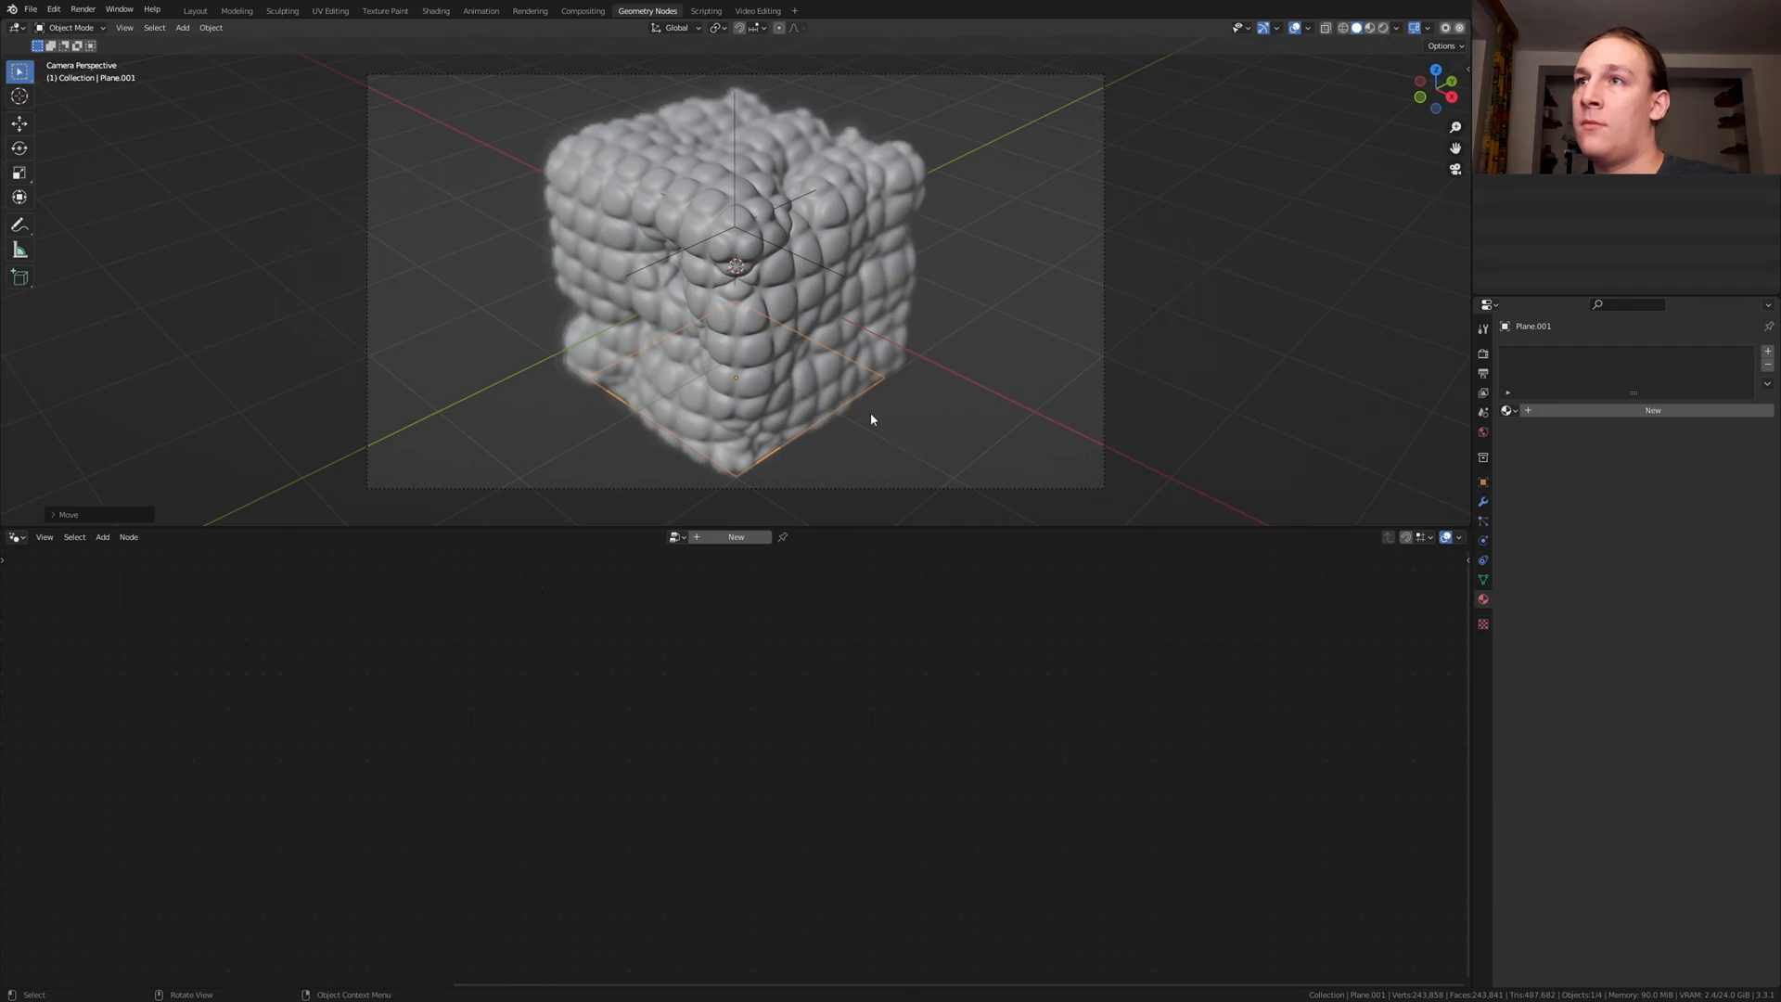
key("s")
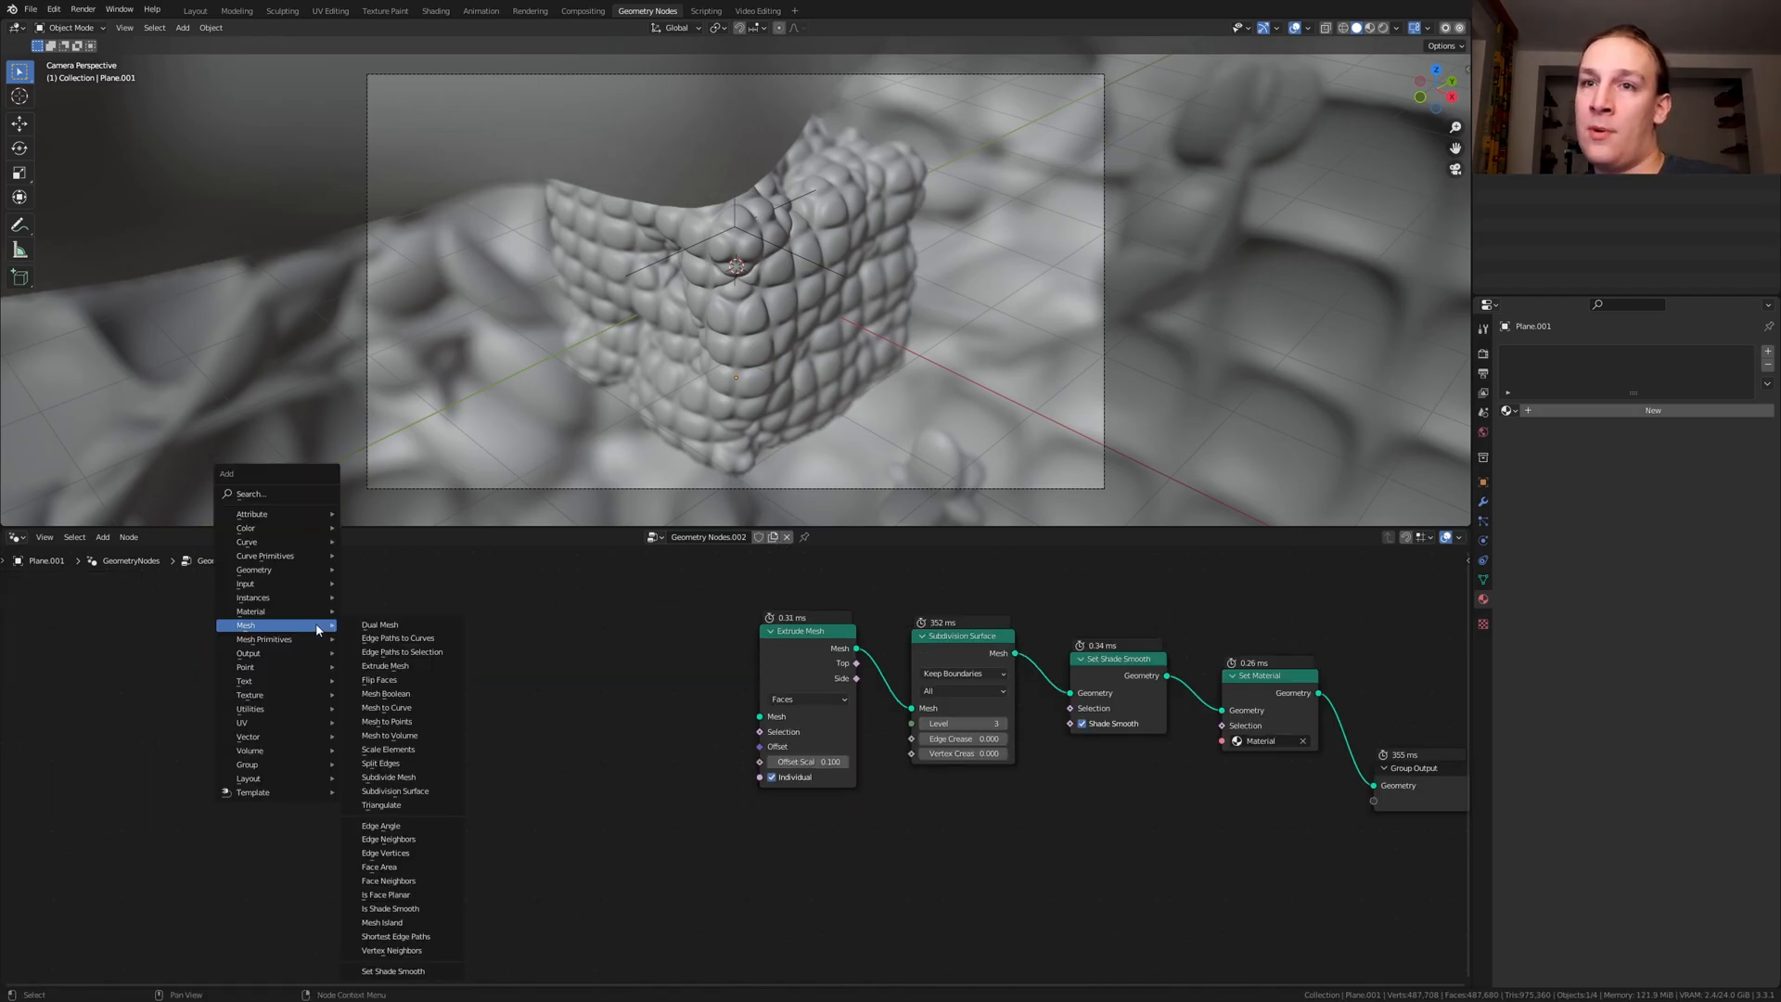
Add a Group Input node so the ground chain starts from the plane's own geometry
type("g")
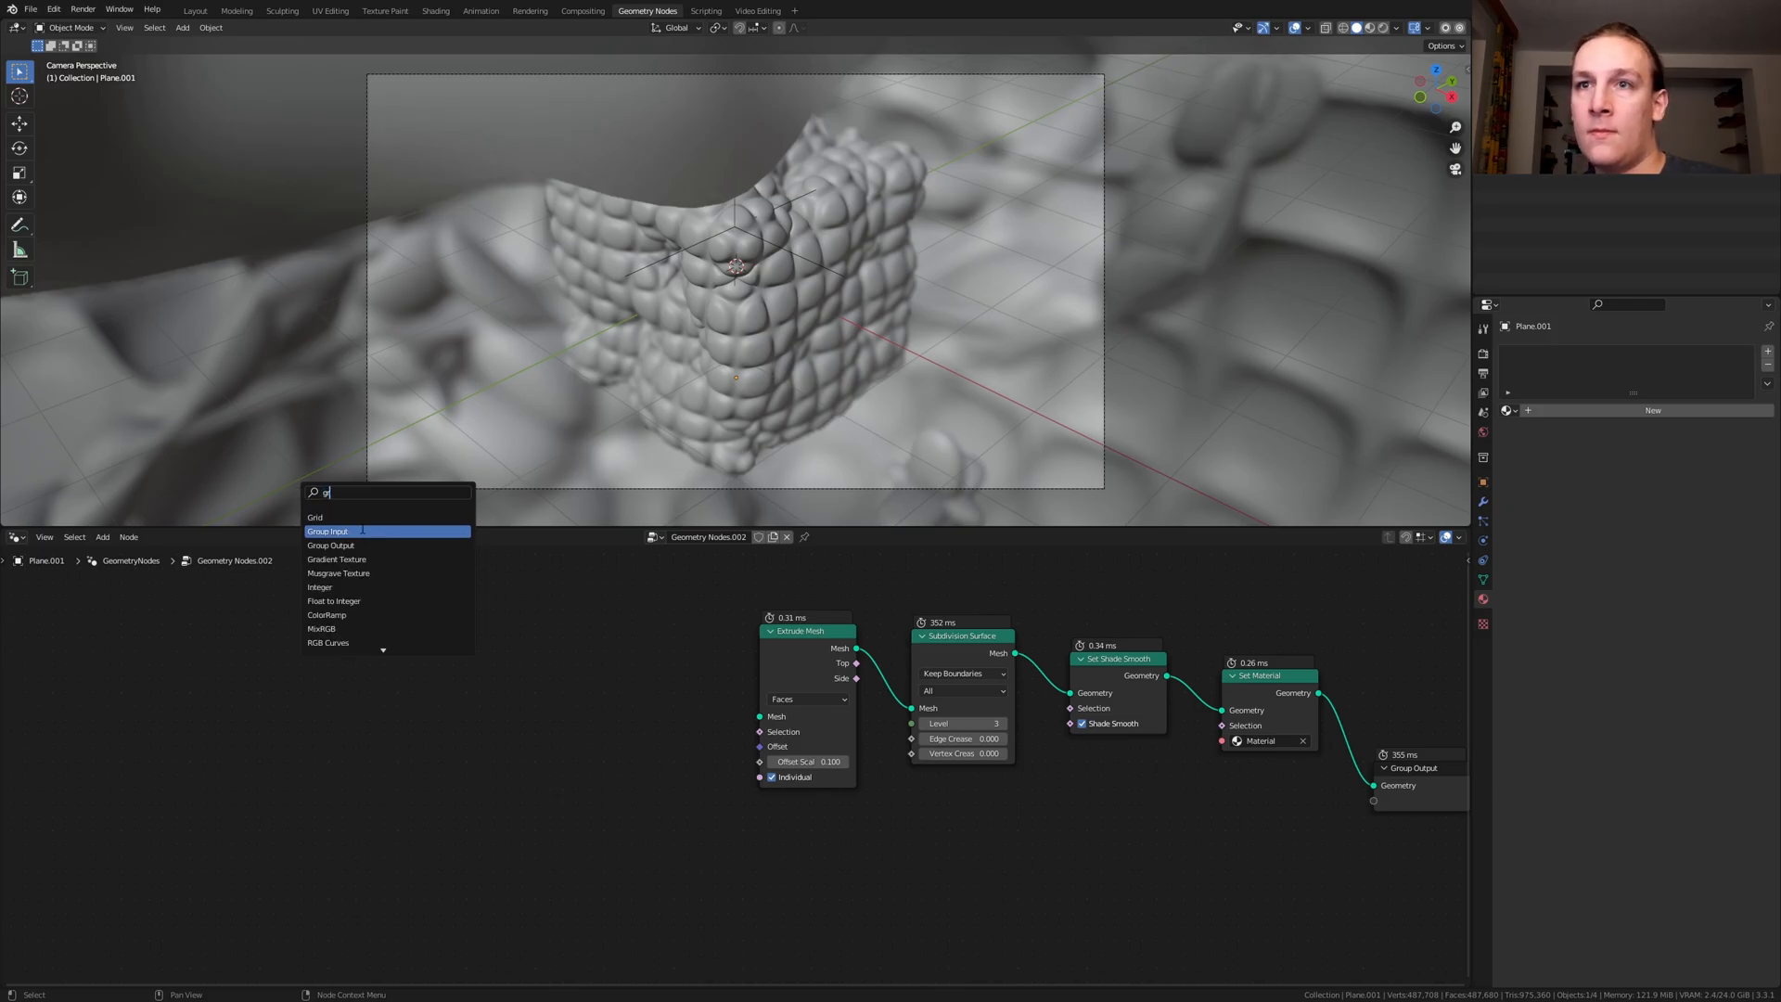
left_click(330, 532)
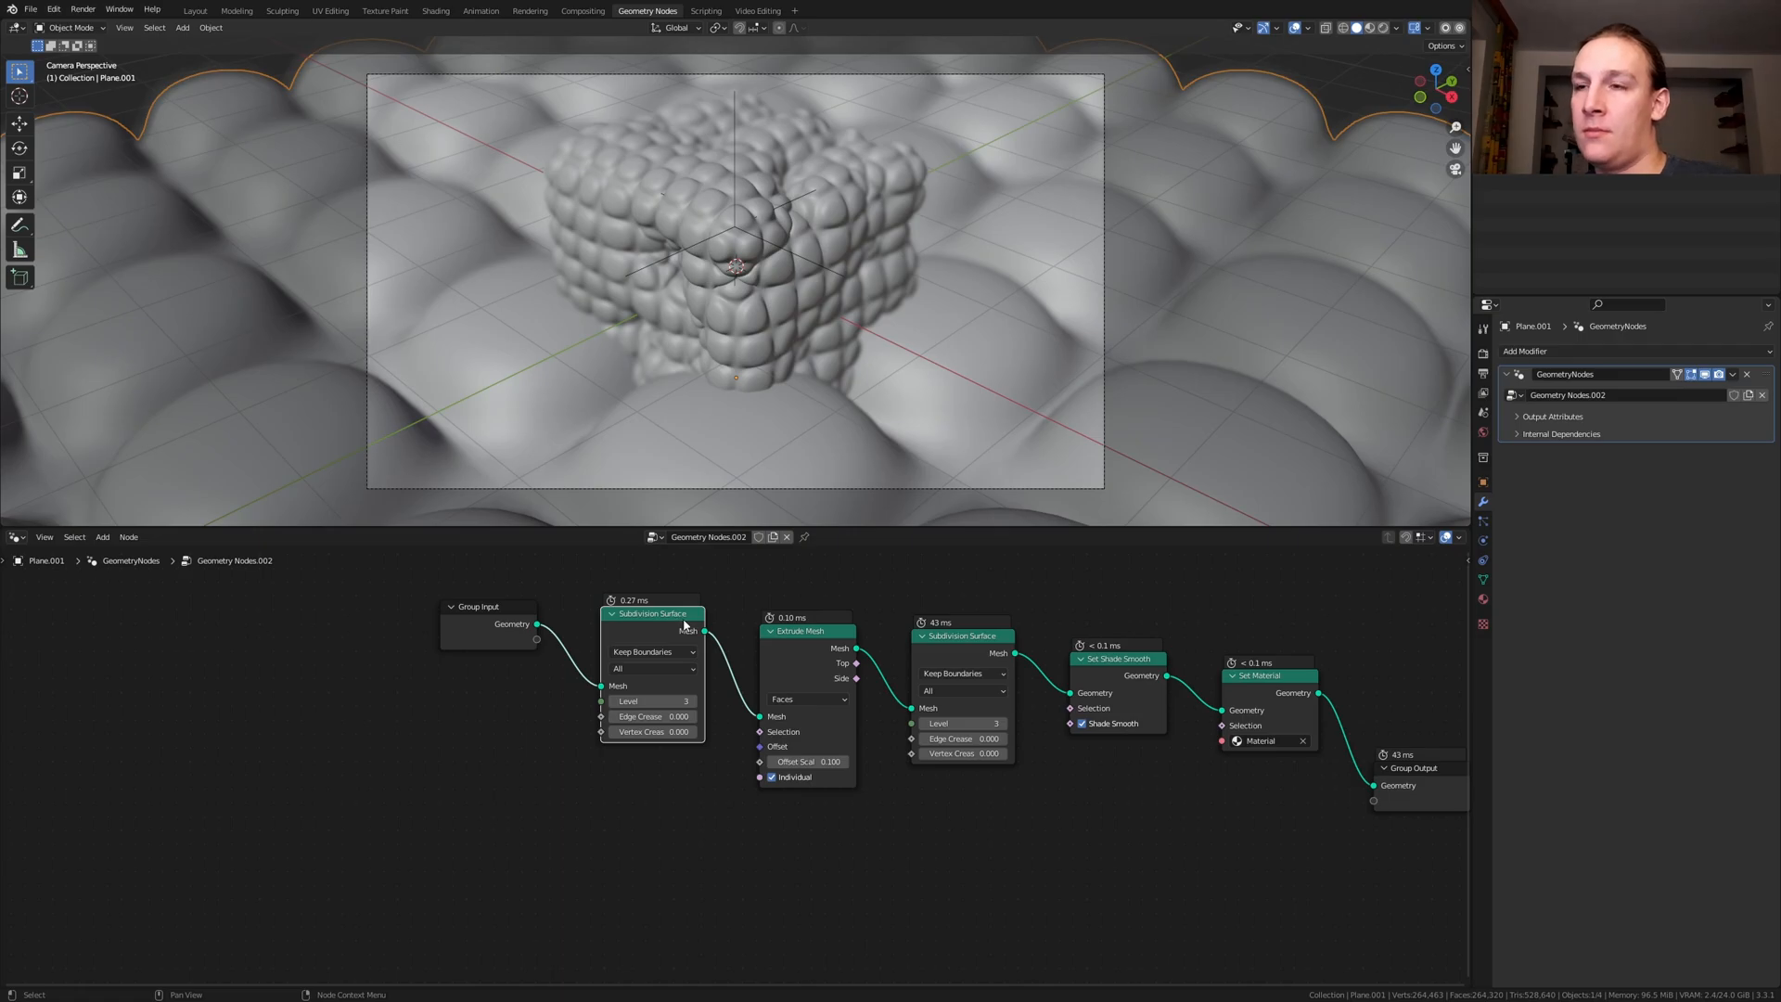
Save the file and scale the ground plane larger across the scene
key("ctrl+s")
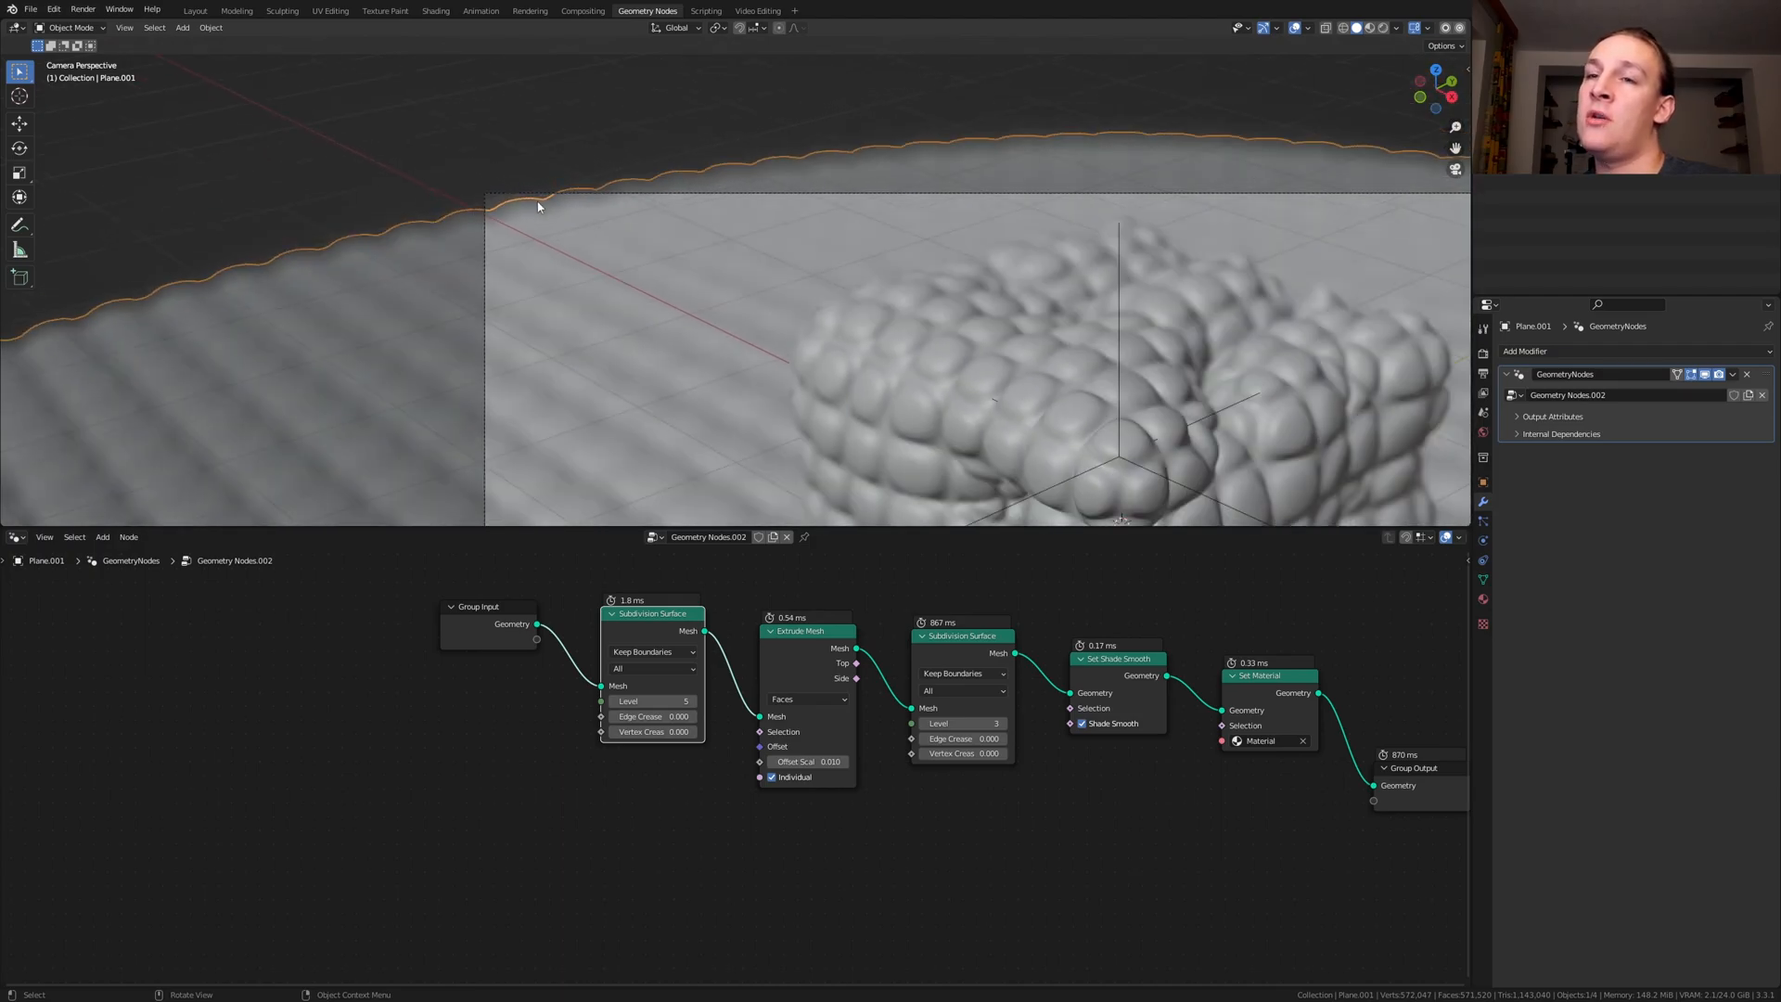
key("s")
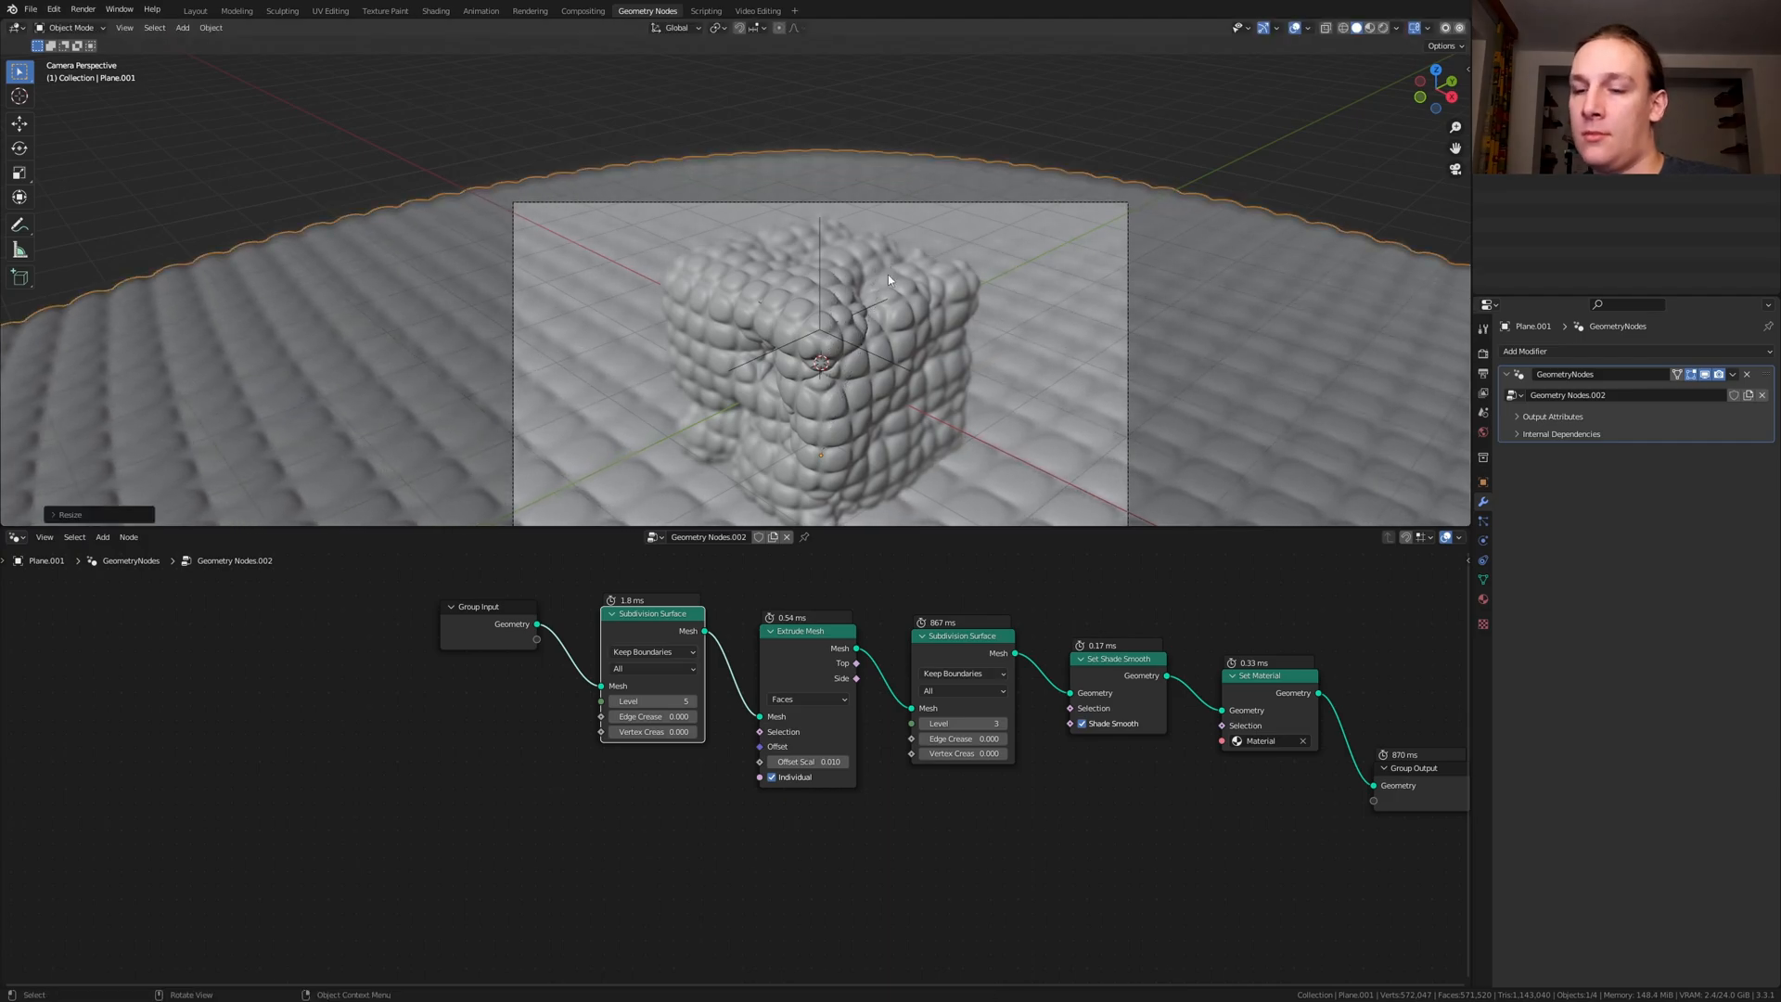
left_click(1482, 350)
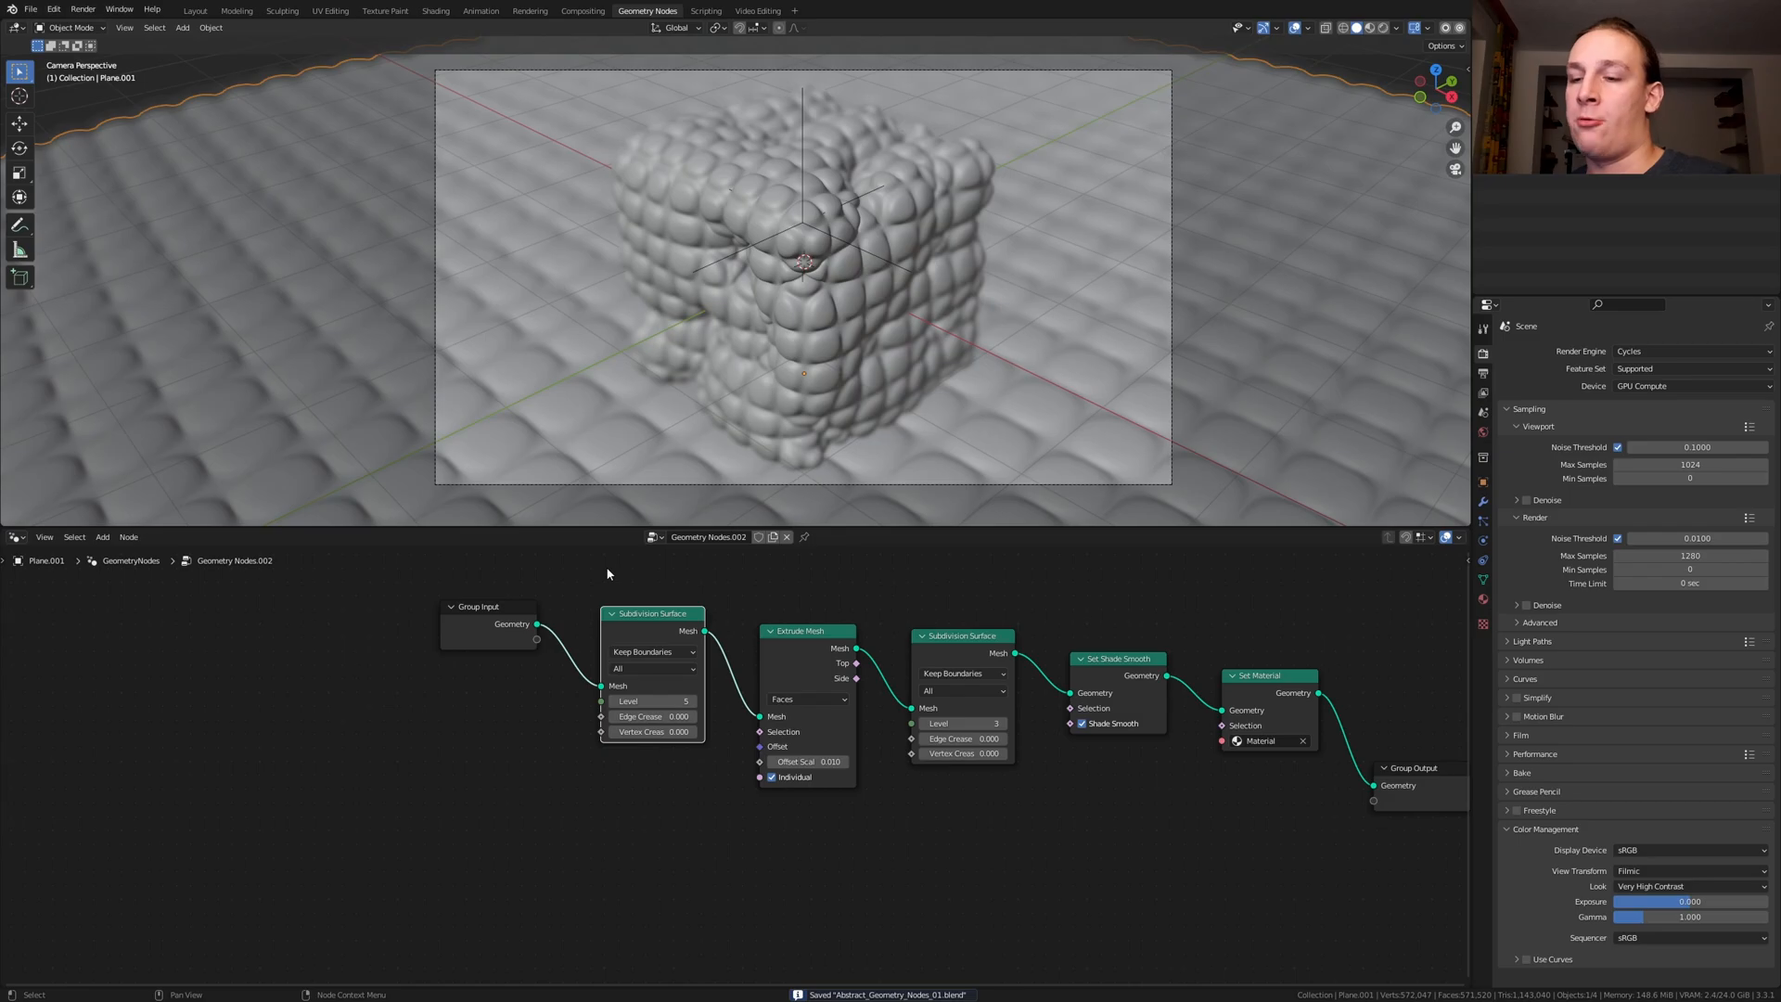
Start the final Cycles render with F12
key("F12")
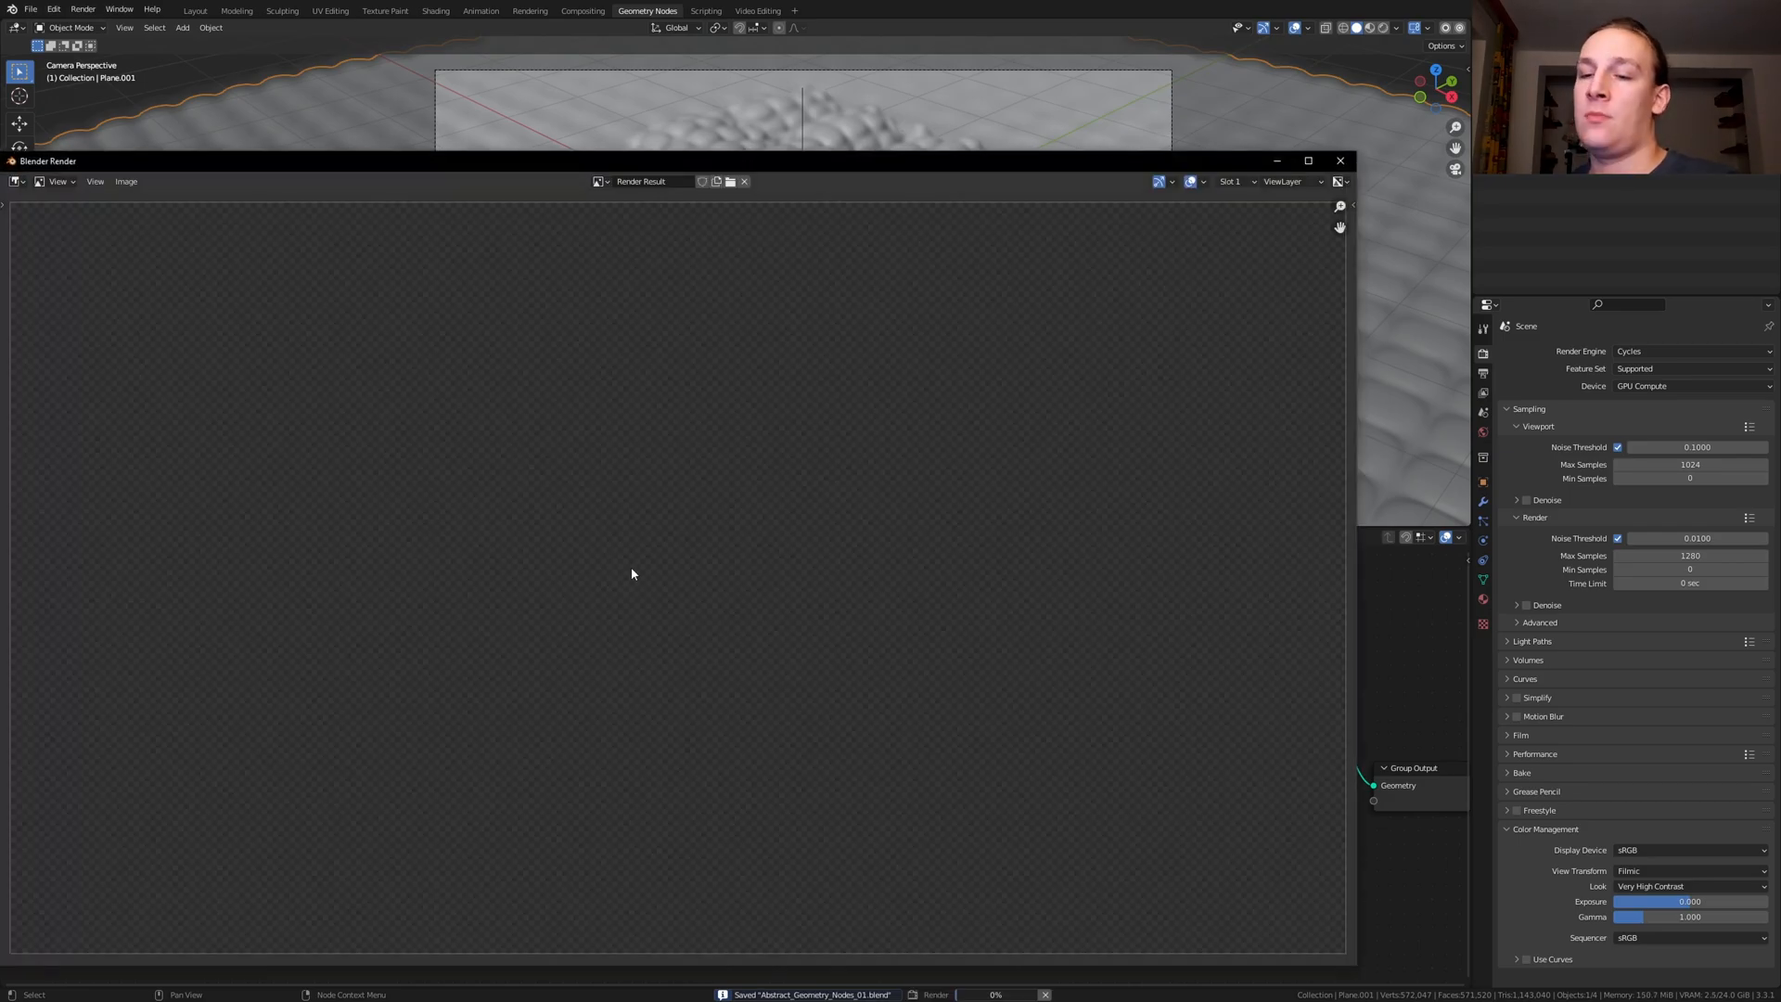